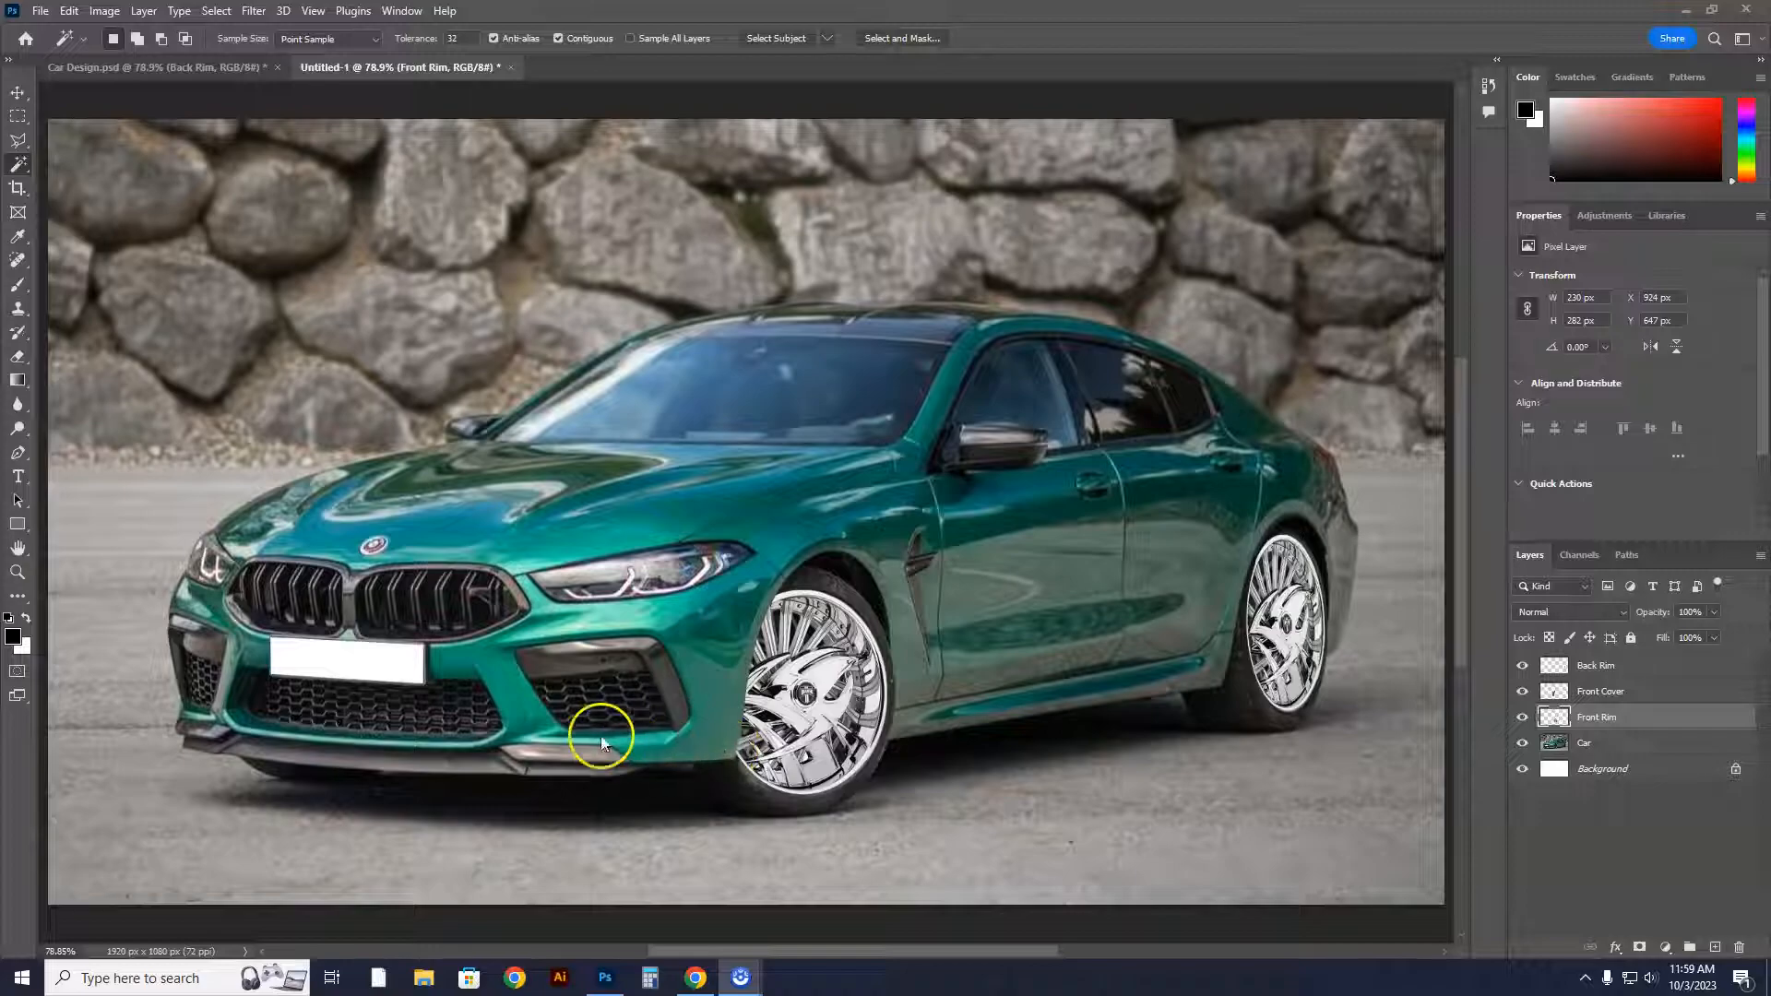
pyautogui.moveTo(671, 581)
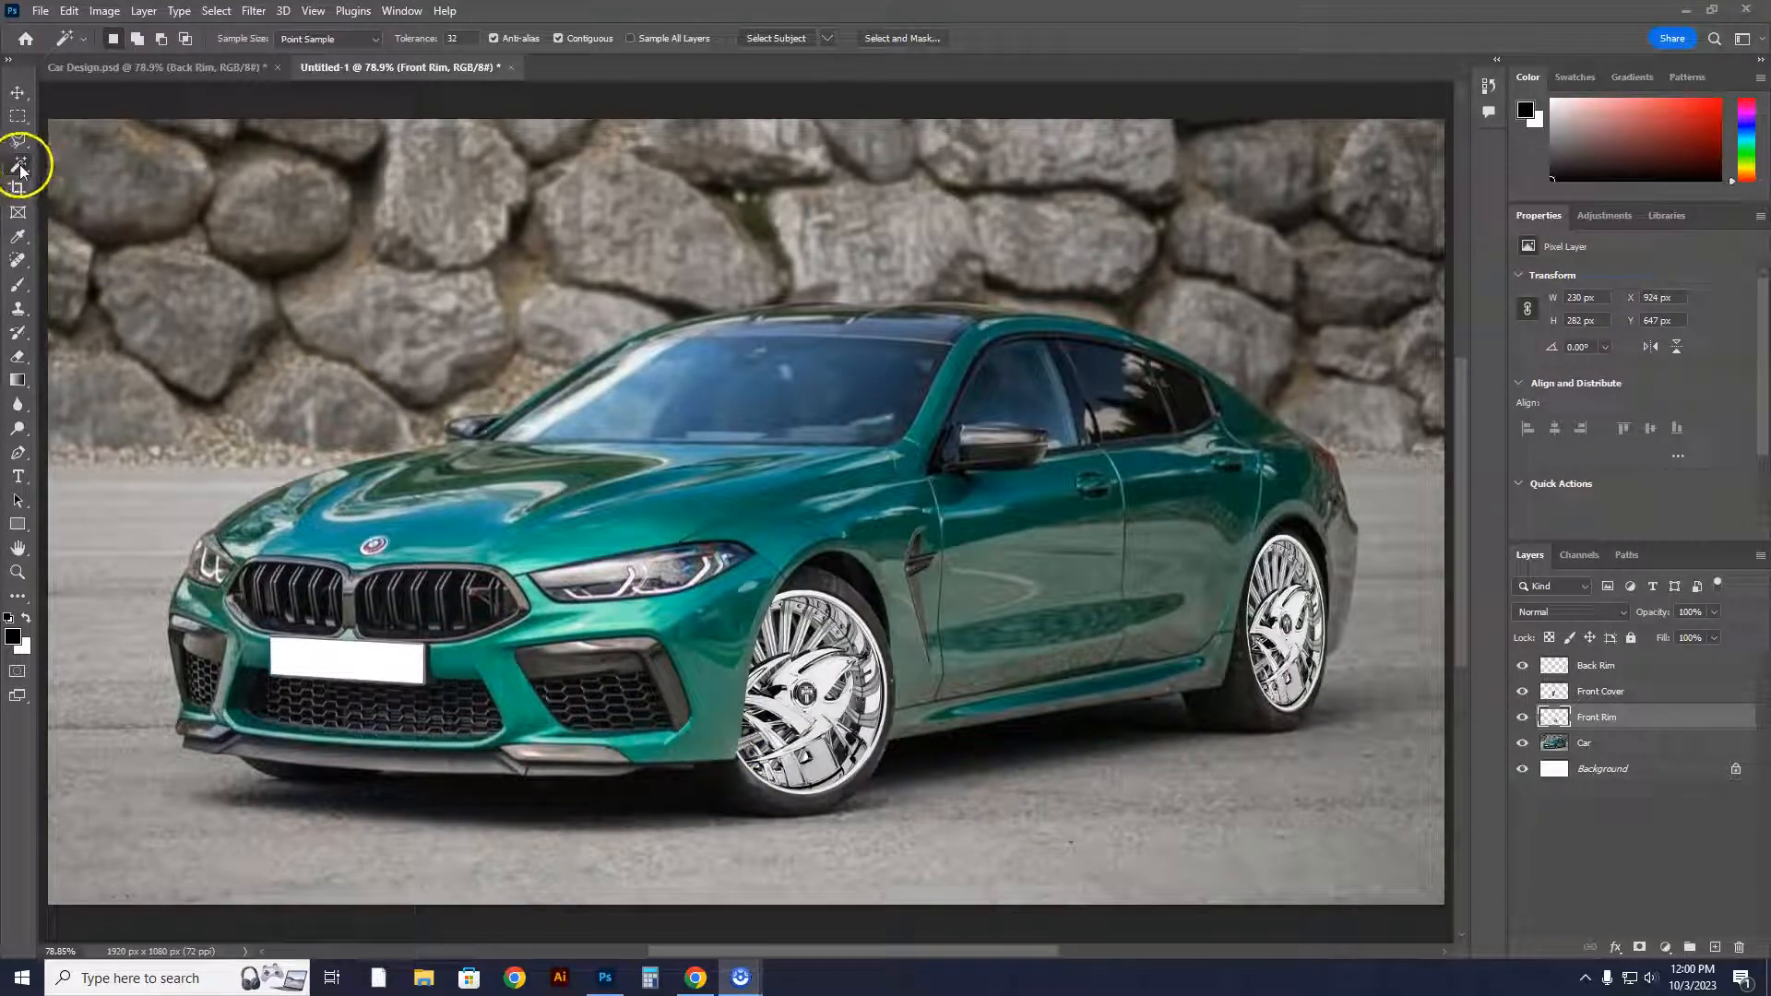
pyautogui.moveTo(18, 141)
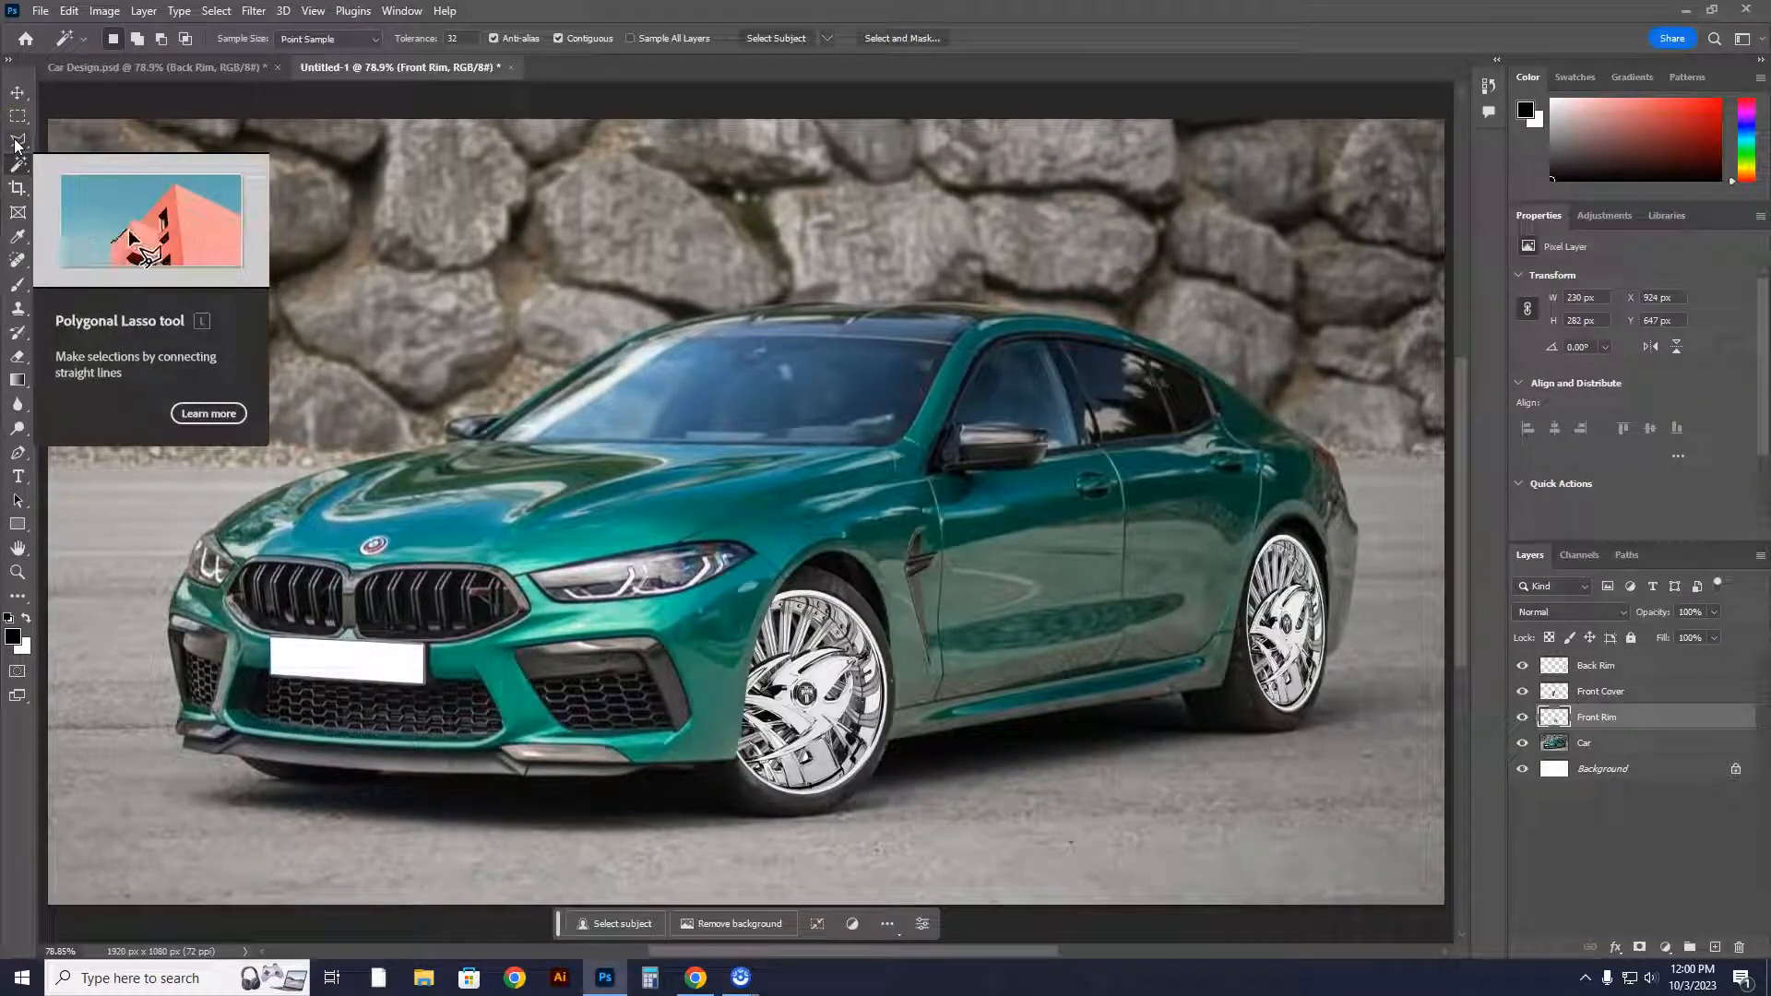
# Choose the Polygonal Lasso tool for a straight-edged selection around the right headlight
pyautogui.click(18, 142)
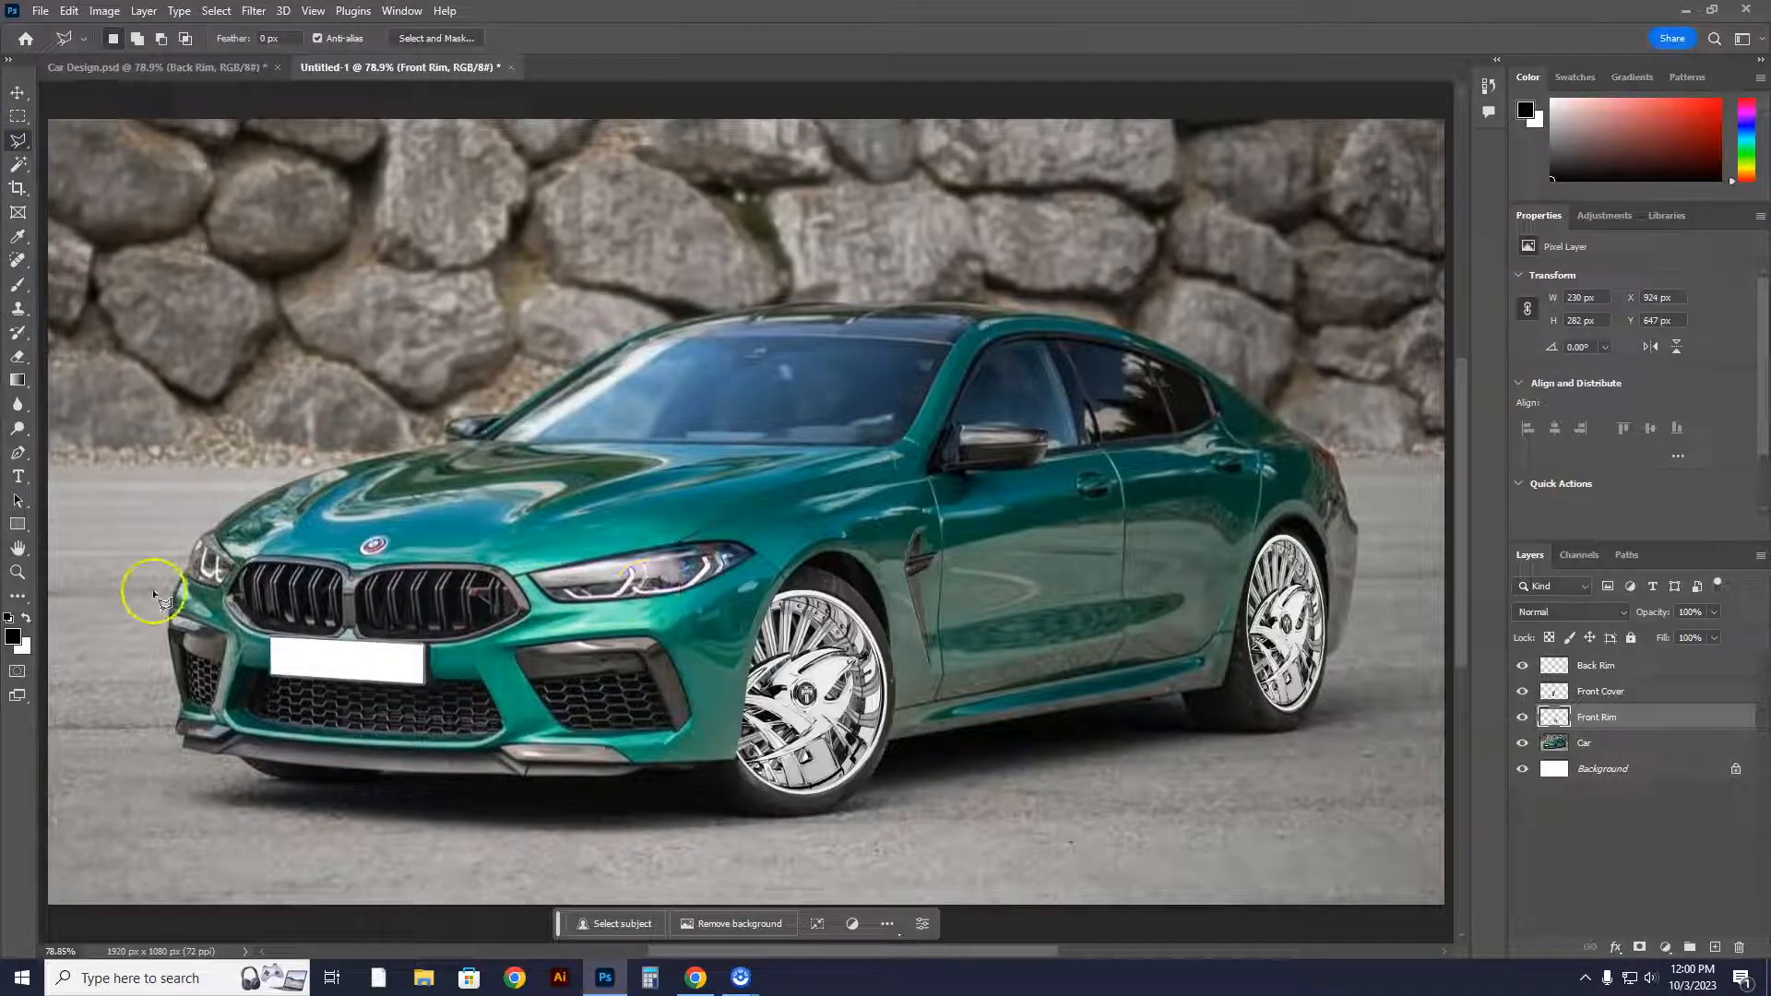
pyautogui.moveTo(644, 581)
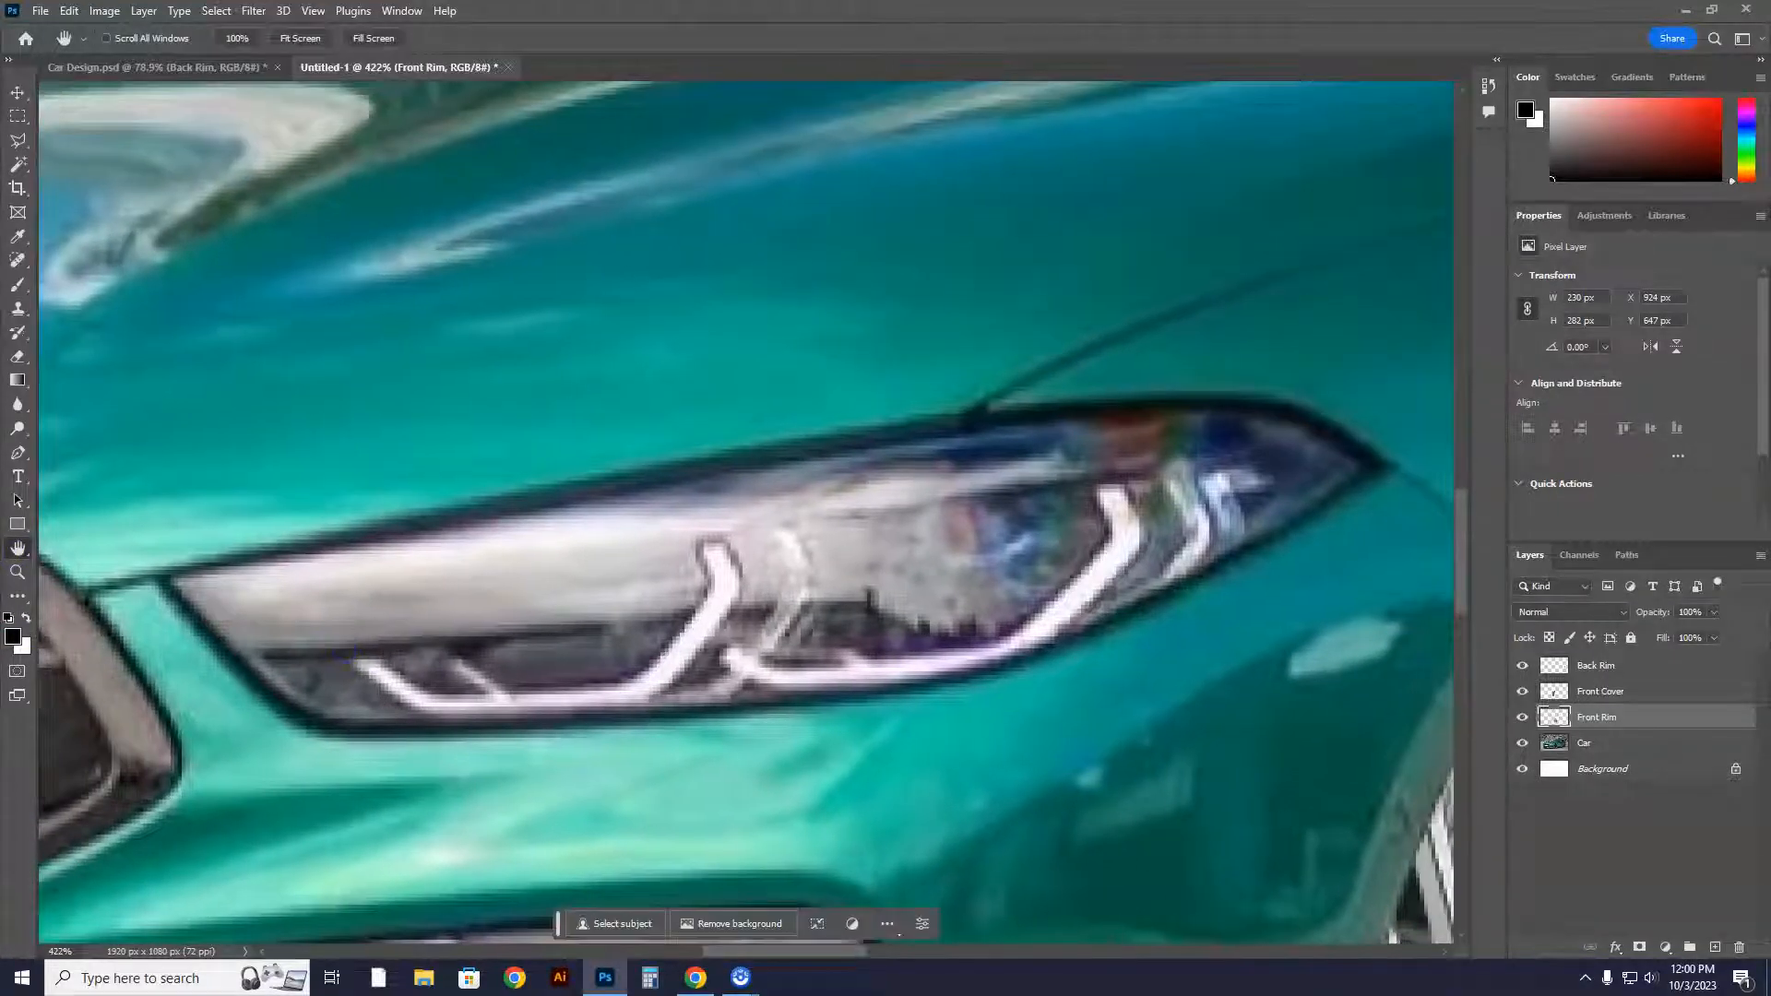
# Trace a closed Polygonal Lasso selection around the right-hand headlight's outline
pyautogui.click(19, 143)
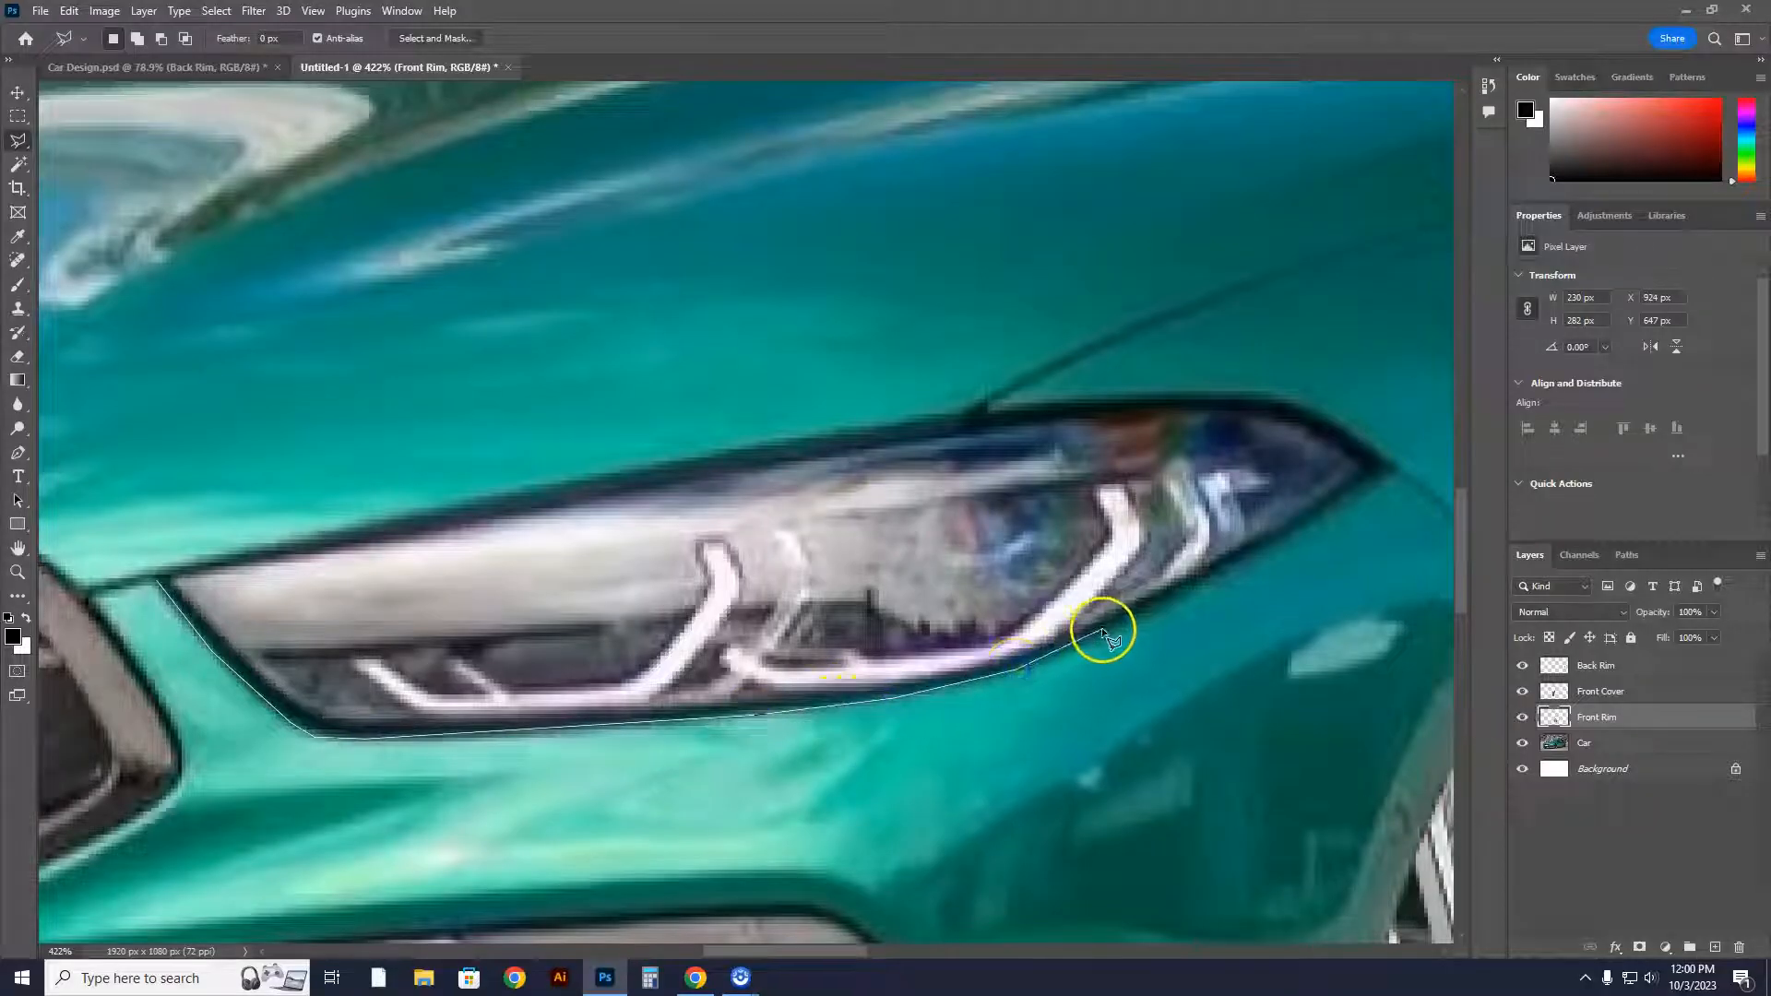
pyautogui.moveTo(1102, 633); pyautogui.dragTo(1316, 526)
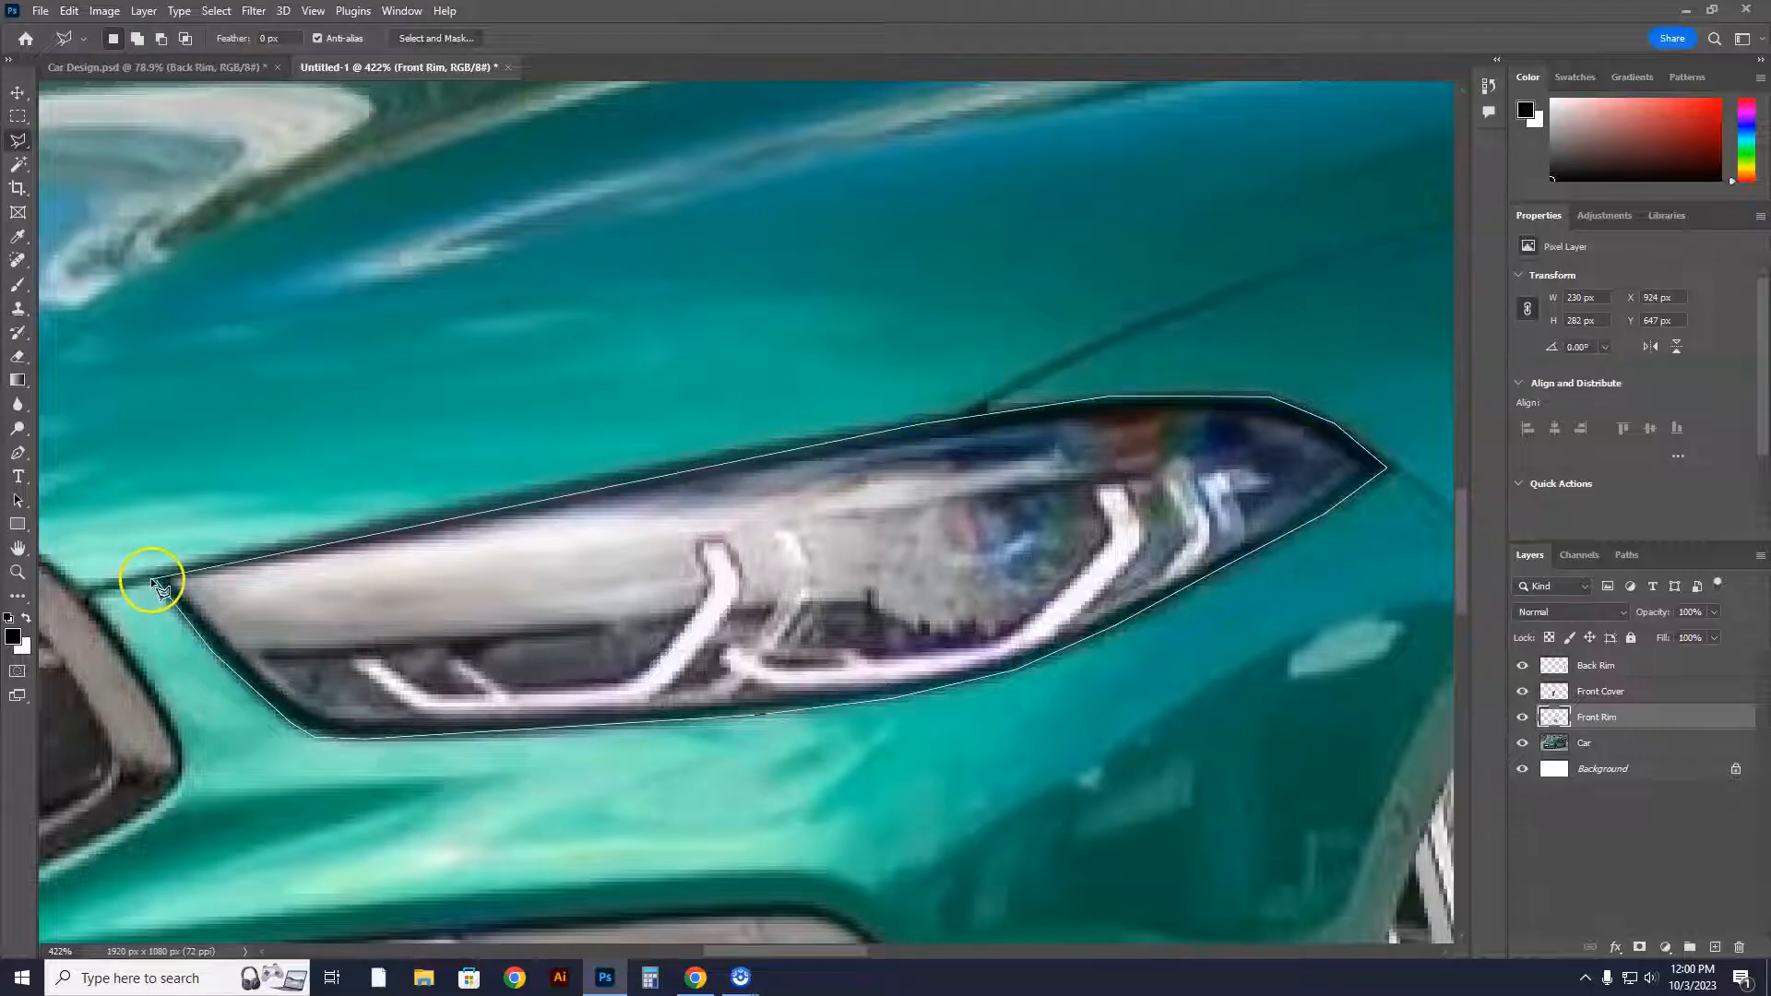
pyautogui.click(159, 581)
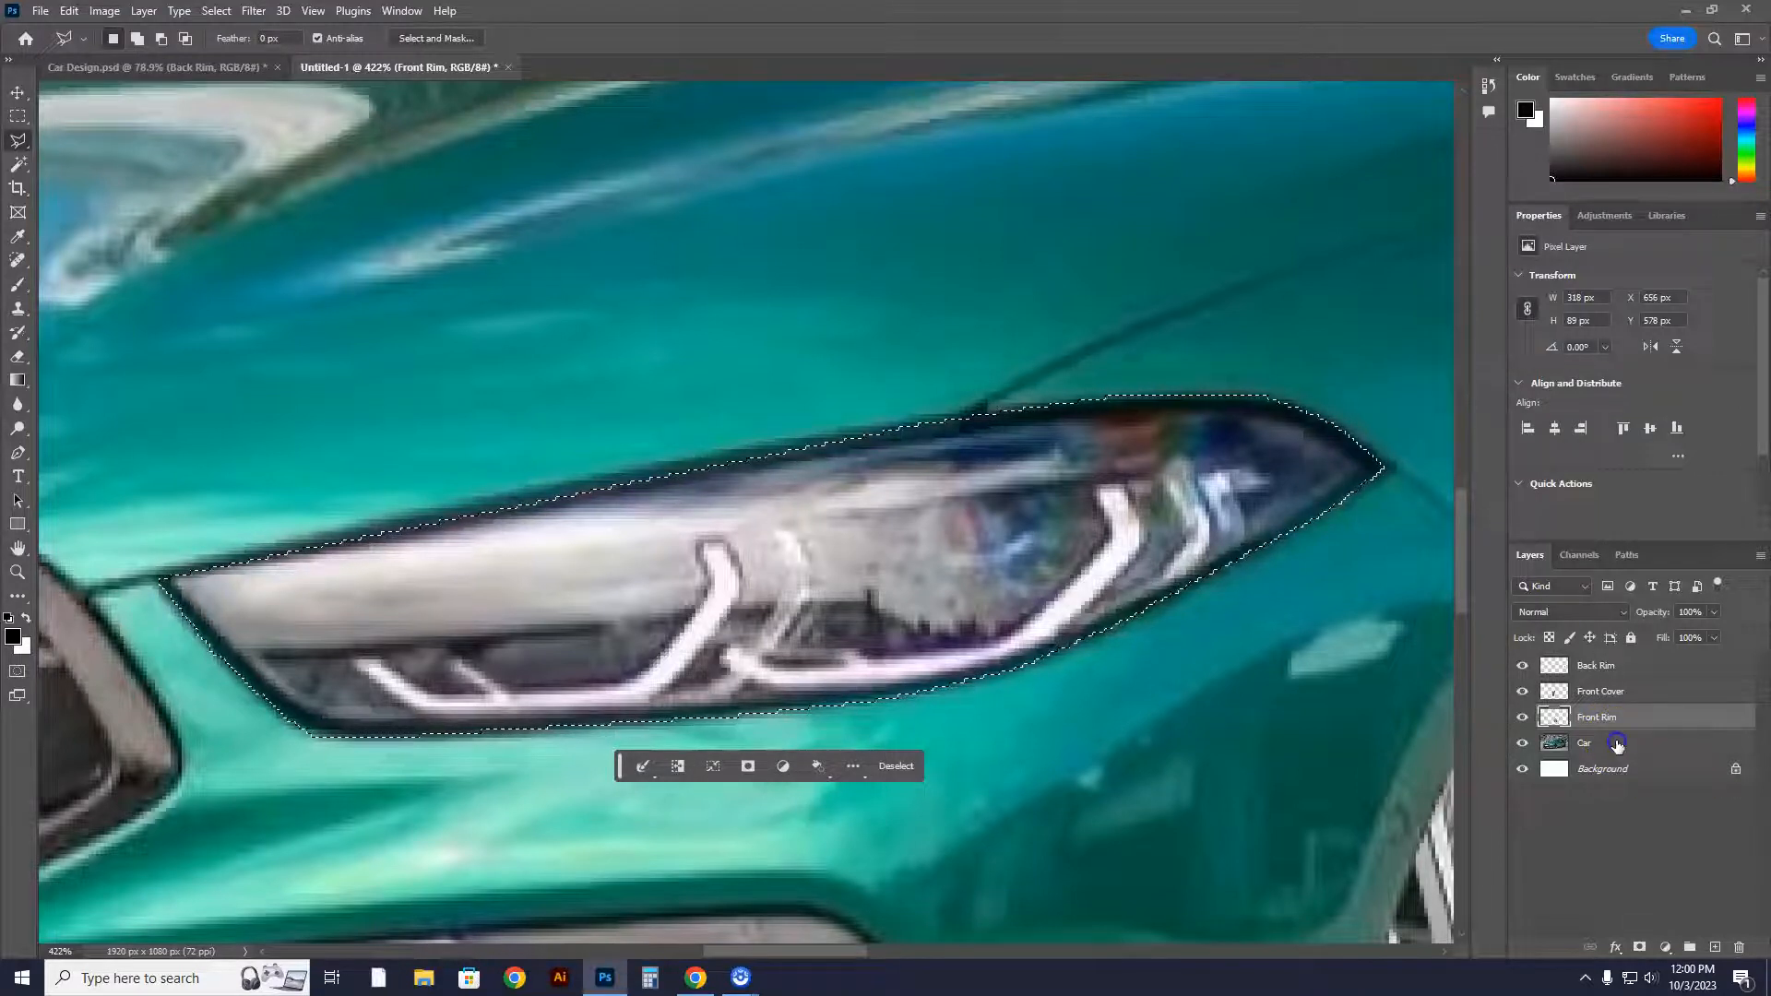
# Attempt to copy the headlight selection with Ctrl+C, hitting an empty-area error
pyautogui.click(1587, 744)
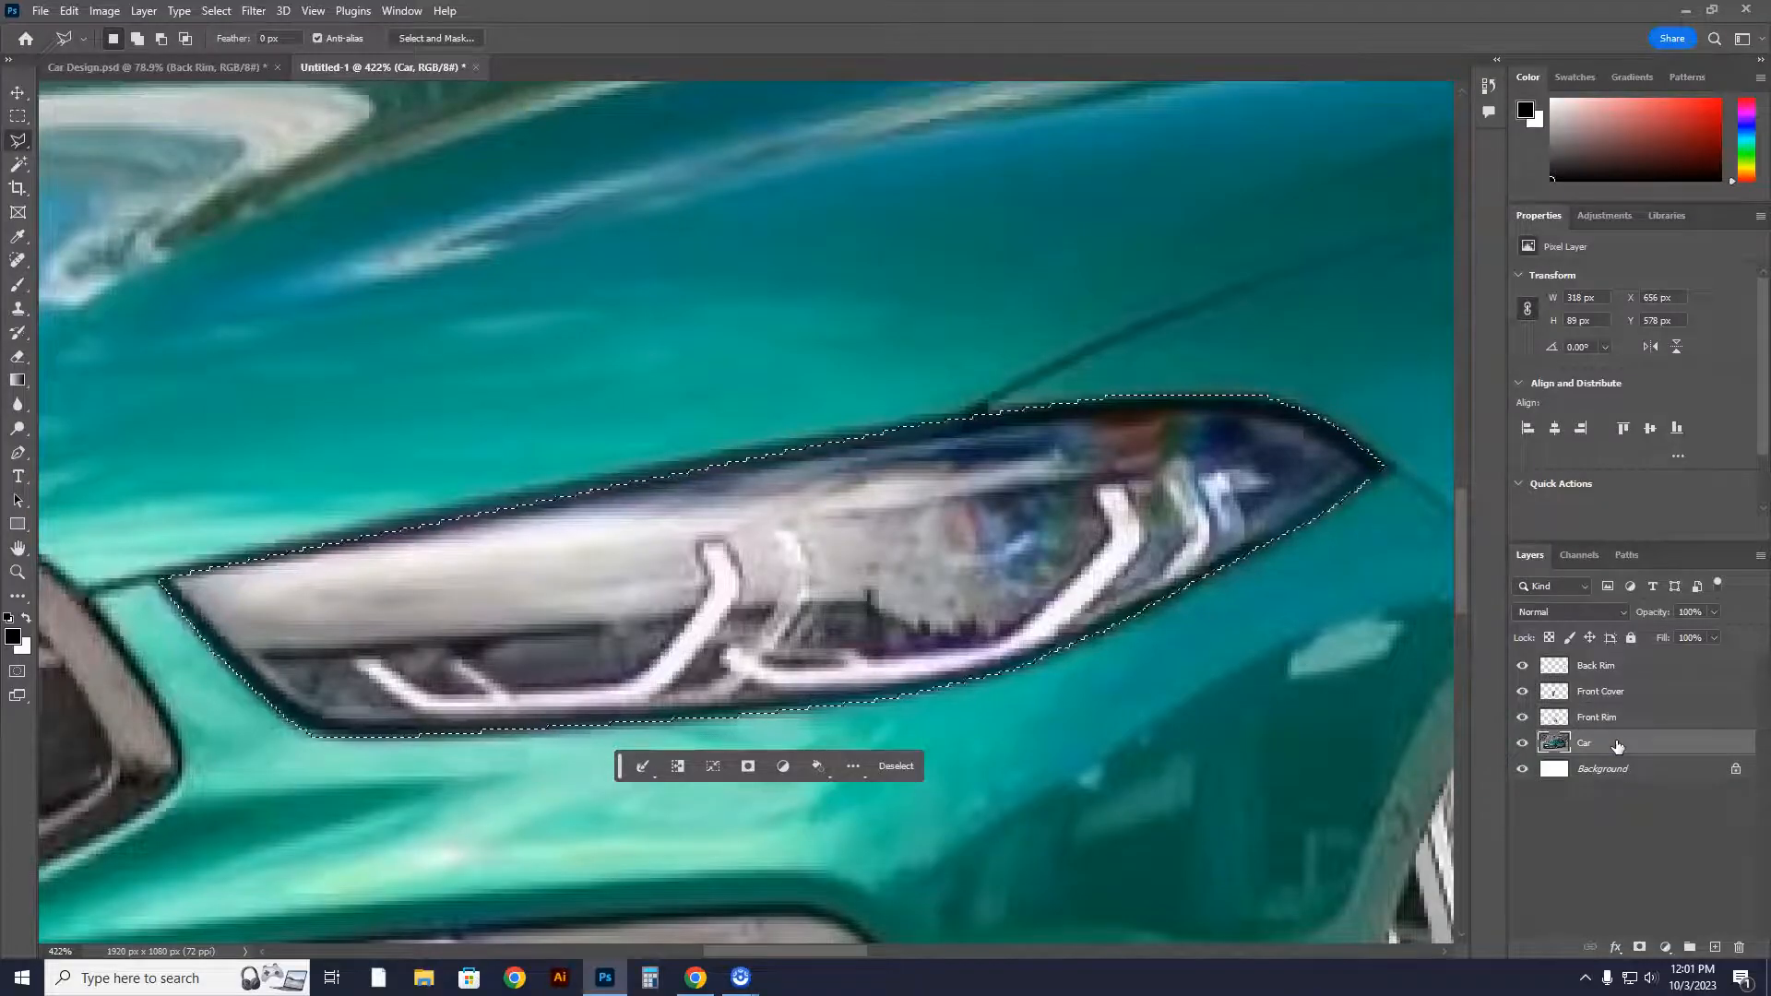
pyautogui.click(1597, 715)
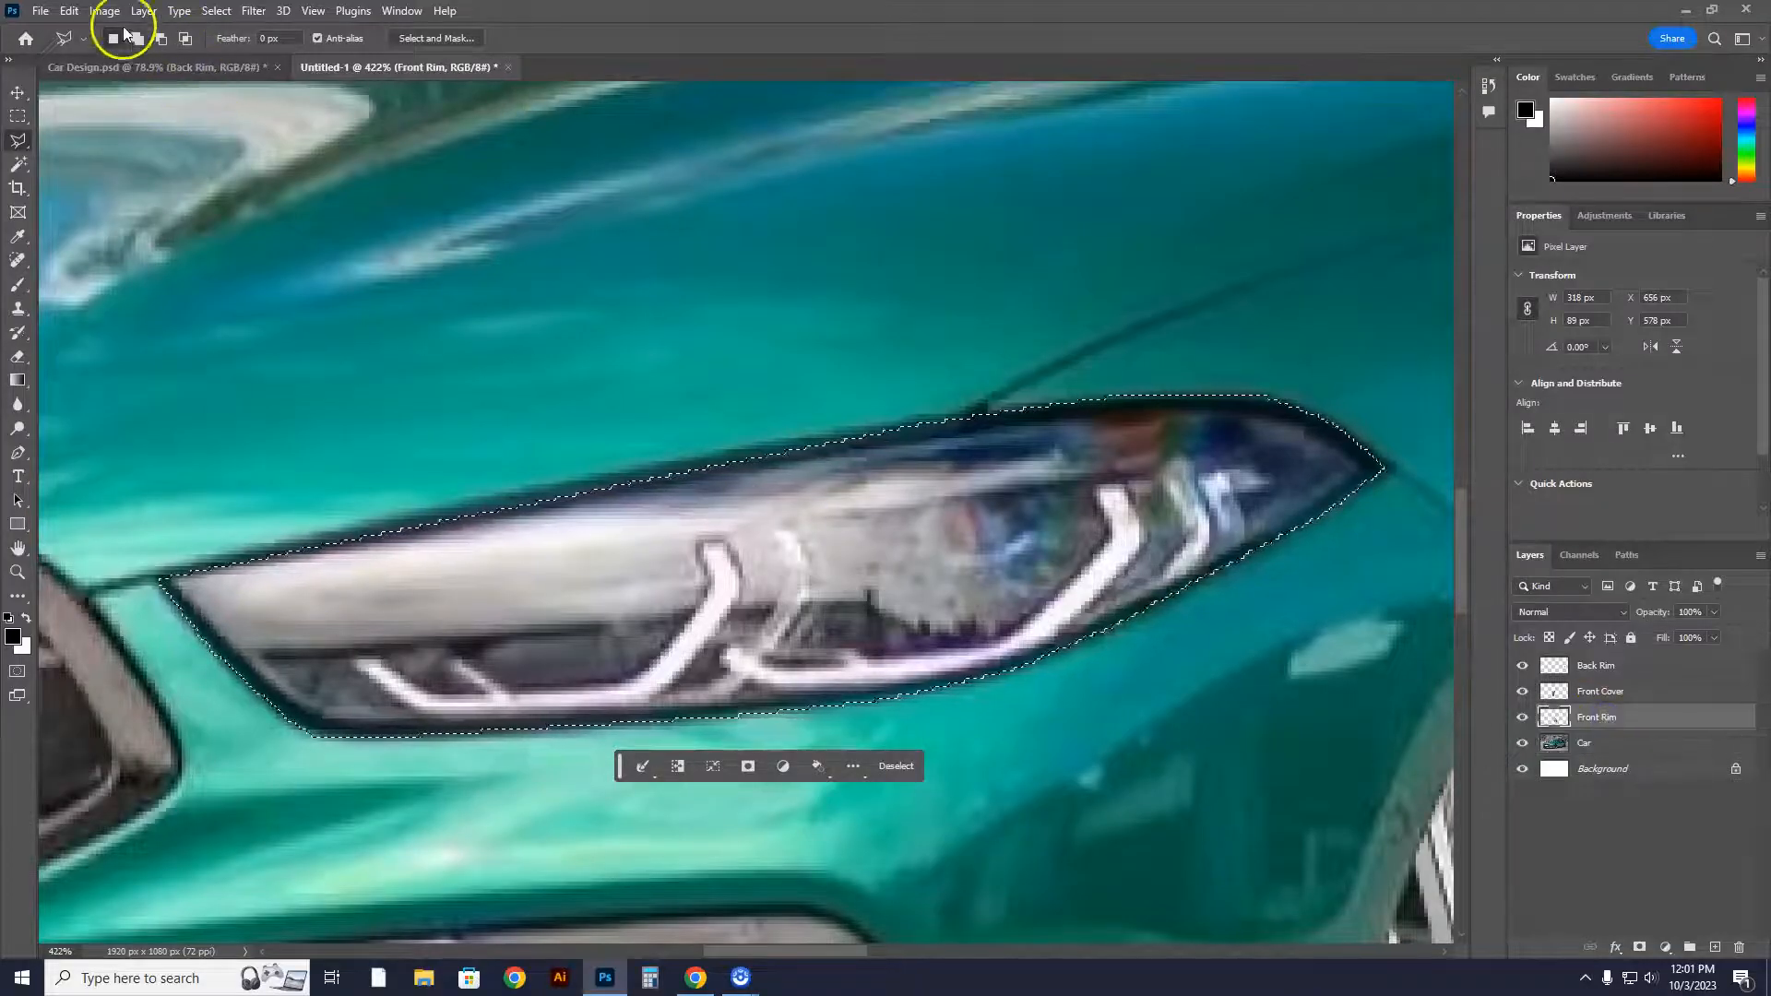
pyautogui.press('ctrl+c')
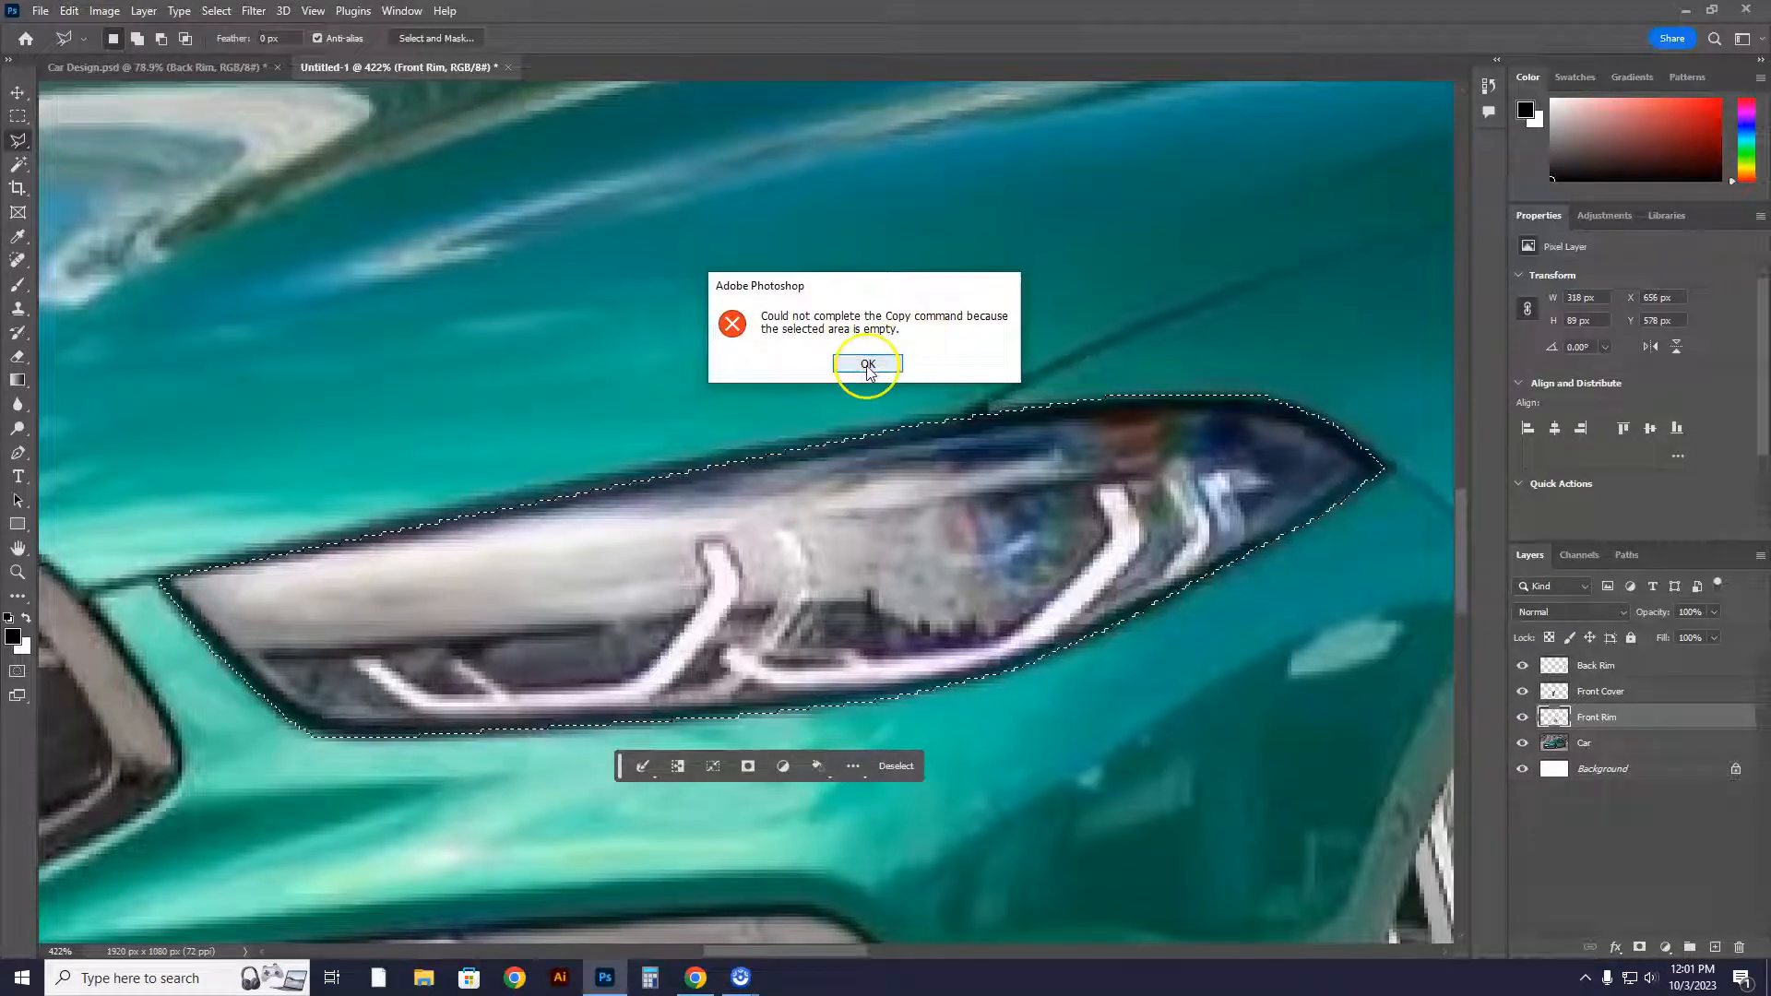
# Dismiss the empty-selection error and make the Car photo layer active instead
pyautogui.click(867, 365)
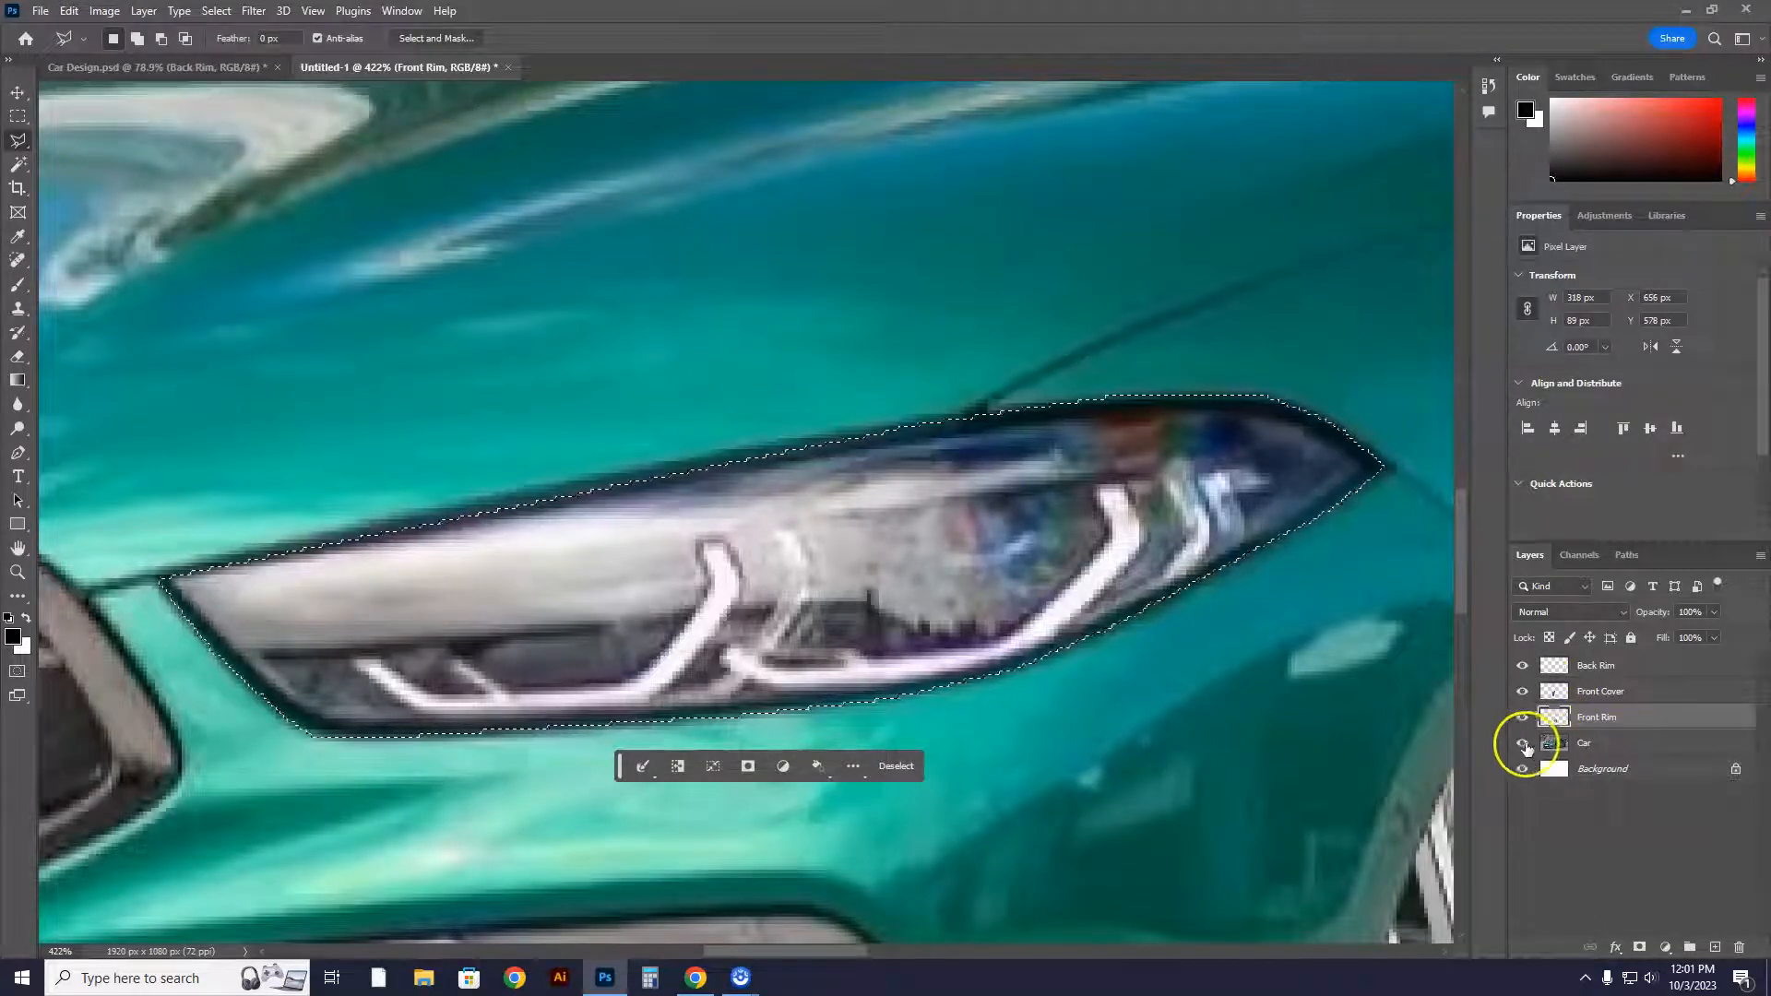
pyautogui.click(1522, 741)
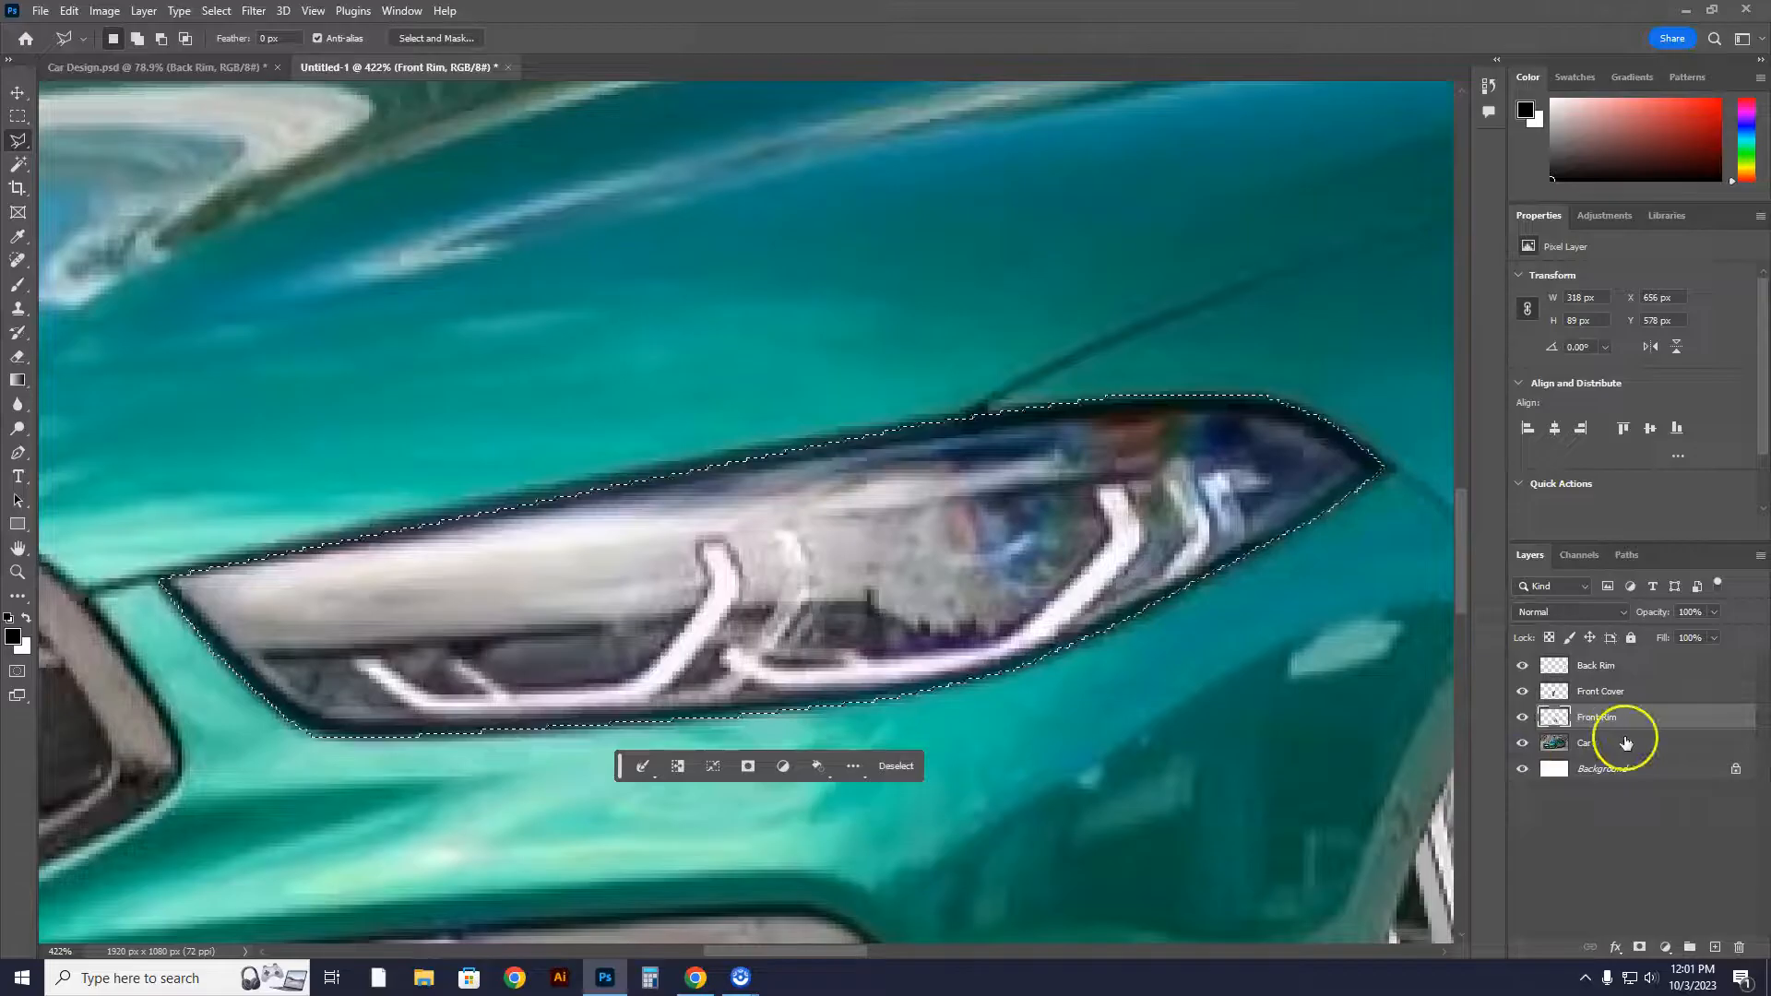
pyautogui.click(1522, 741)
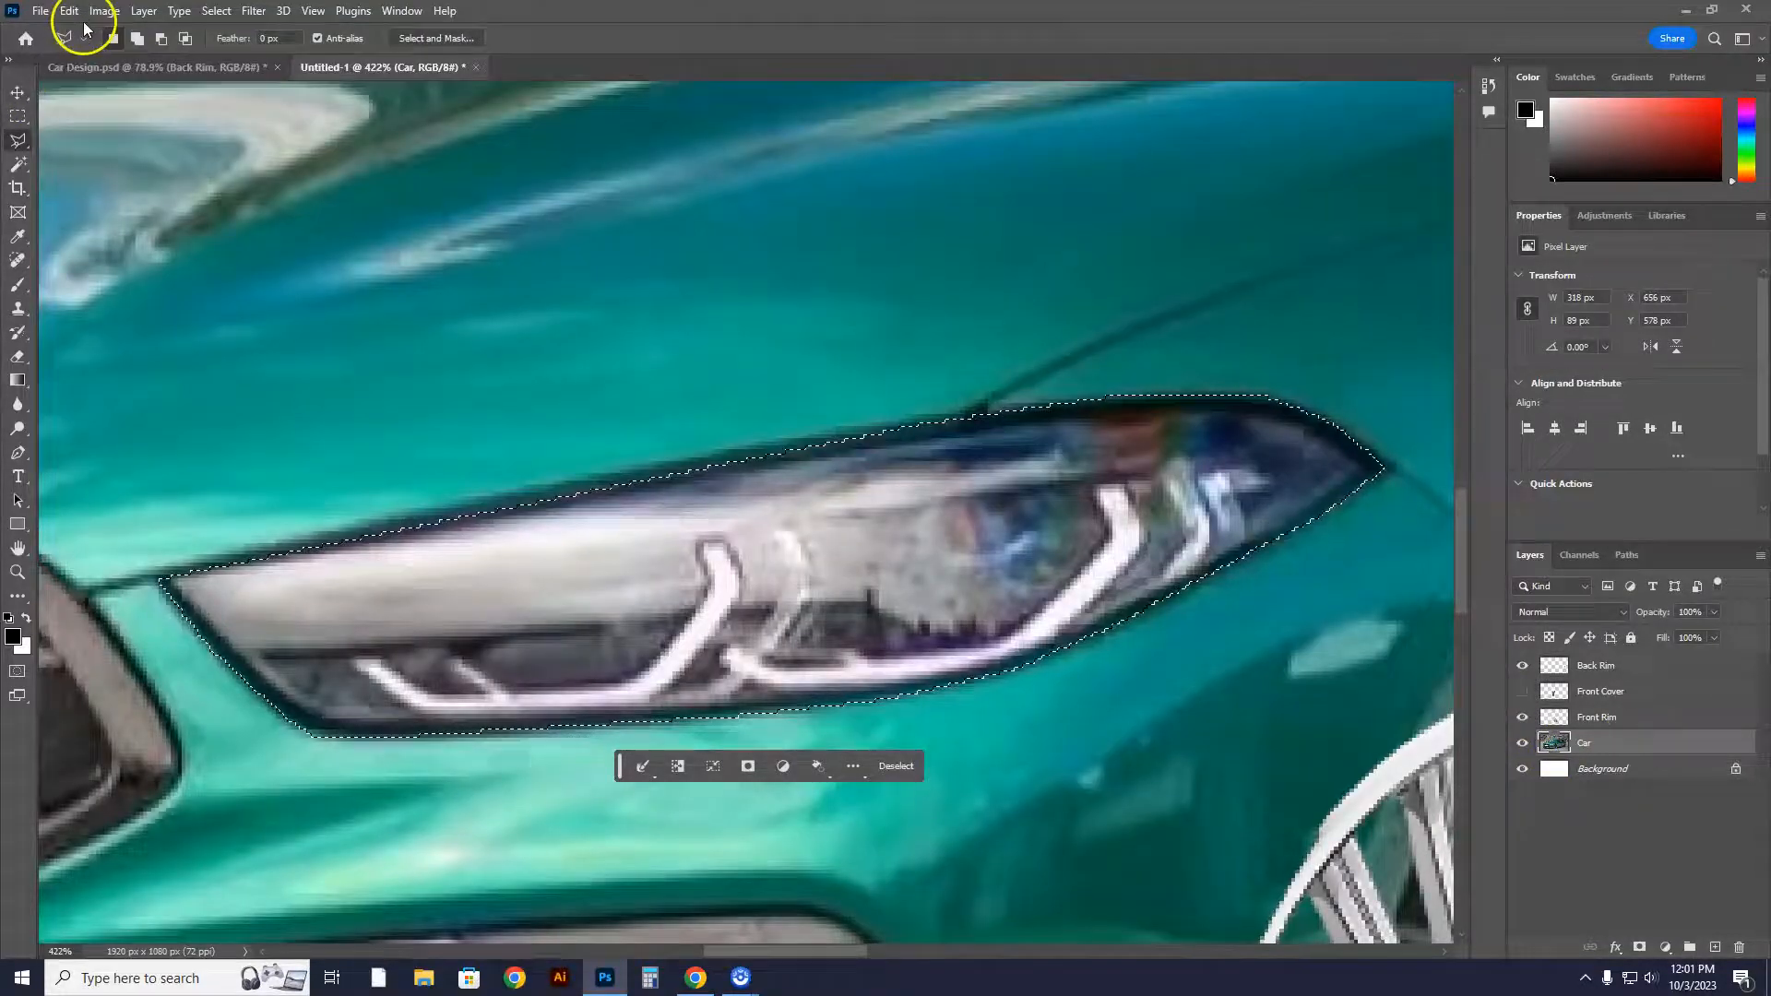
# Copy and paste the headlight onto its own layer and rename it Right Headlight
pyautogui.click(68, 12)
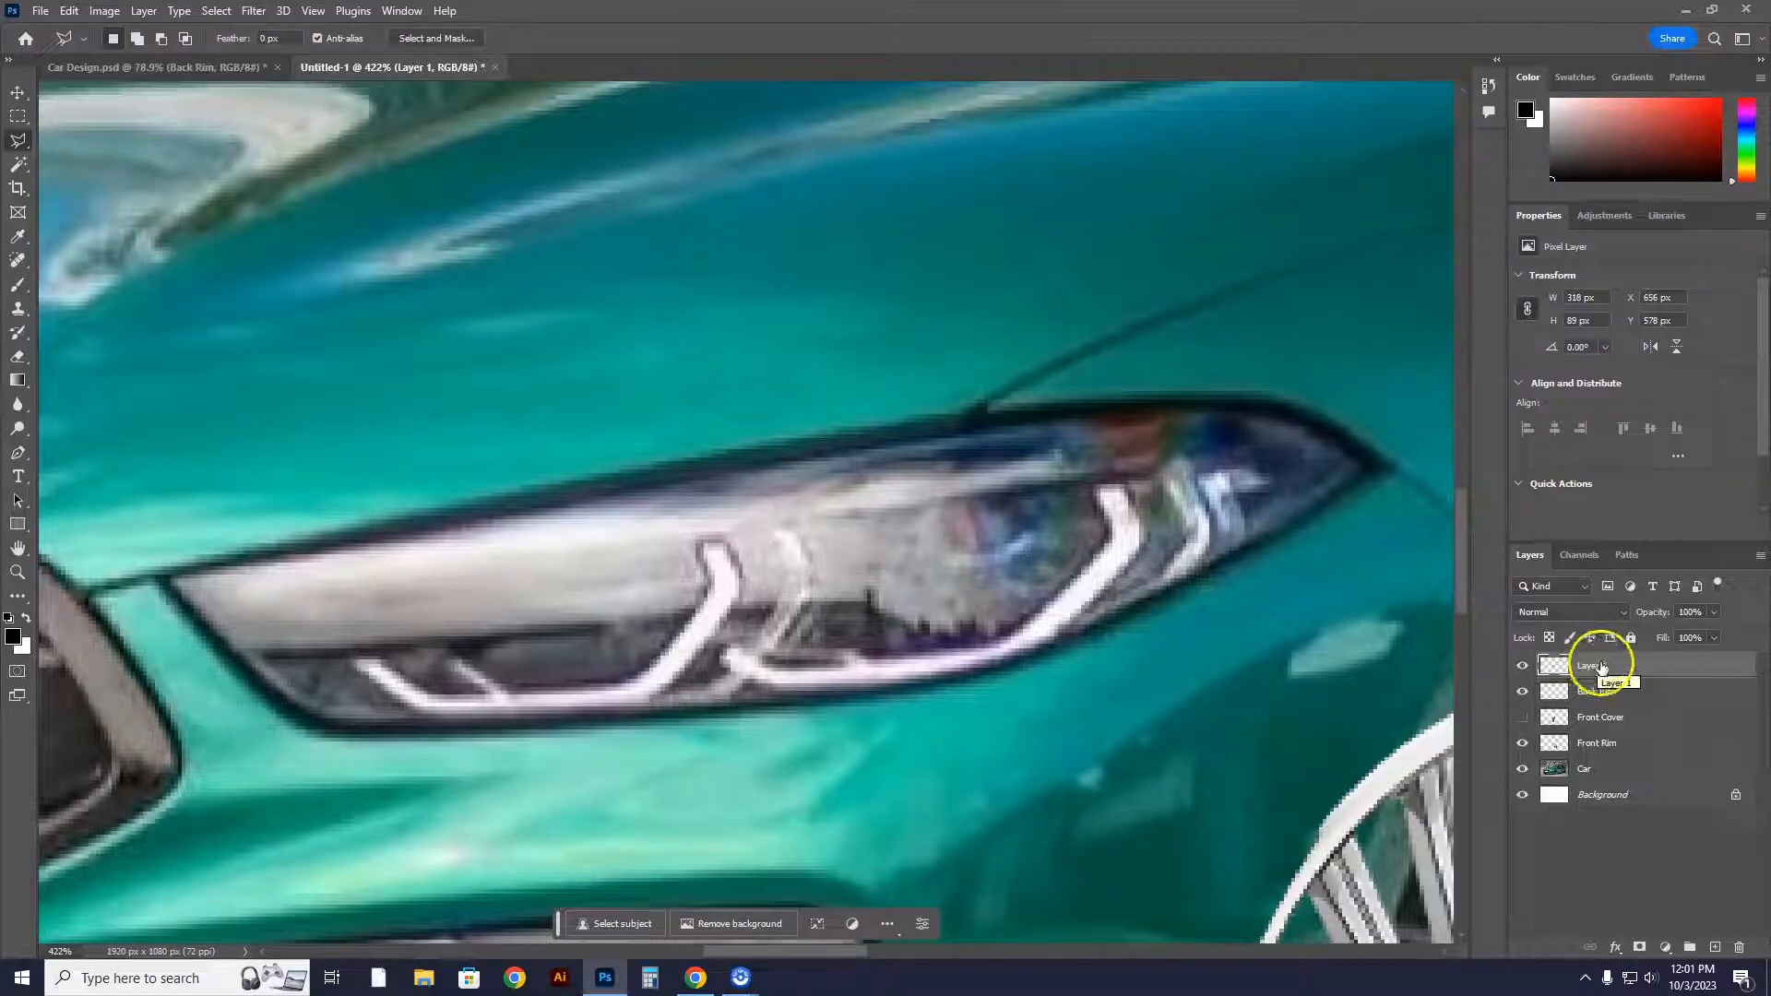
pyautogui.doubleClick(1593, 664)
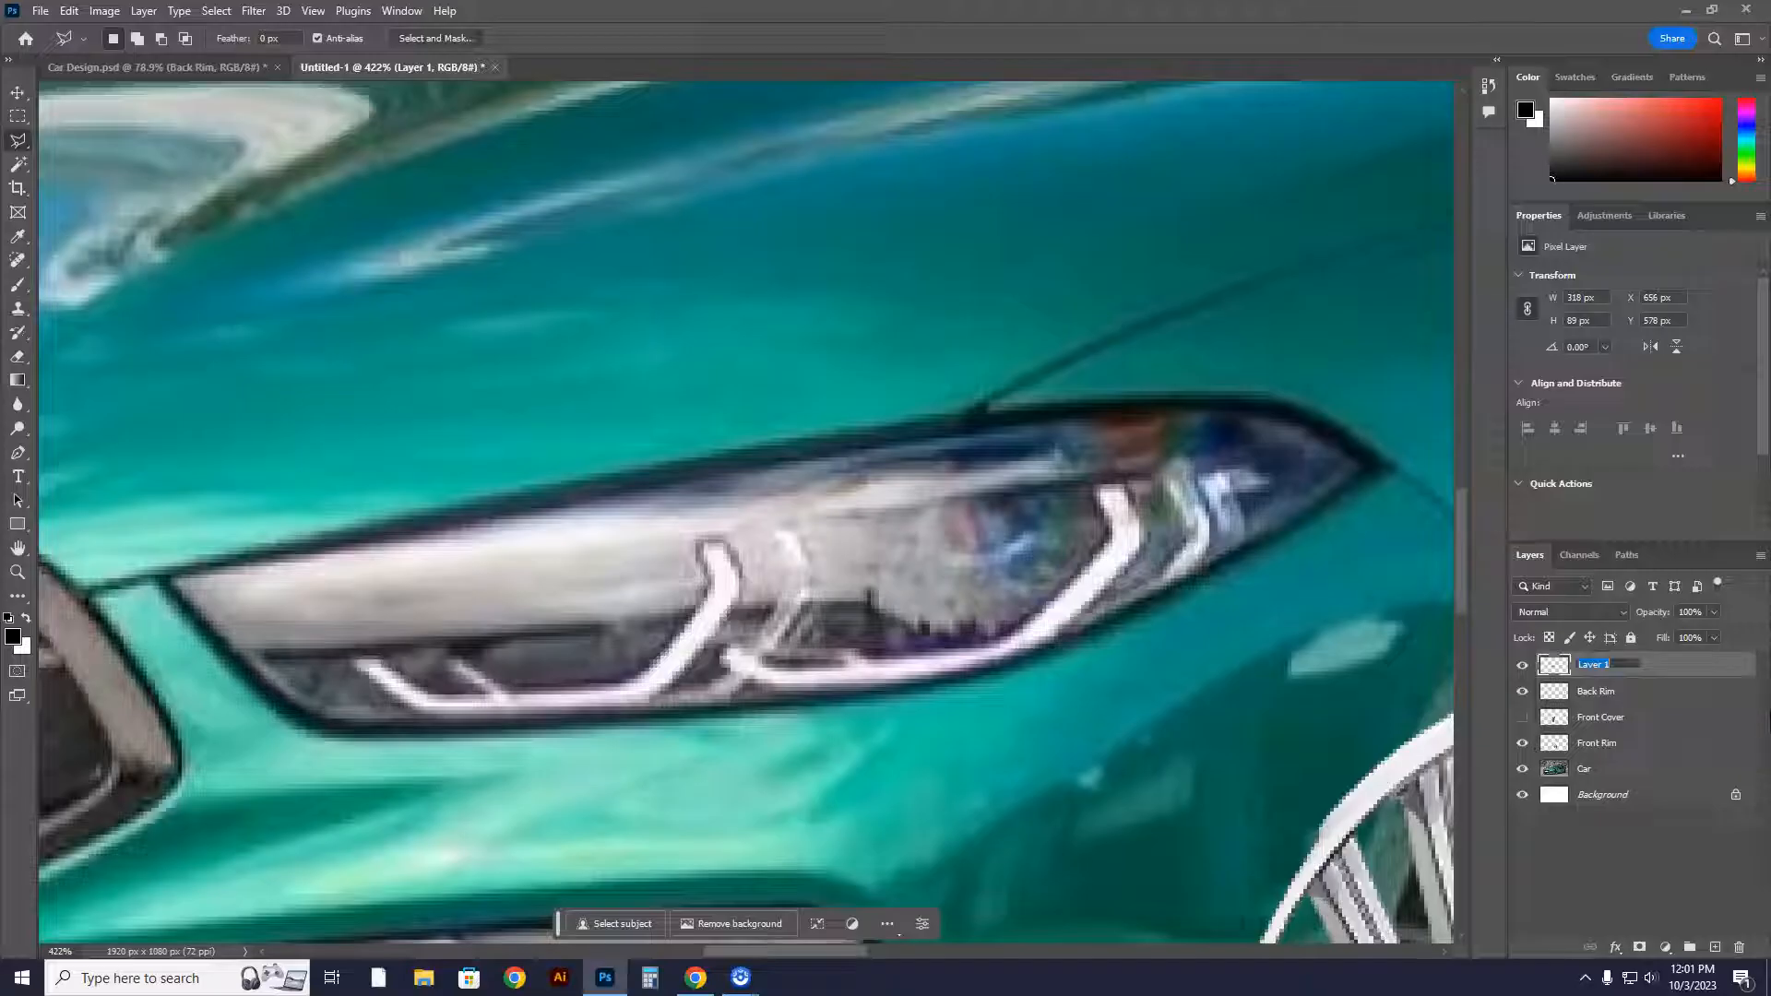
pyautogui.write('Right Headlight')
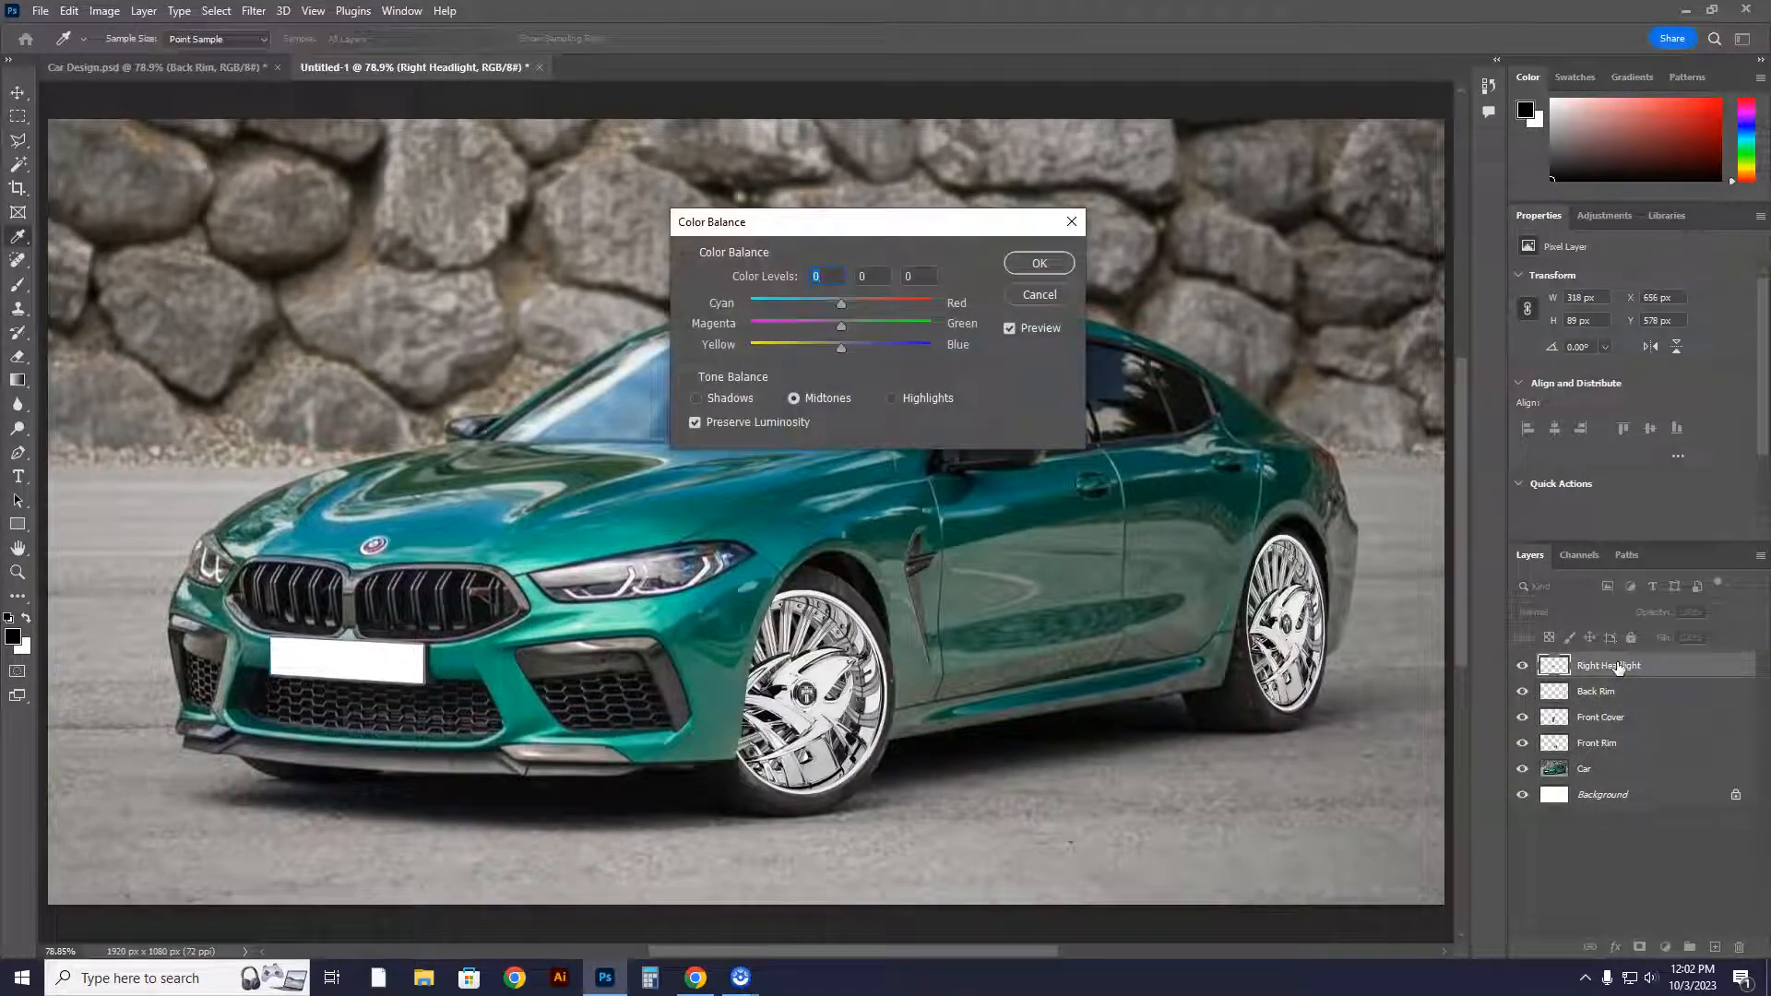
# Move the Color Balance window aside and set the Cyan/Red slider to -100
pyautogui.moveTo(874, 221); pyautogui.dragTo(1029, 415)
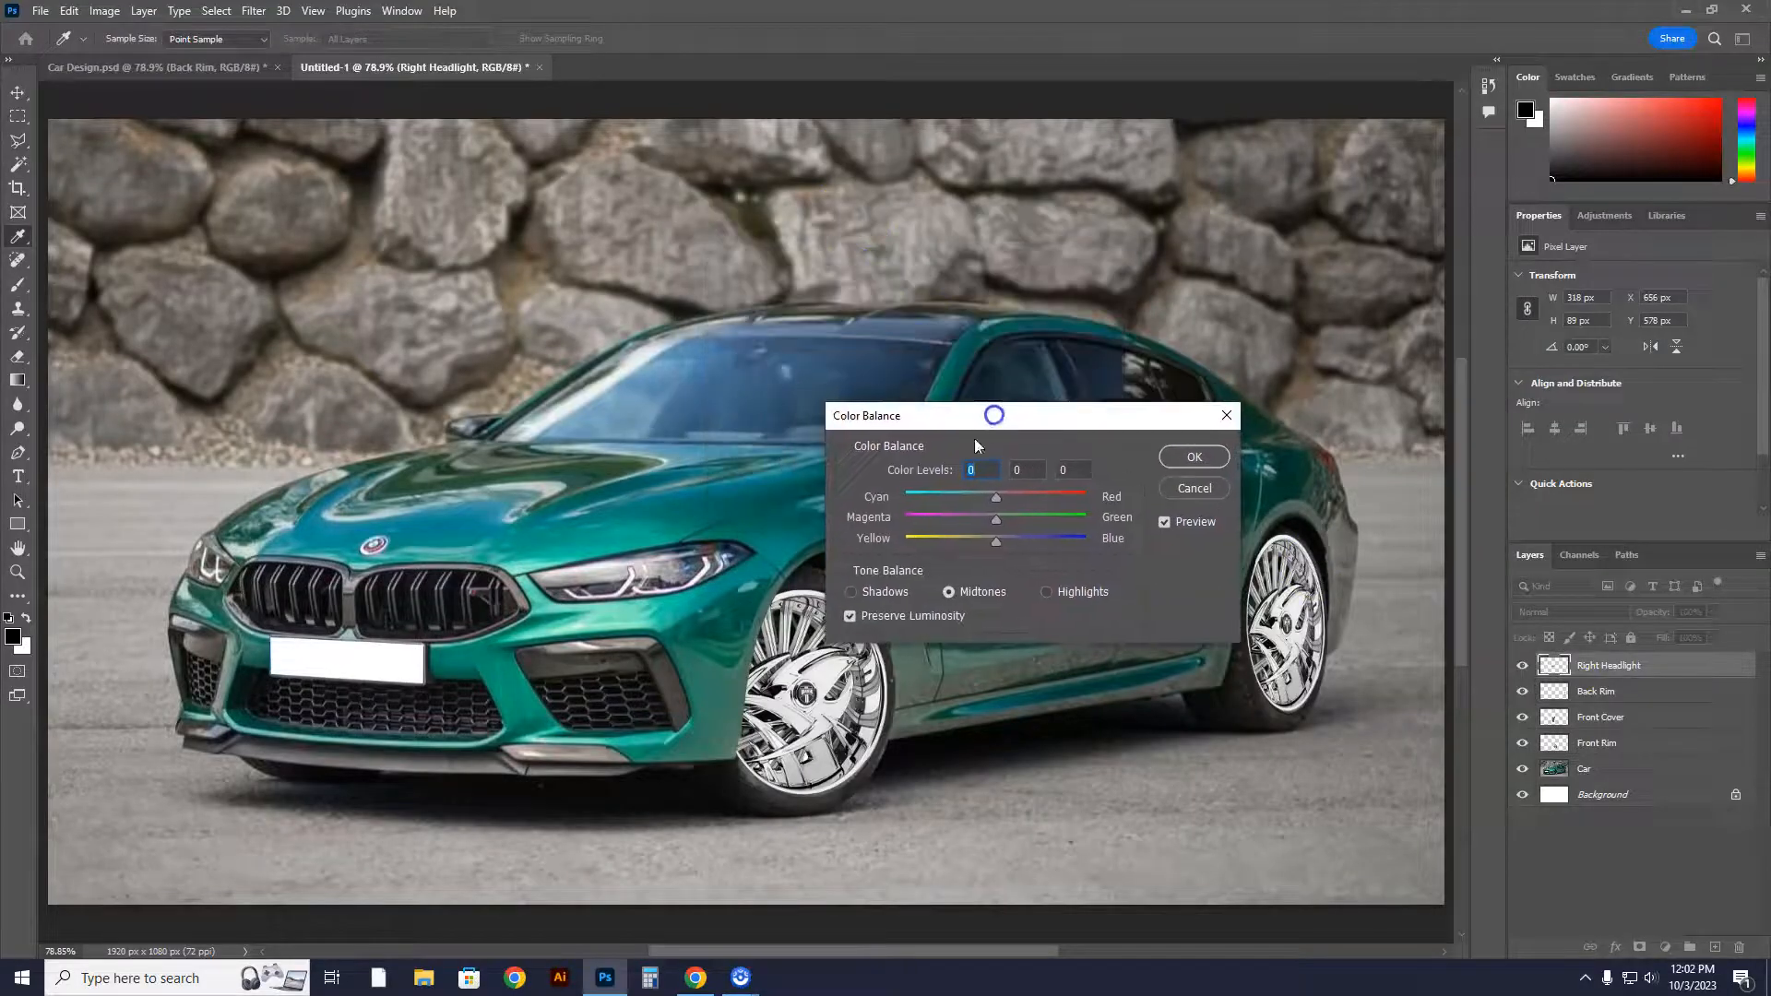
pyautogui.moveTo(995, 498); pyautogui.dragTo(998, 505)
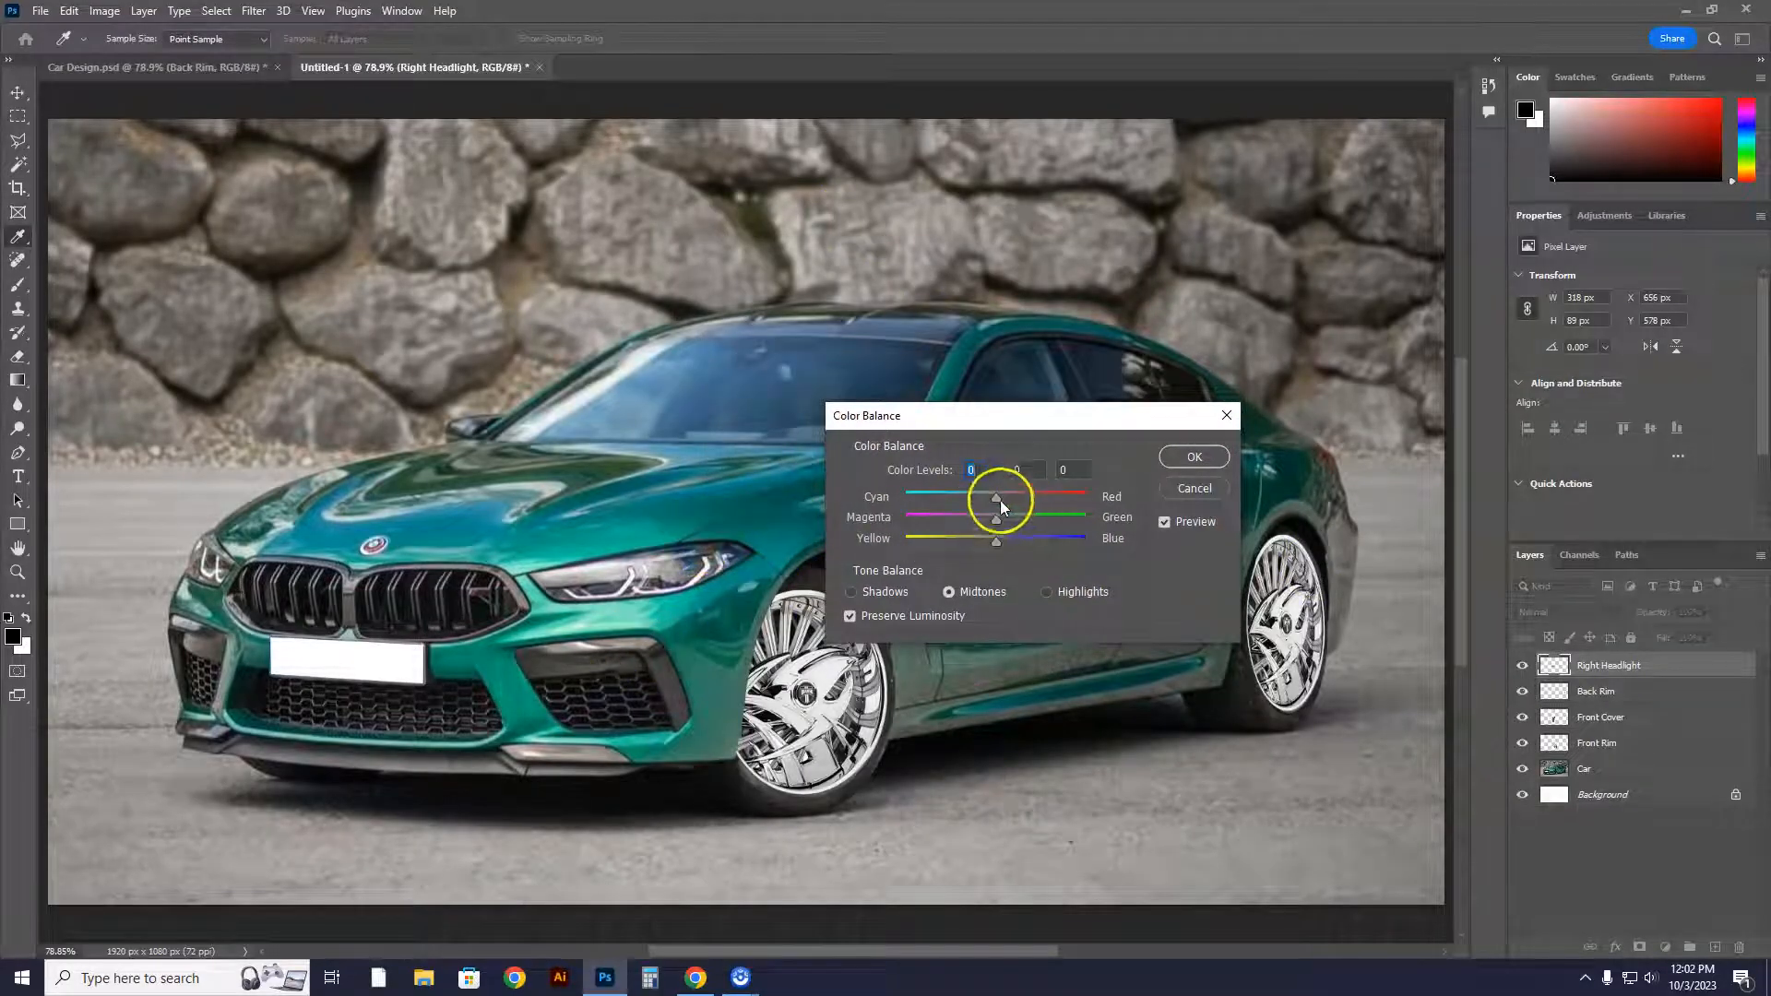
pyautogui.moveTo(996, 498); pyautogui.dragTo(904, 498)
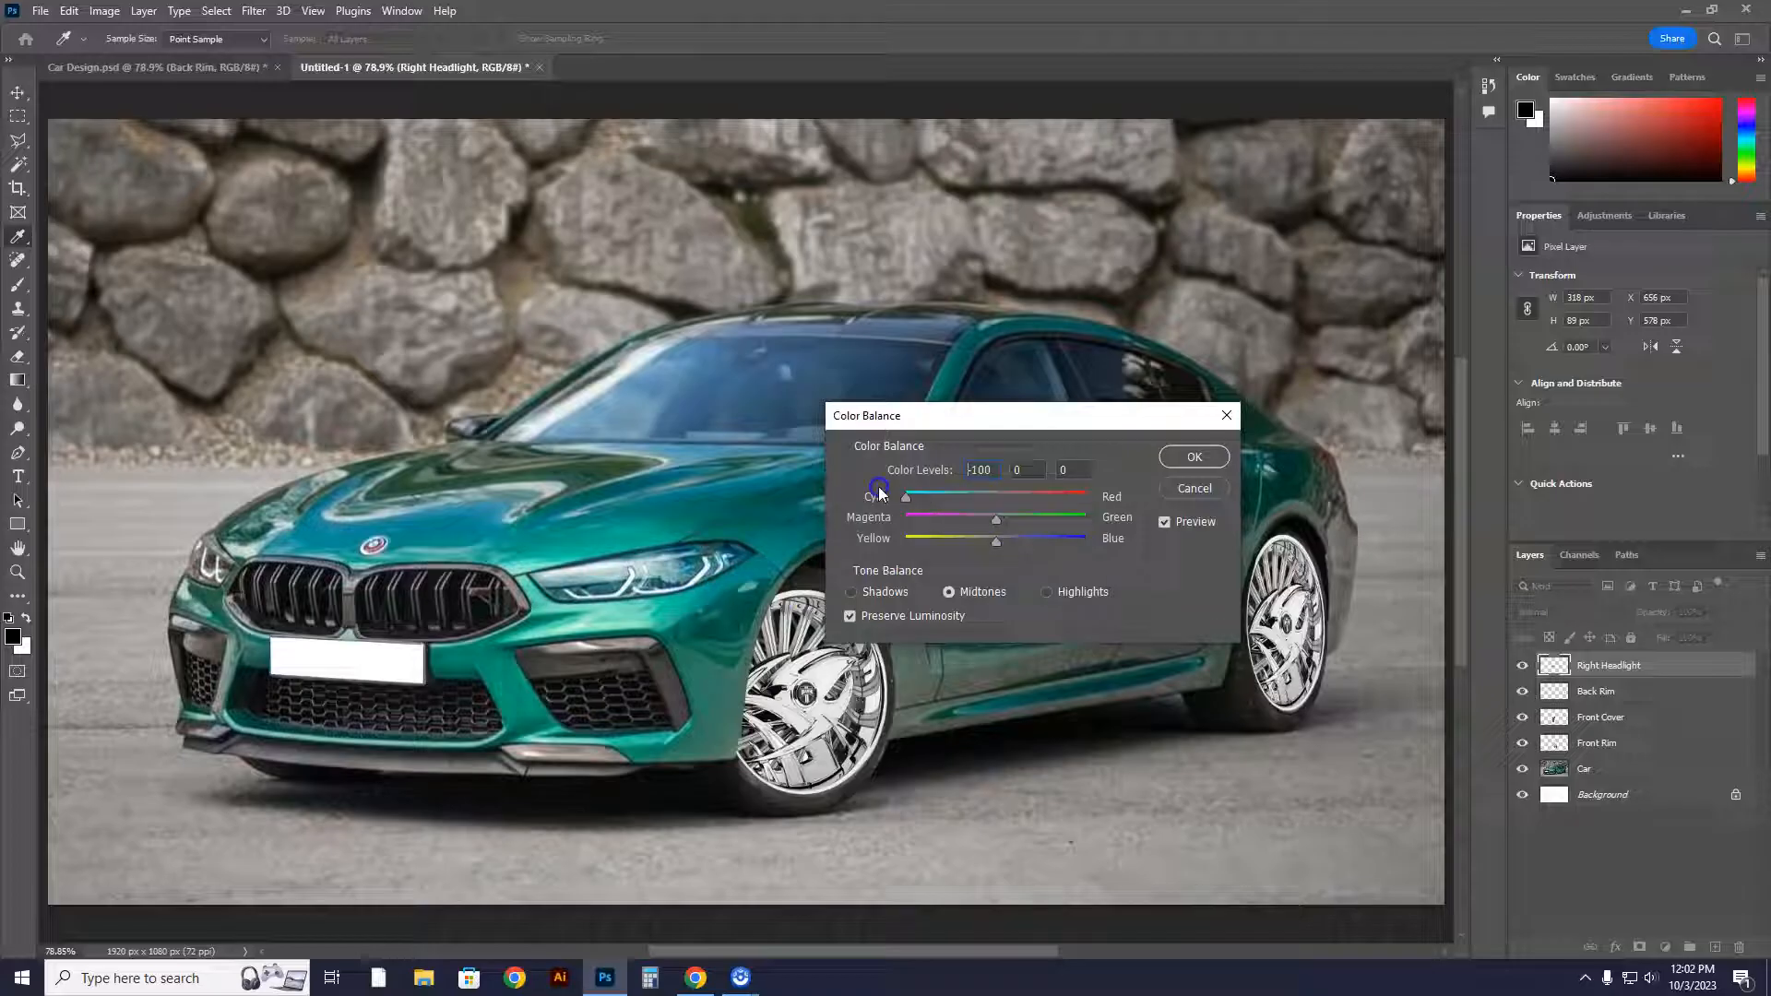
pyautogui.moveTo(904, 496); pyautogui.dragTo(1084, 497)
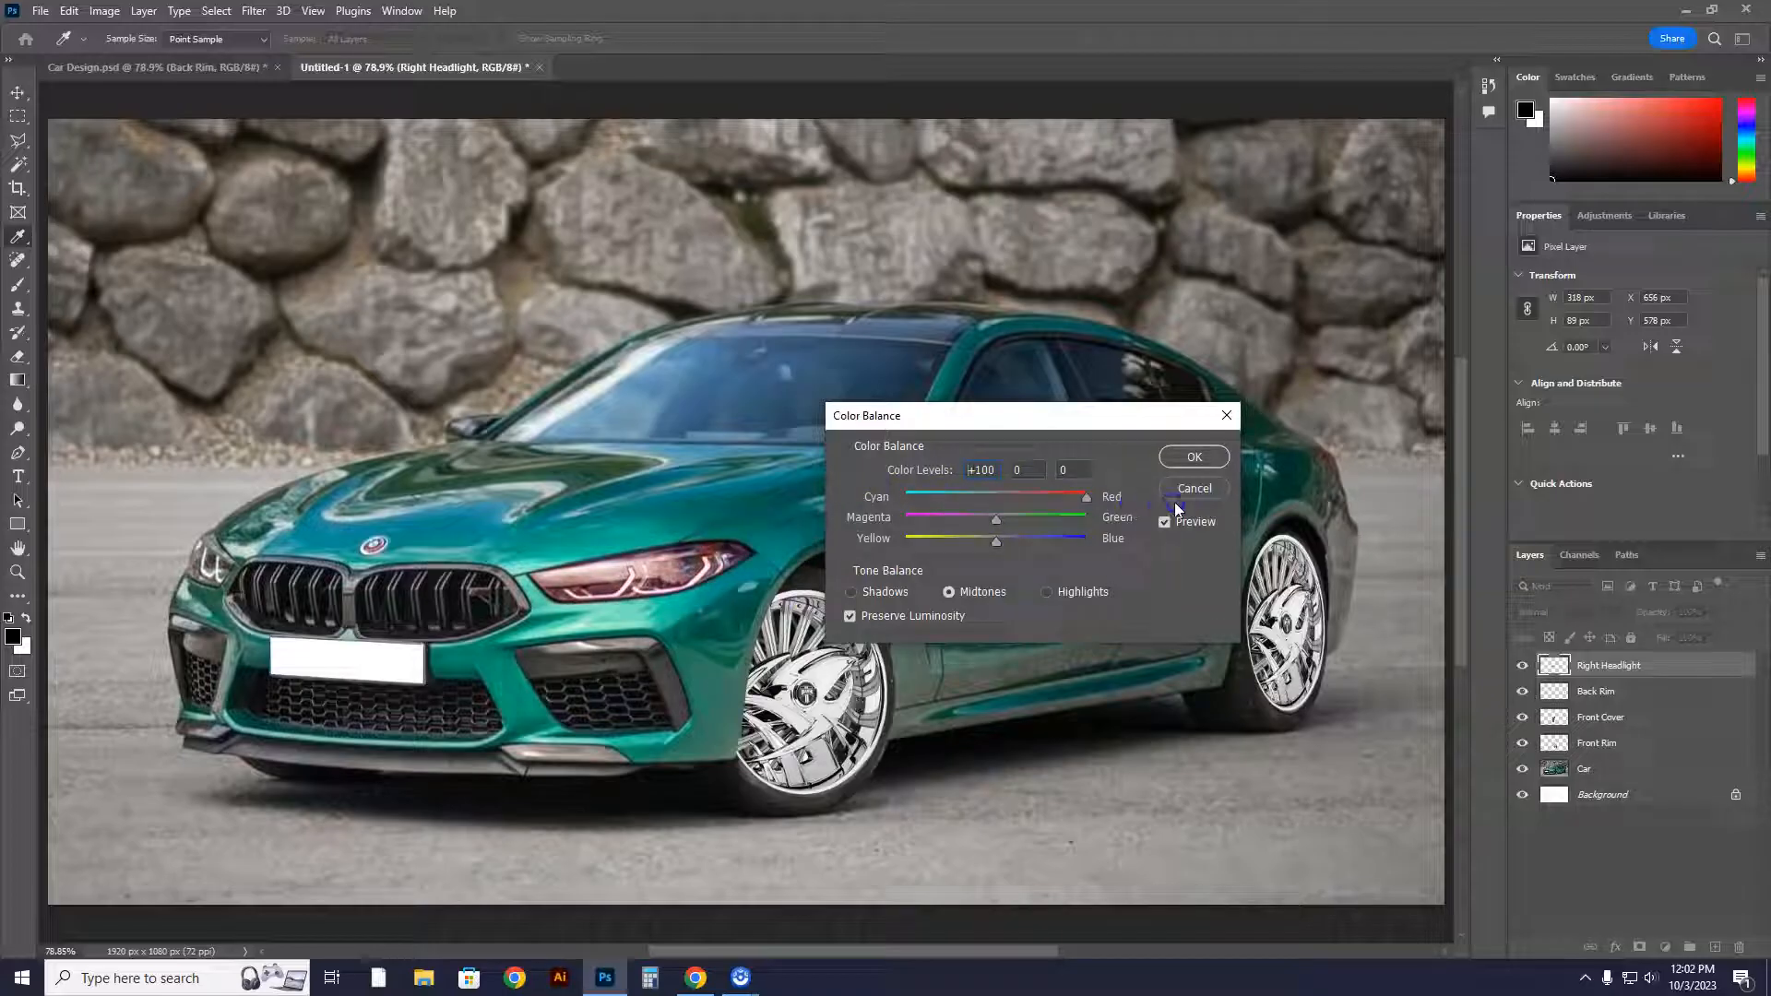
pyautogui.moveTo(1085, 502); pyautogui.dragTo(1041, 502)
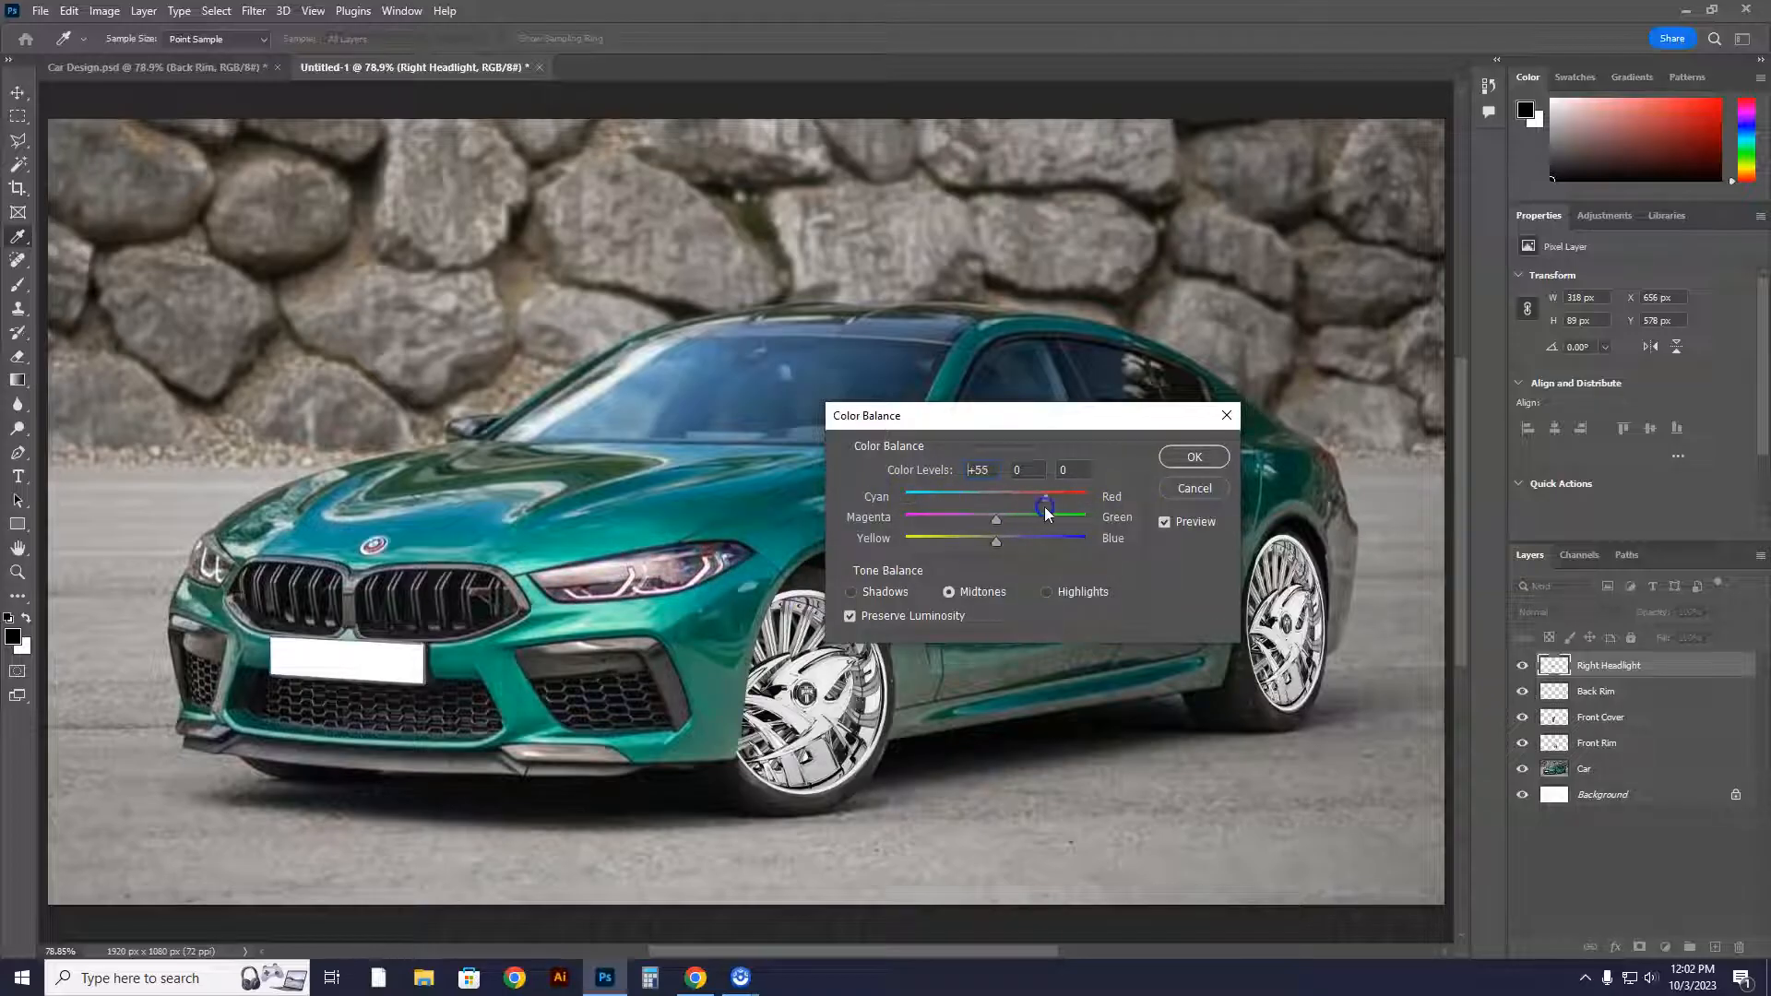
pyautogui.moveTo(1038, 504); pyautogui.dragTo(904, 504)
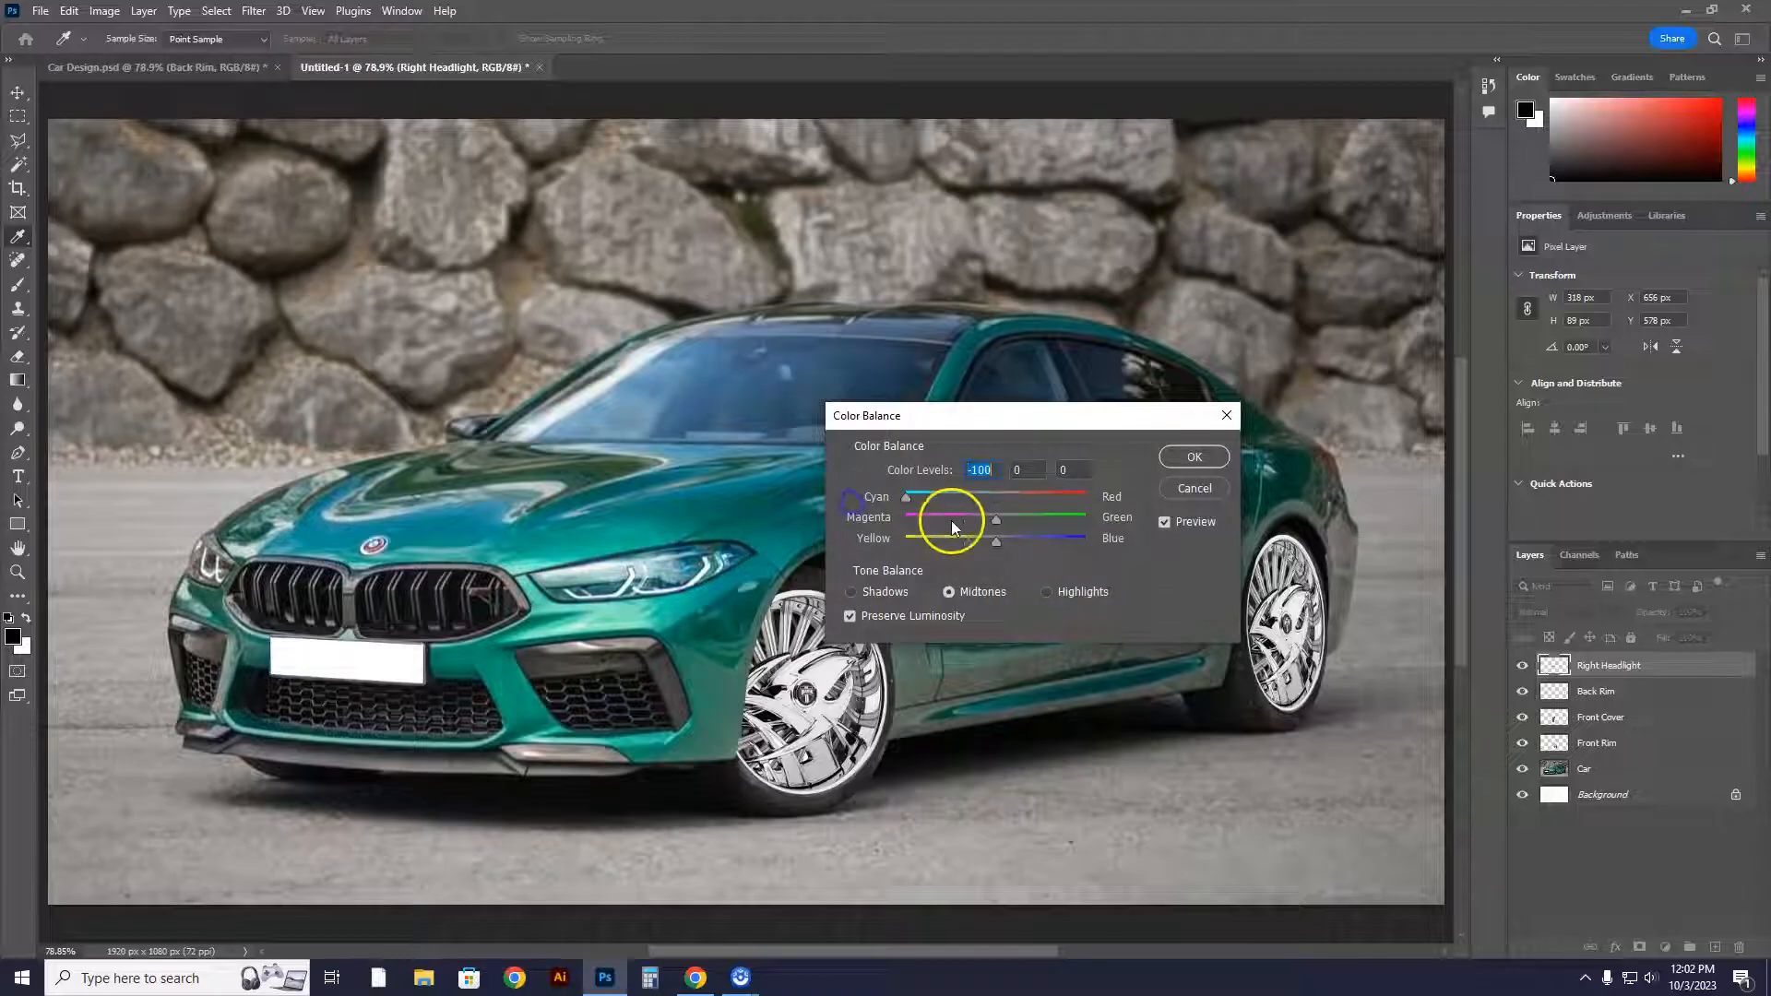
# Set the Magenta/Green slider to about -55 and apply the blue tint to the headlight
pyautogui.moveTo(996, 517); pyautogui.dragTo(1086, 516)
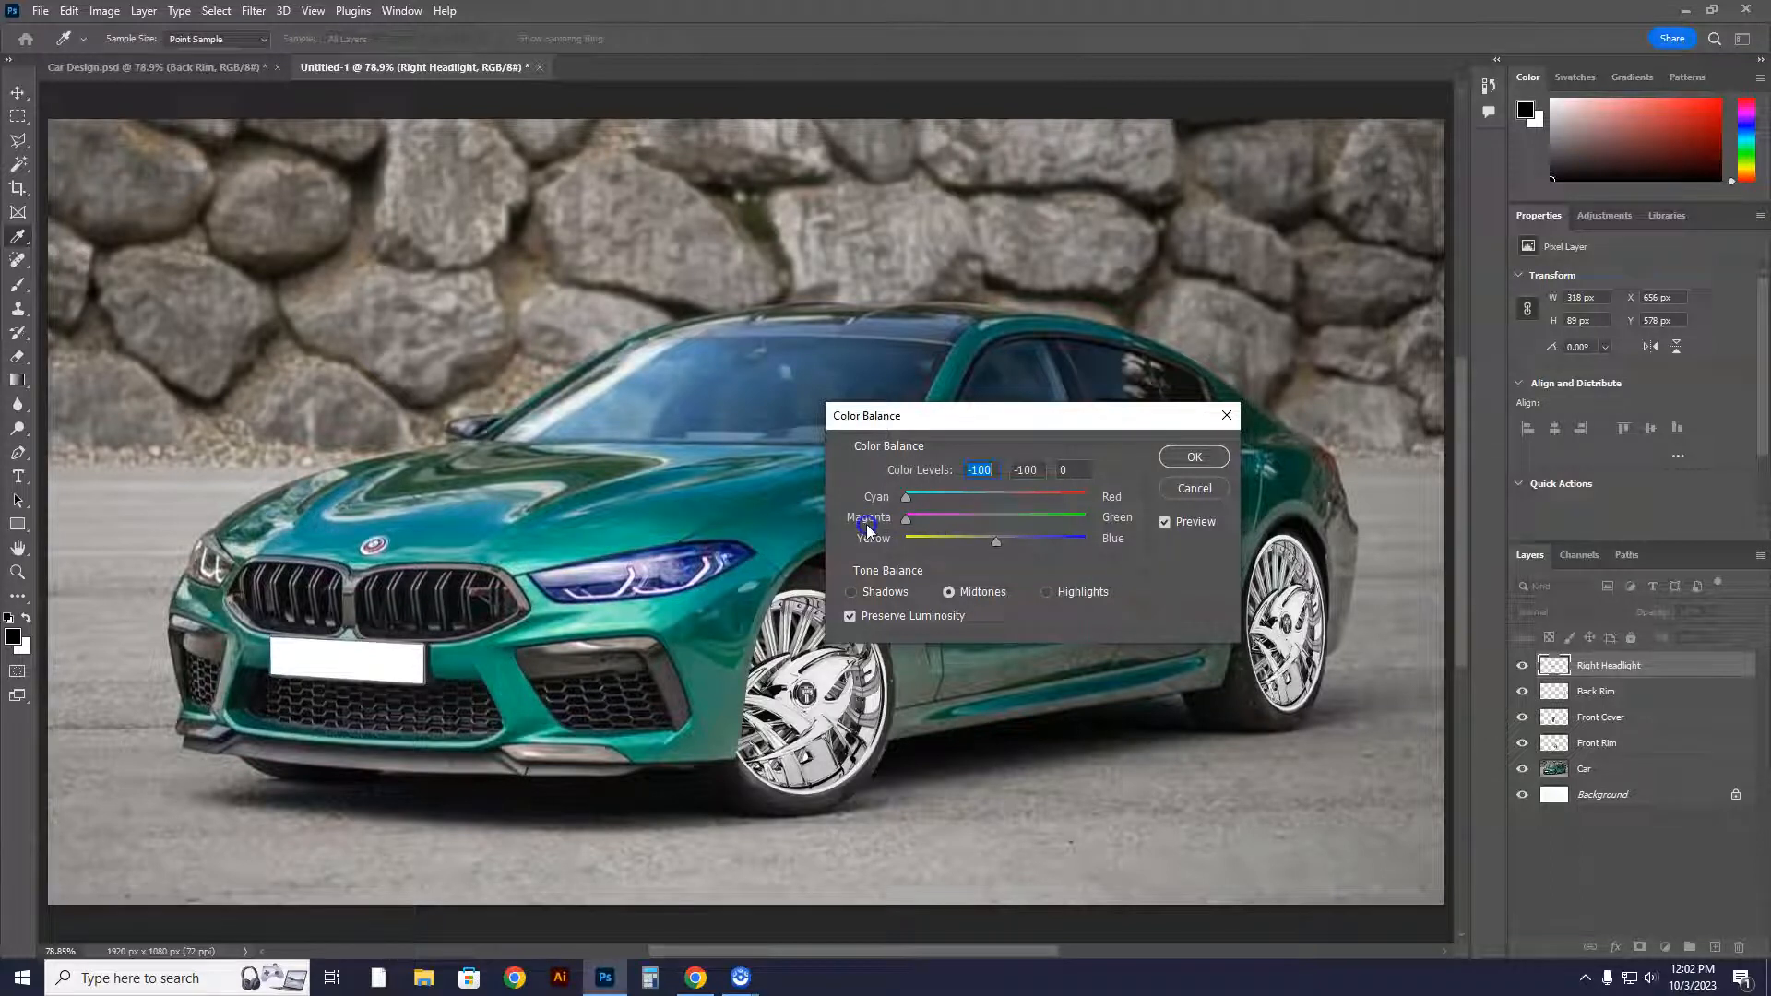
pyautogui.moveTo(904, 528); pyautogui.dragTo(954, 528)
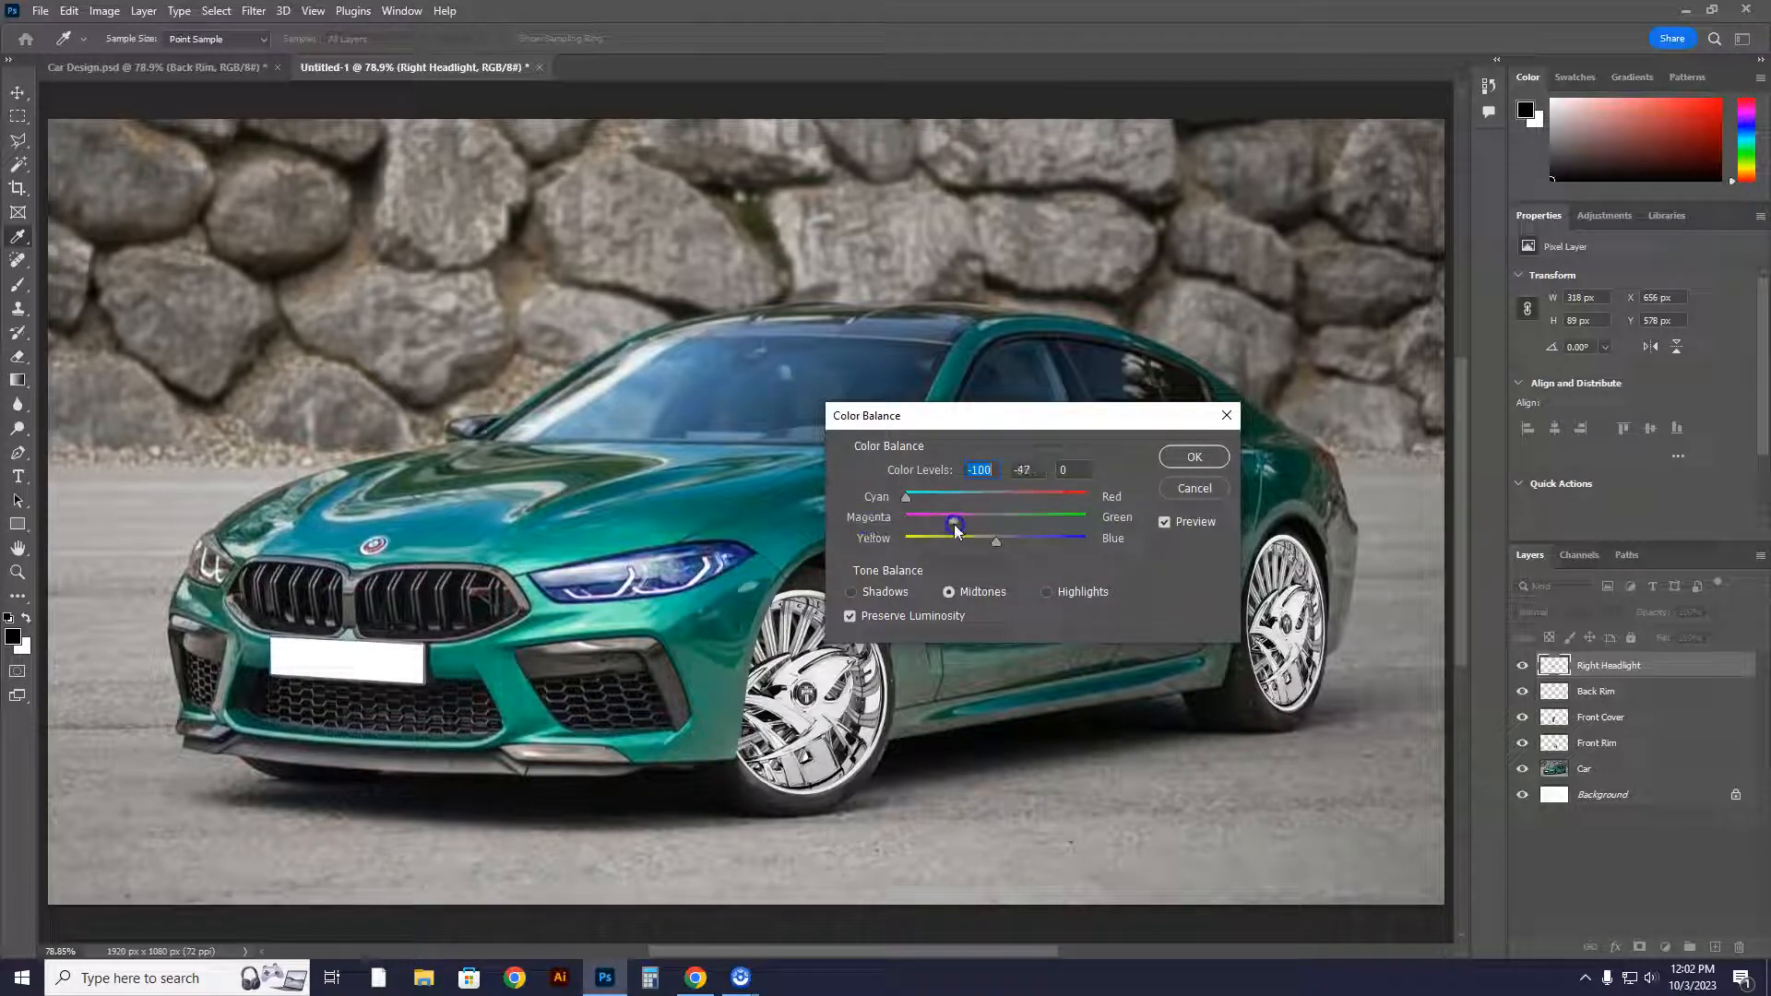
pyautogui.moveTo(998, 532); pyautogui.dragTo(944, 520)
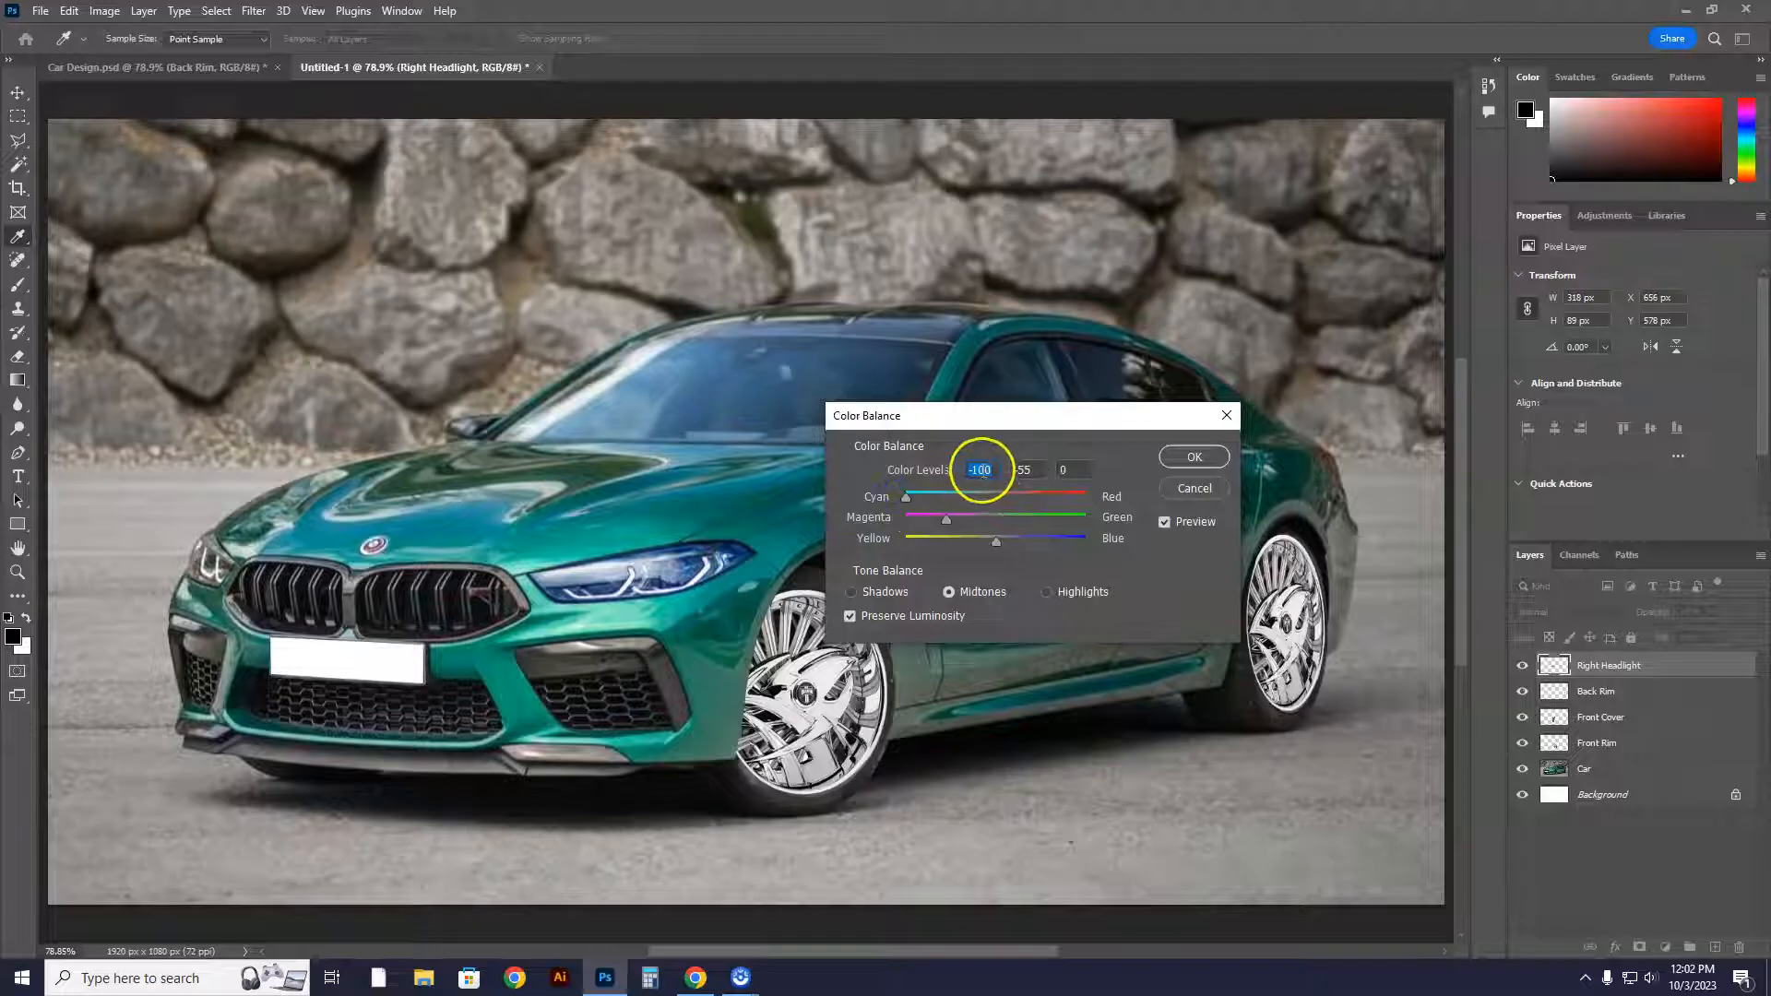
pyautogui.moveTo(994, 526); pyautogui.dragTo(945, 526)
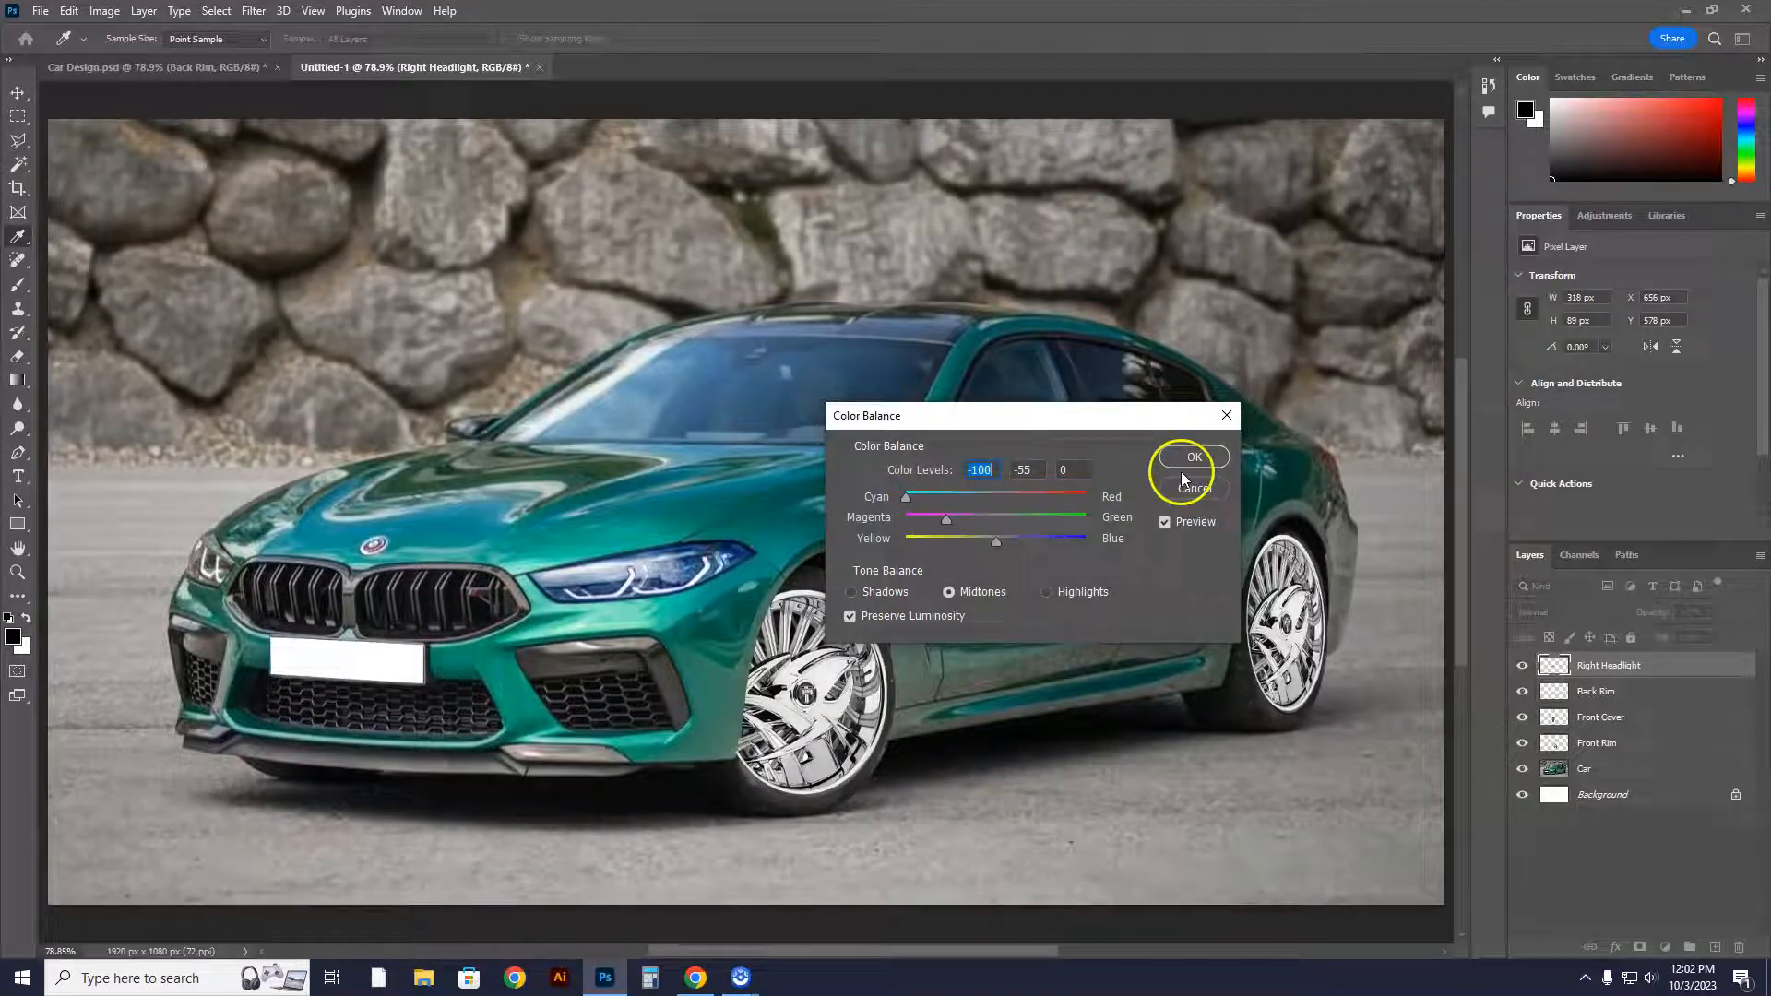
pyautogui.click(1194, 486)
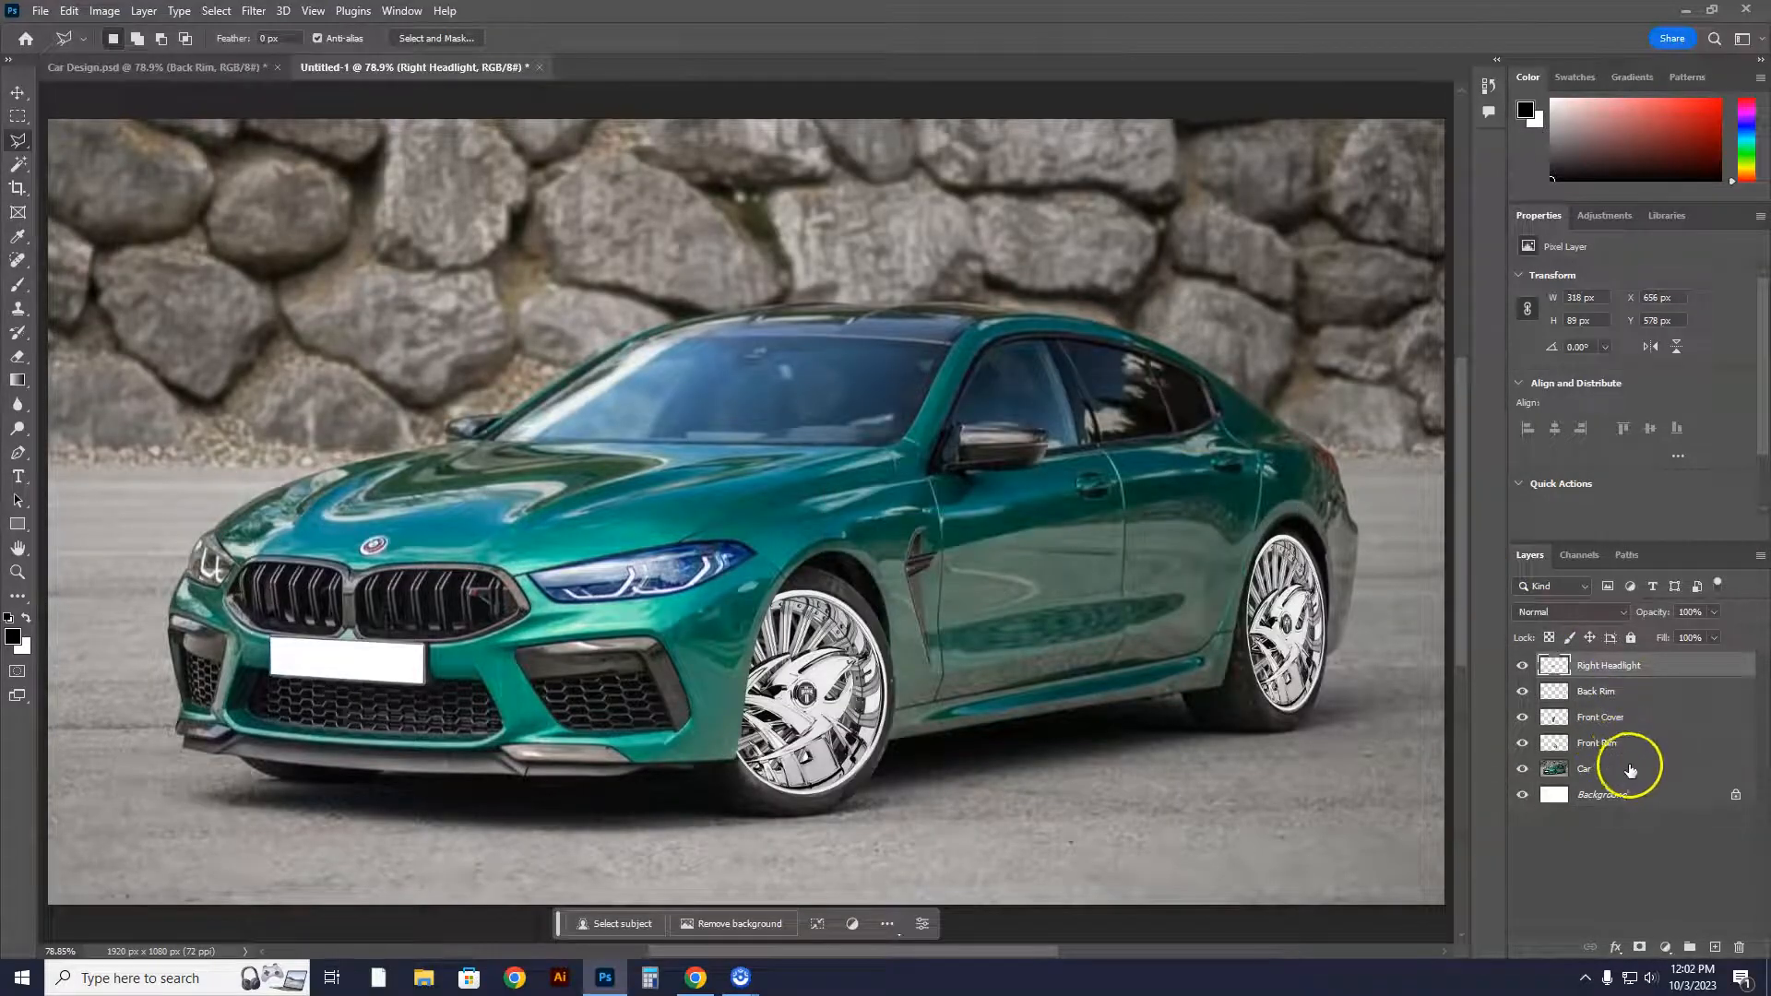
# Activate the Car layer and trace a Polygonal Lasso selection around the left headlight
pyautogui.click(1592, 767)
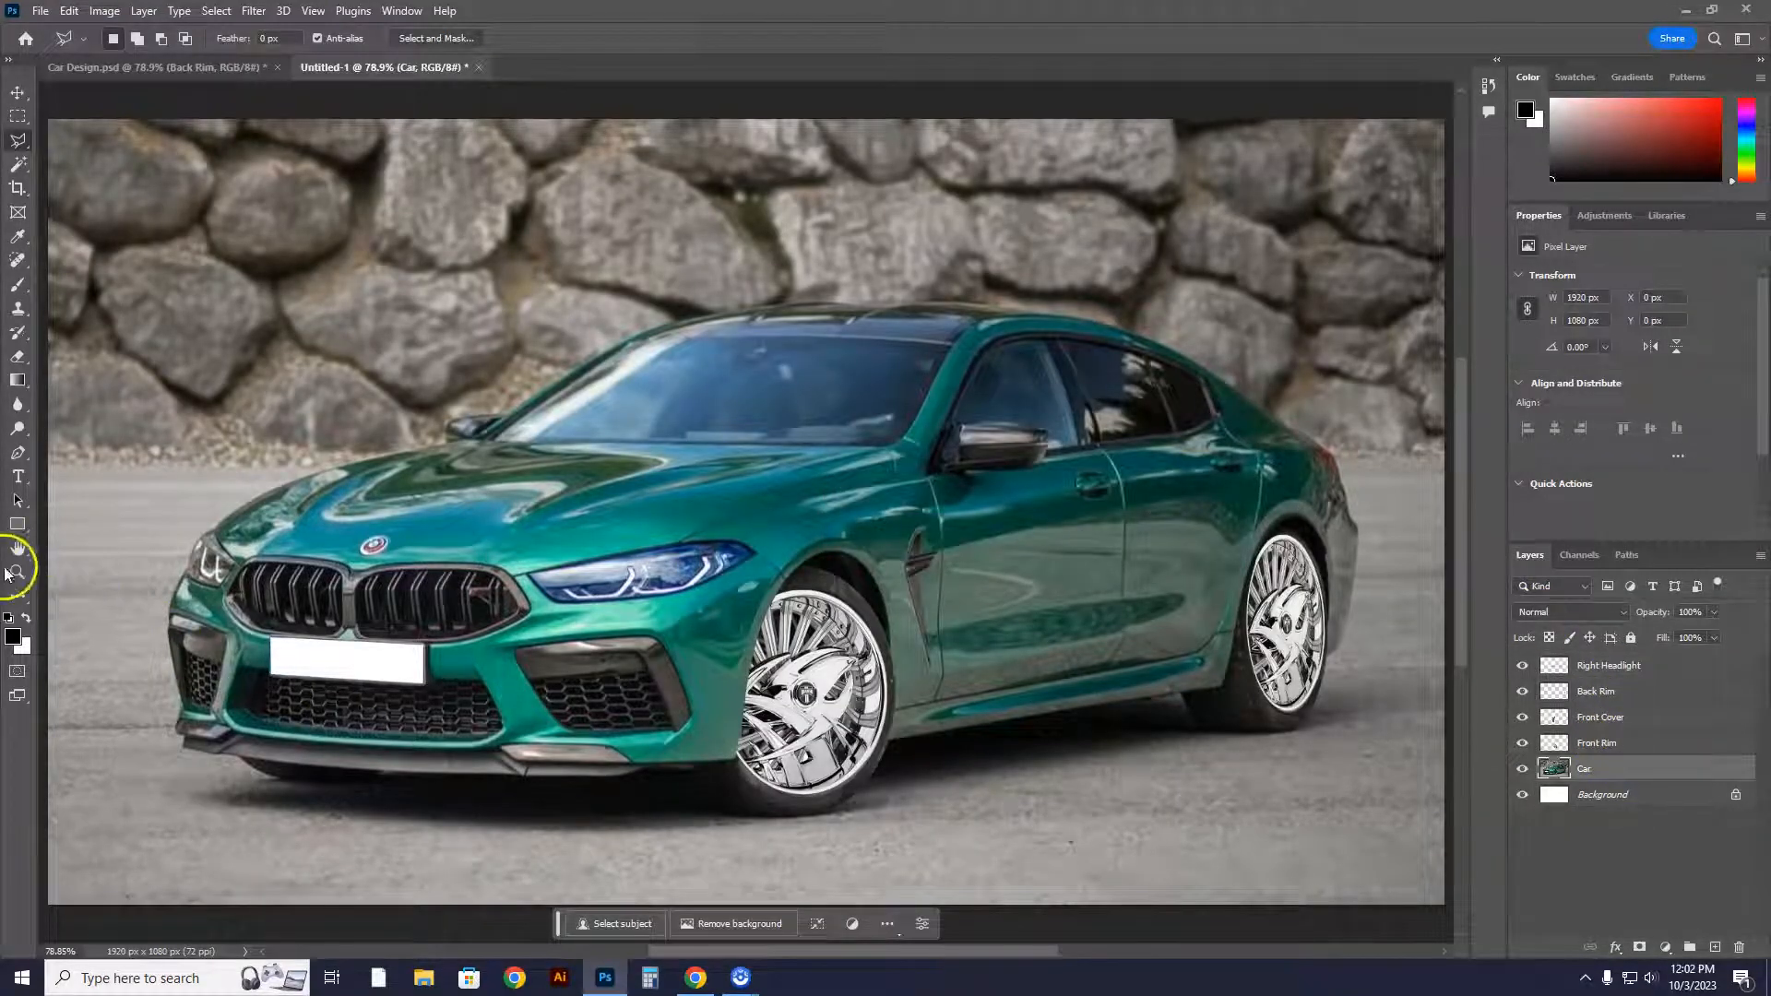
pyautogui.click(18, 570)
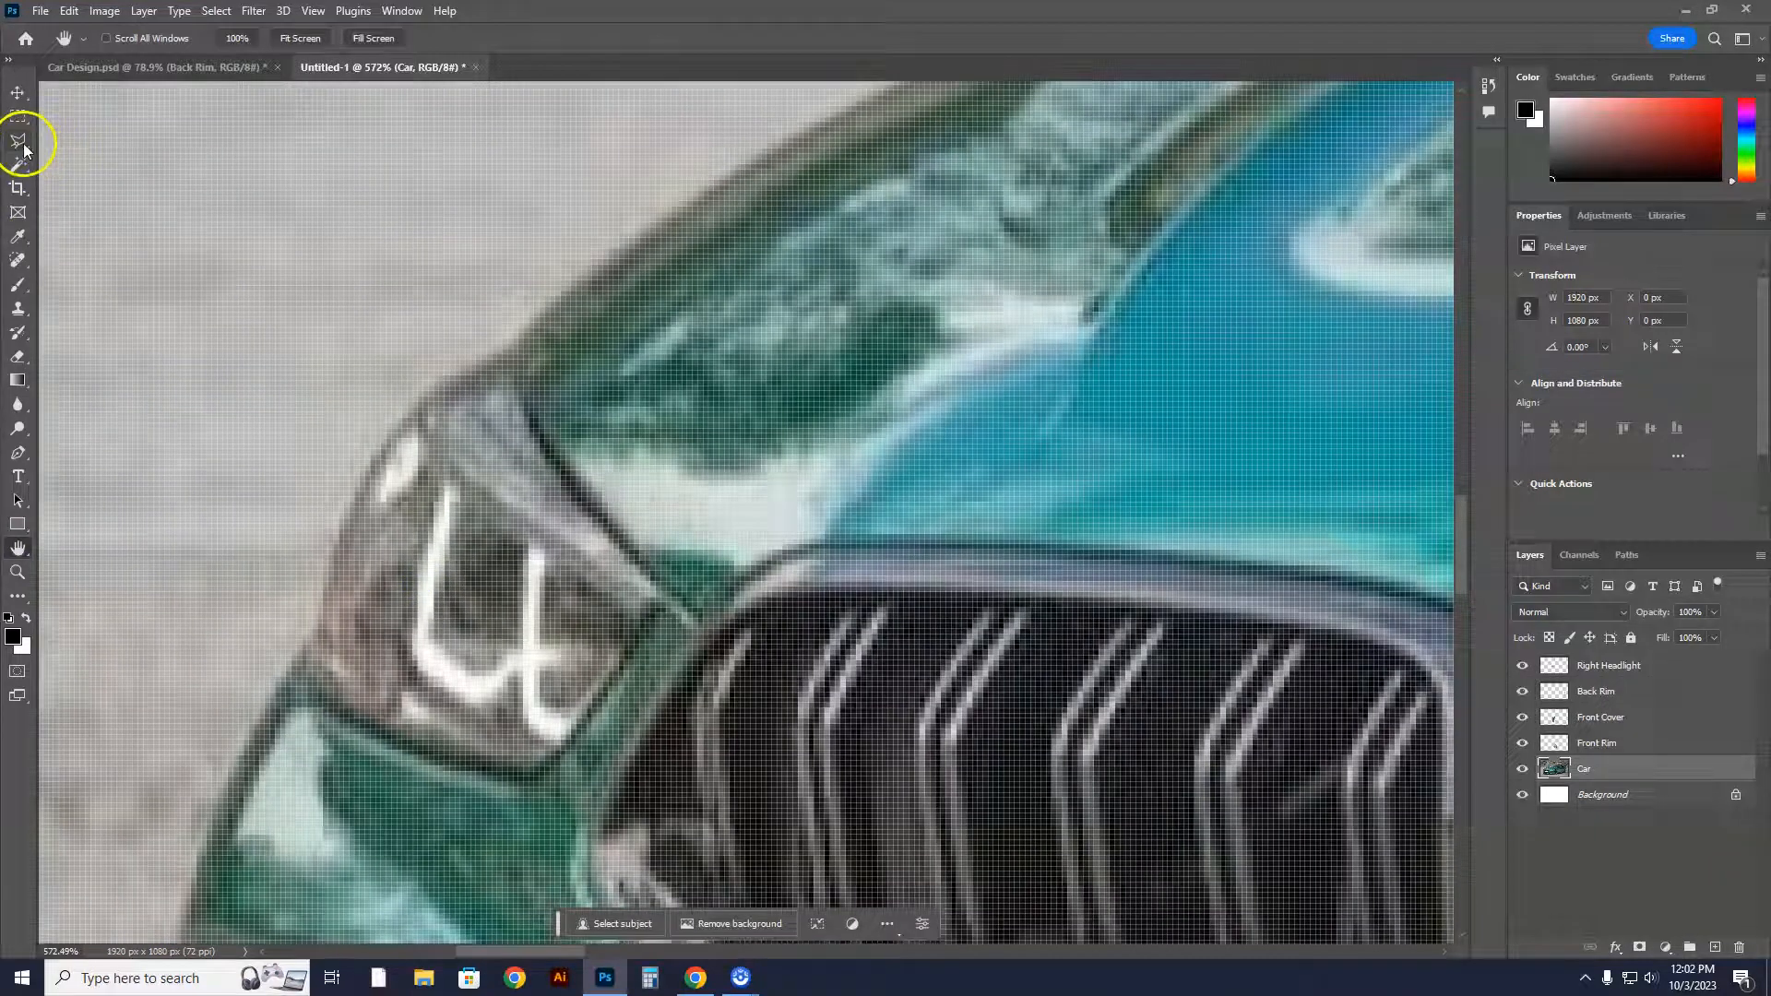
pyautogui.click(19, 140)
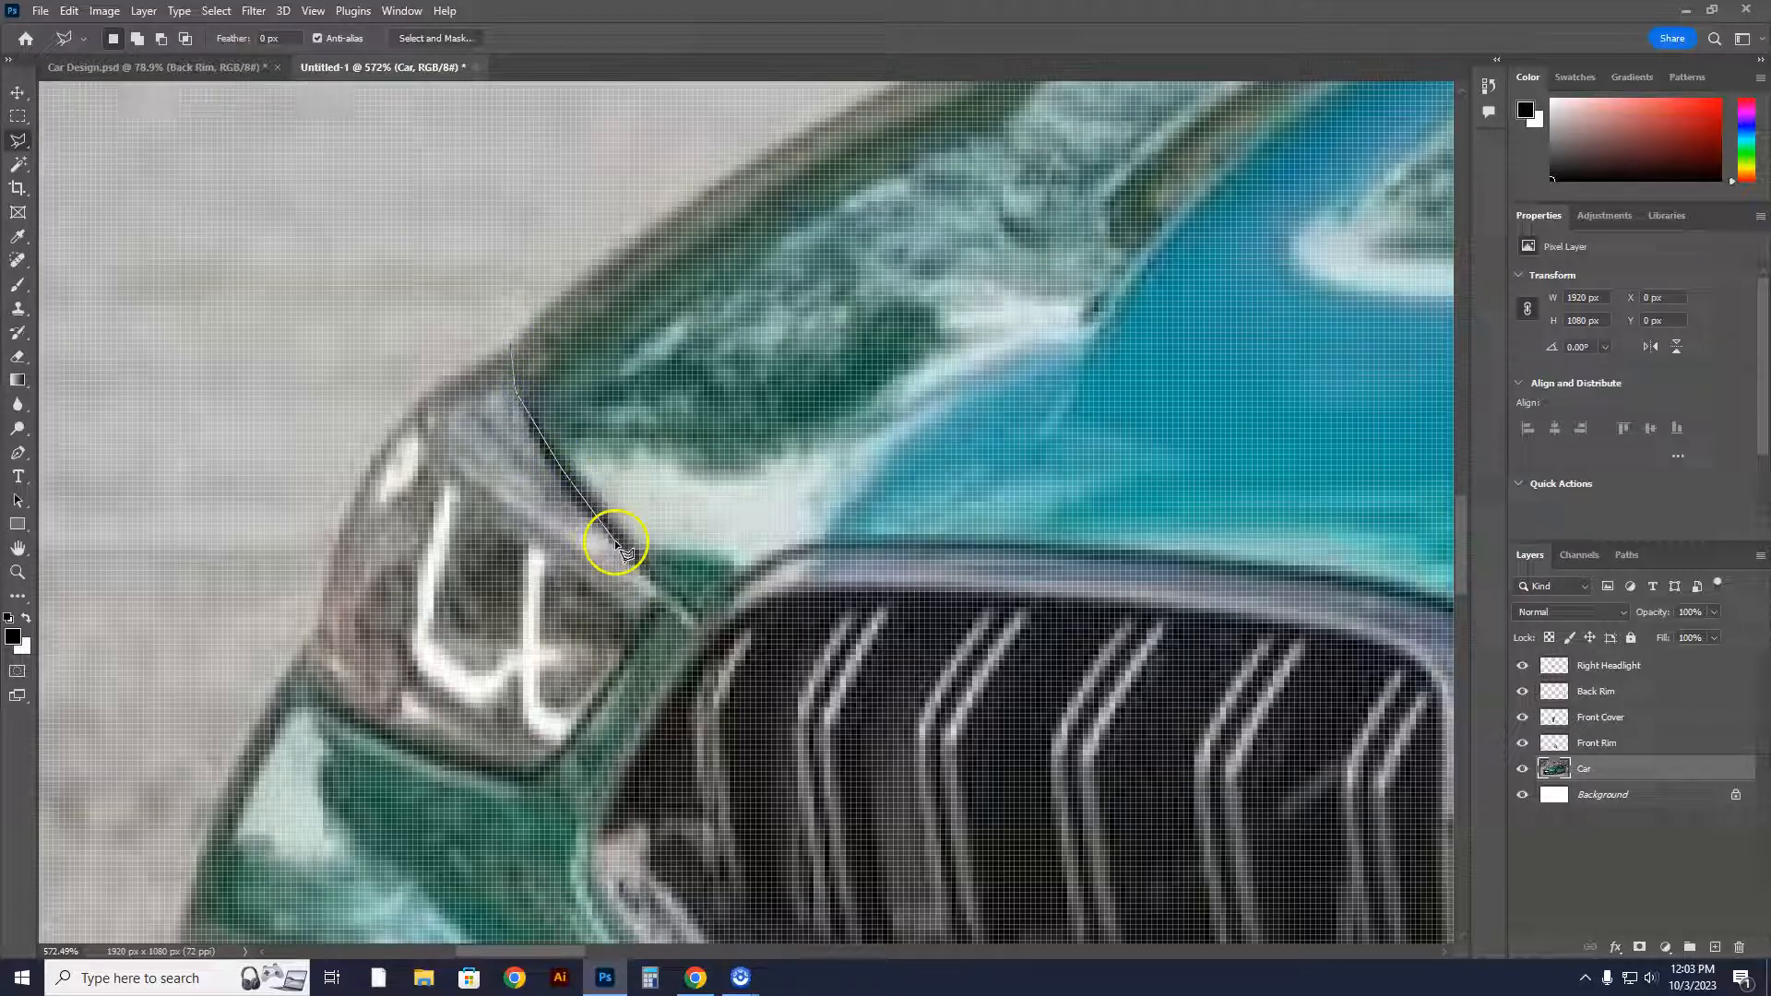
pyautogui.moveTo(671, 598)
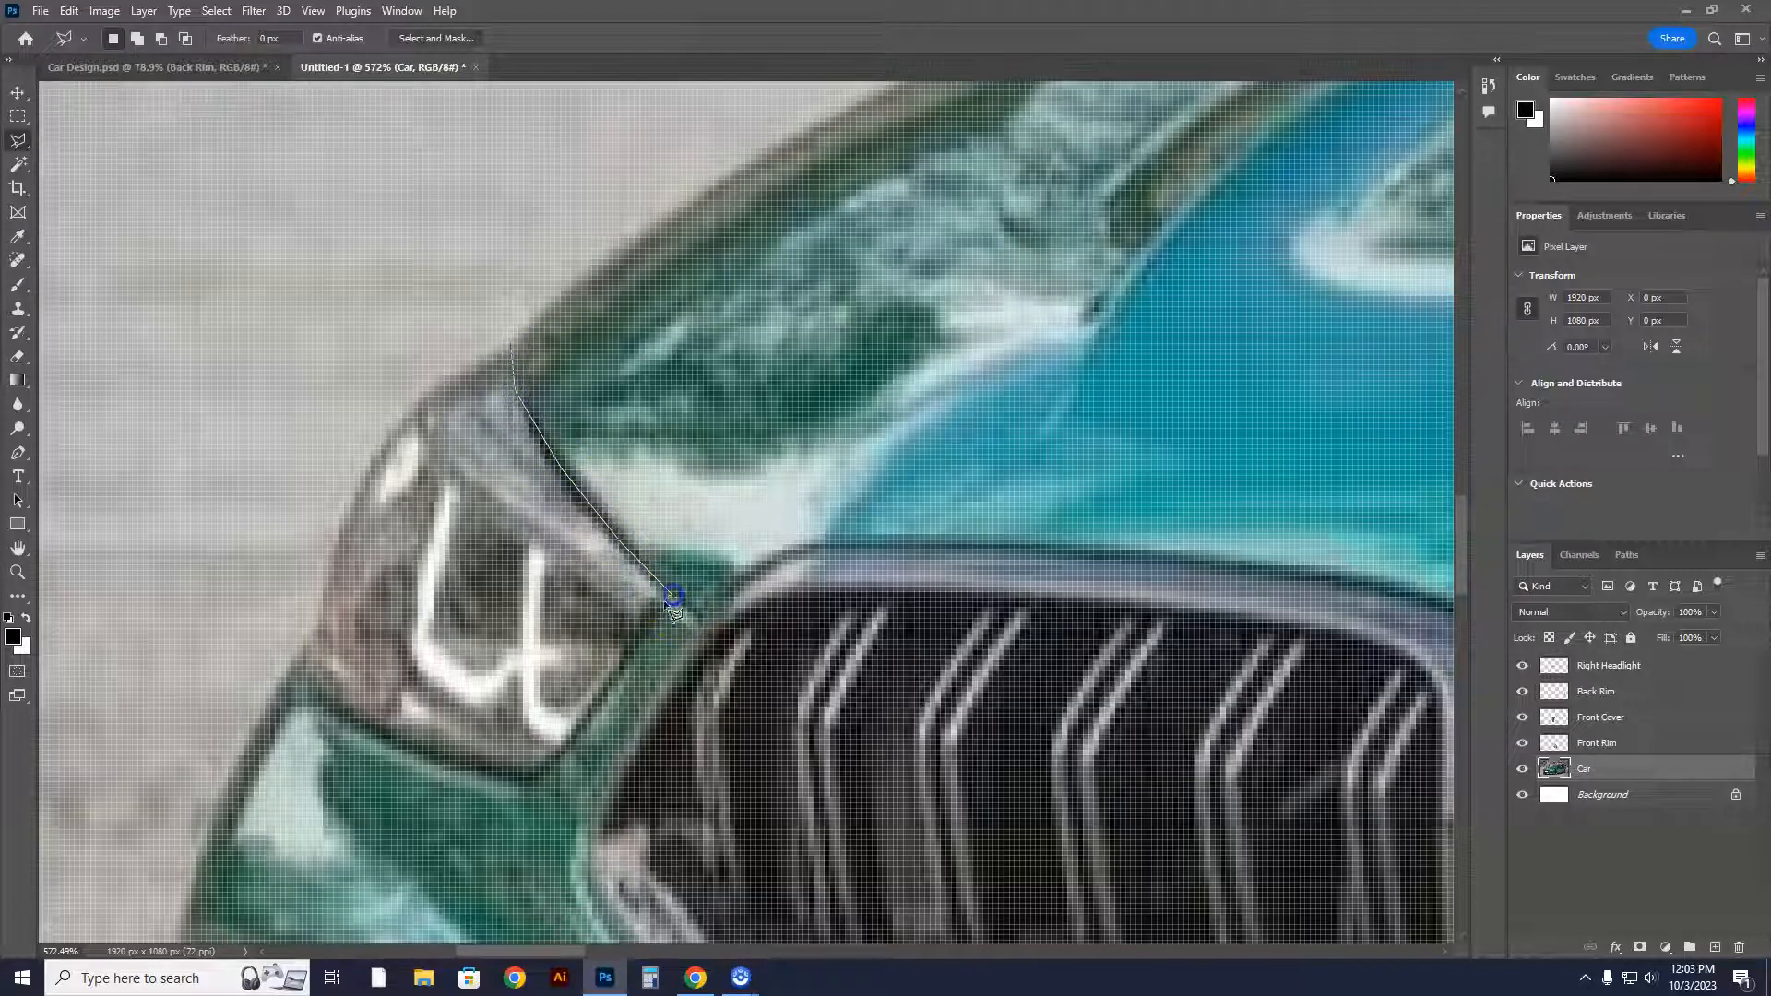
pyautogui.click(597, 701)
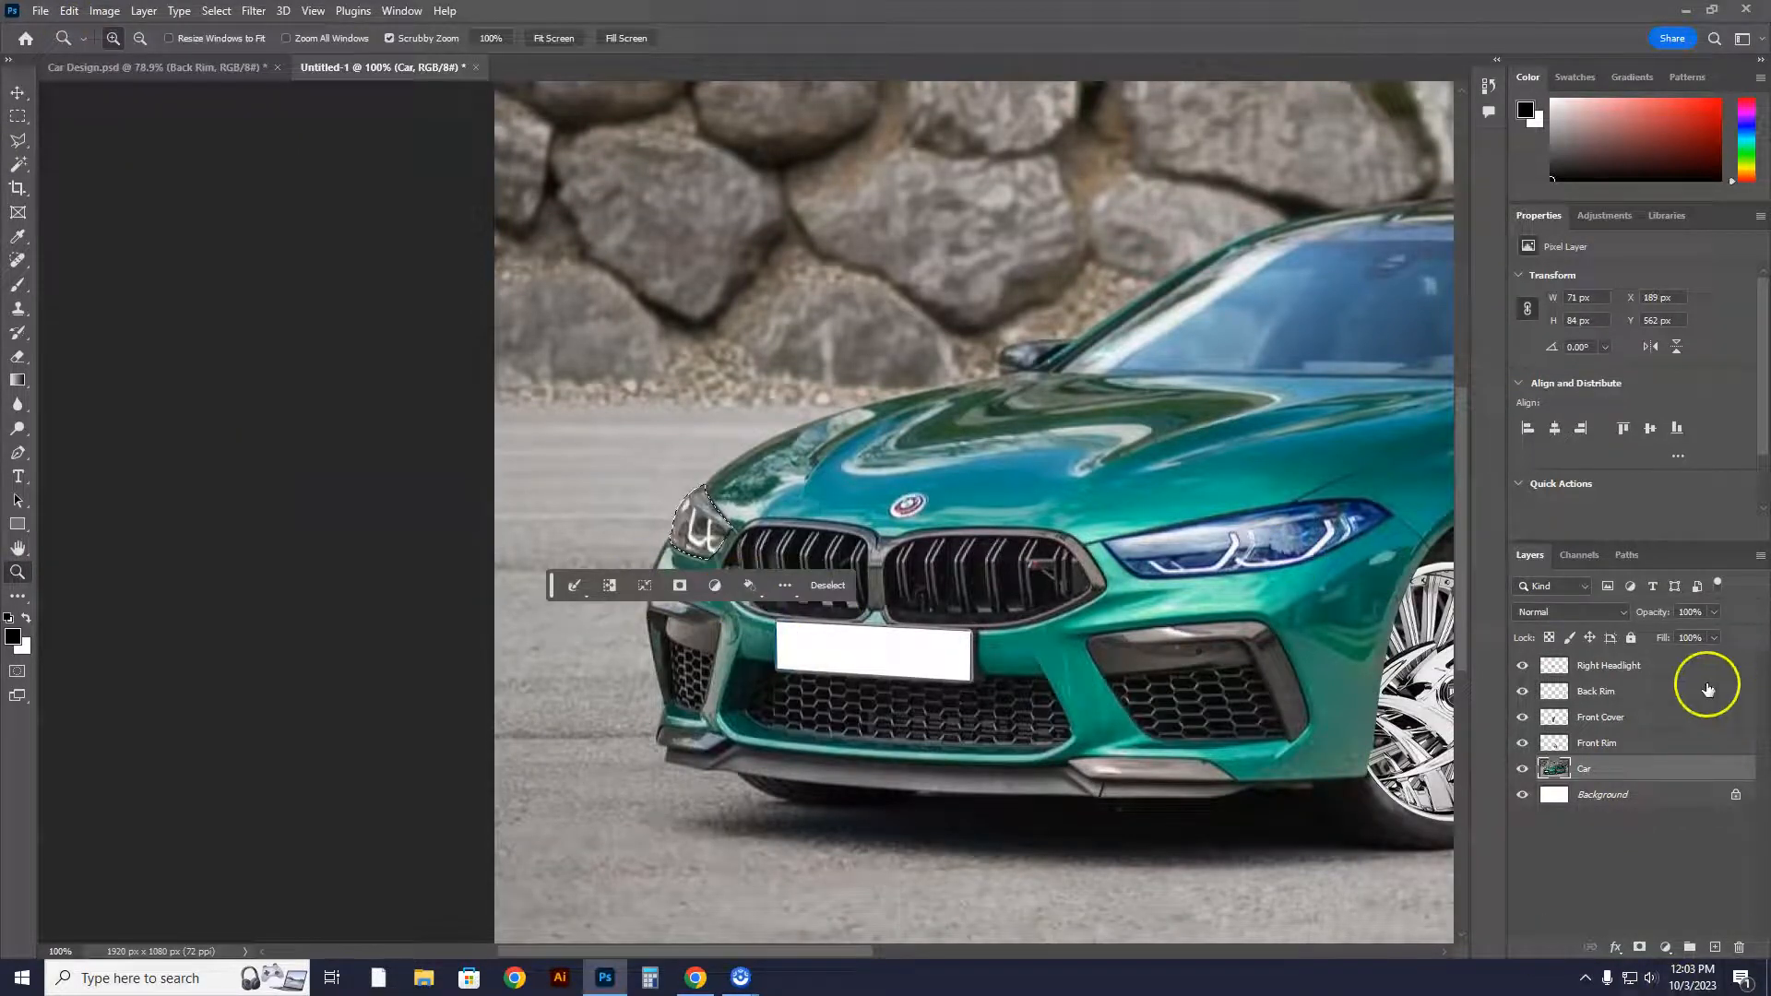
# Copy the selection to a new layer and rename it Left Headlight
pyautogui.click(68, 11)
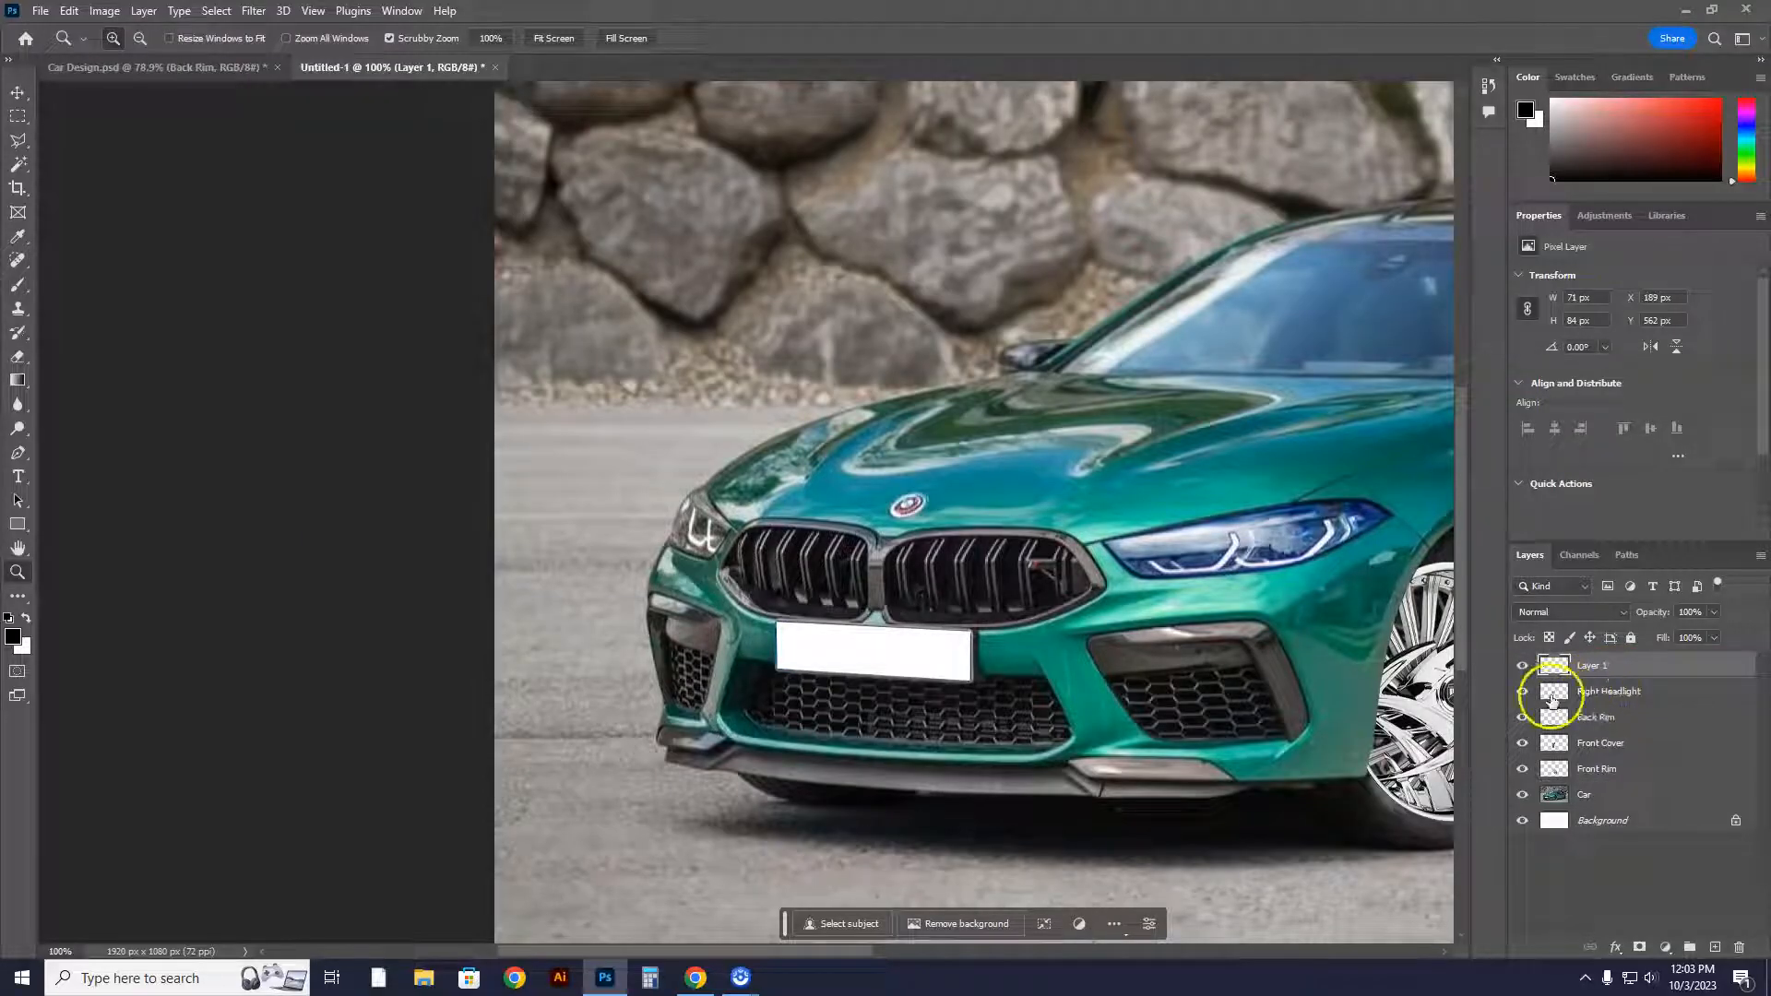
pyautogui.doubleClick(1592, 664)
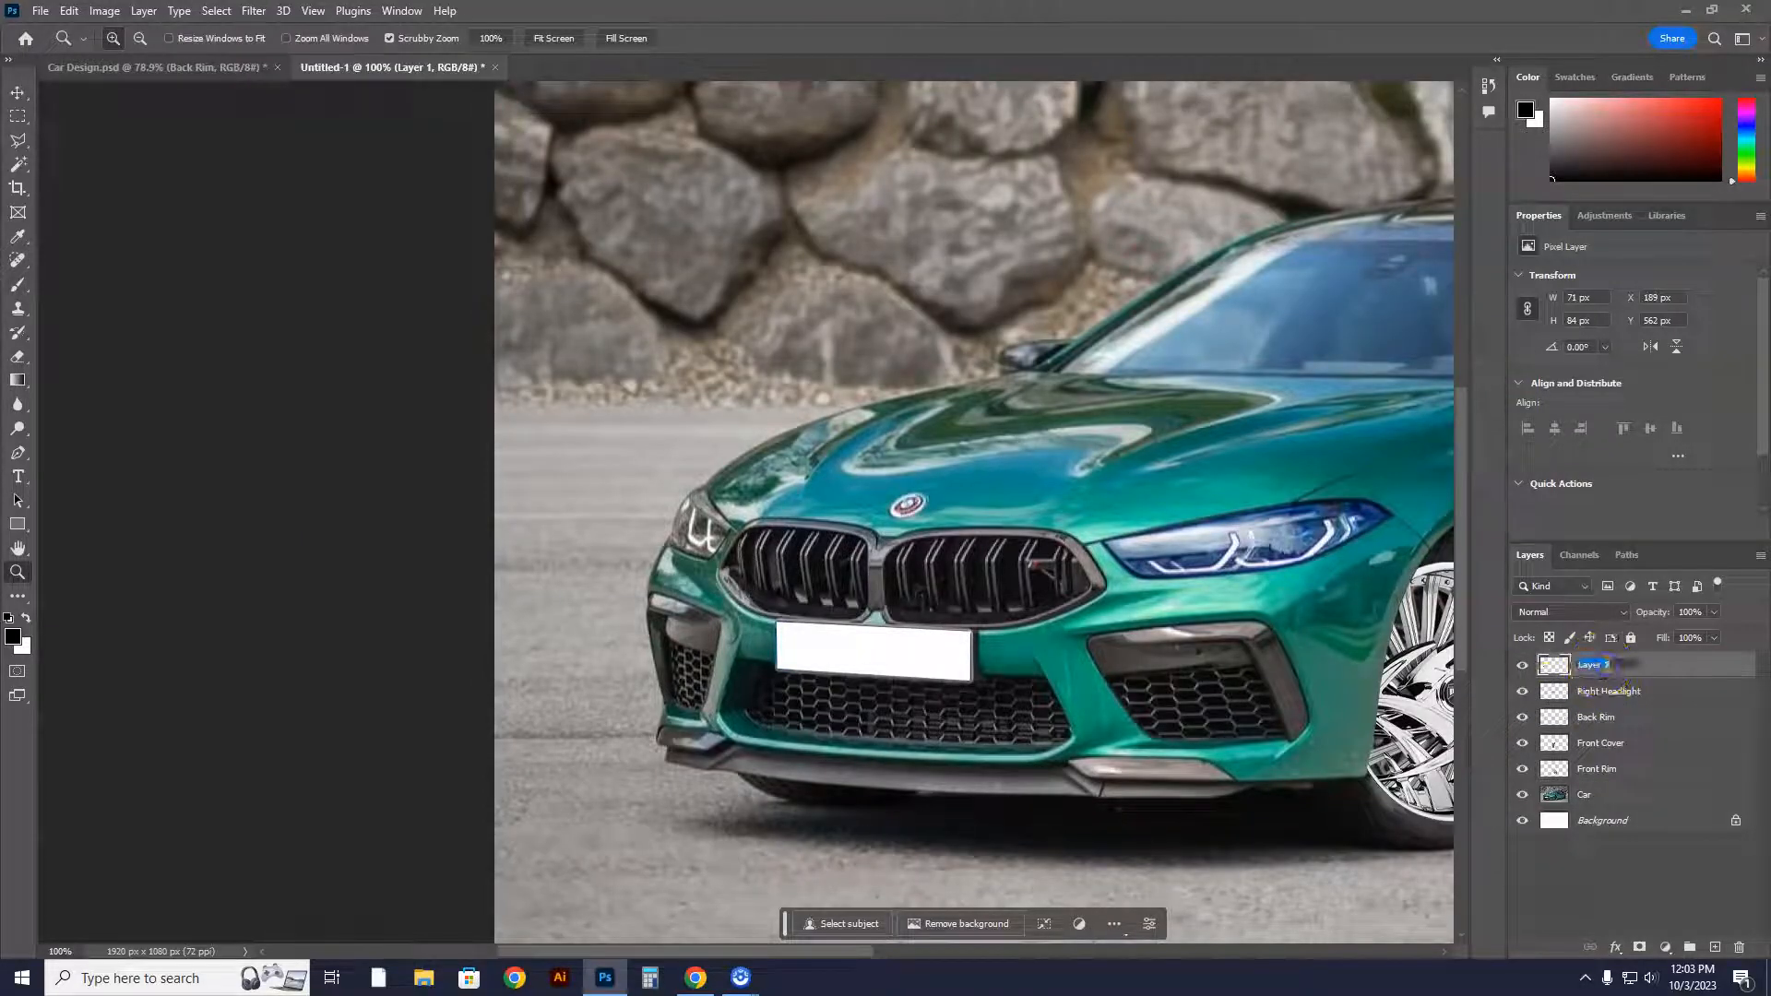
pyautogui.doubleClick(1594, 664)
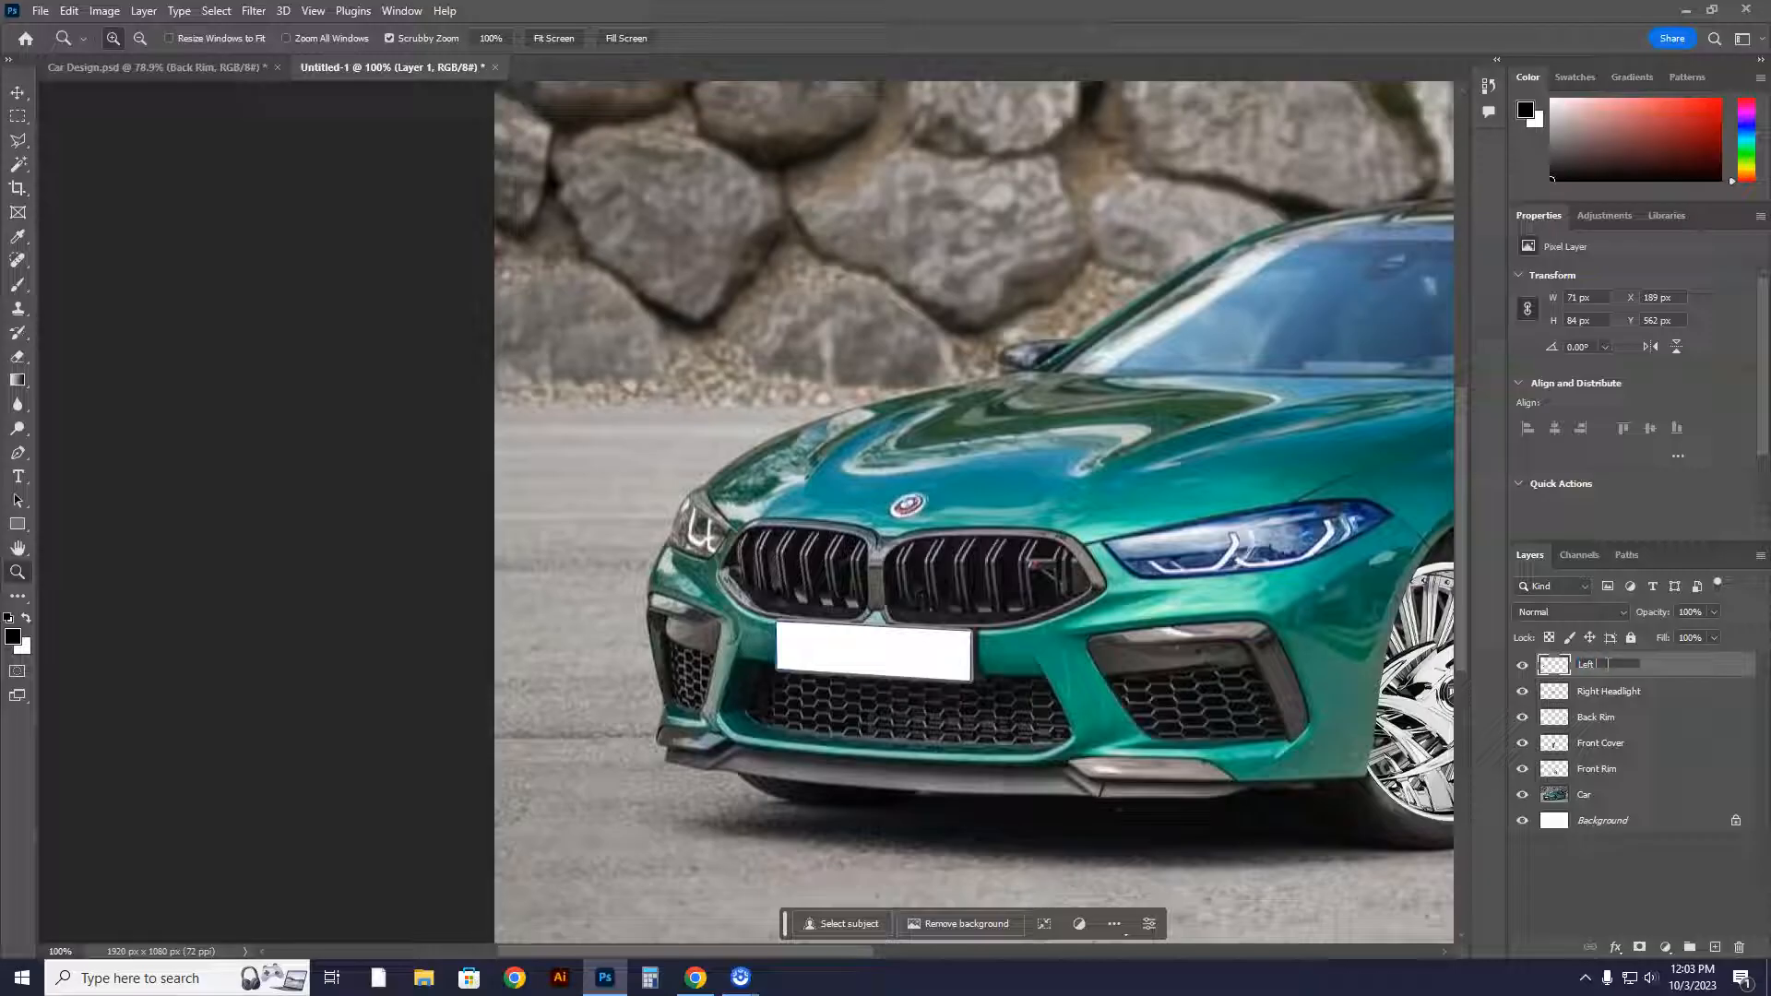
pyautogui.doubleClick(1587, 664)
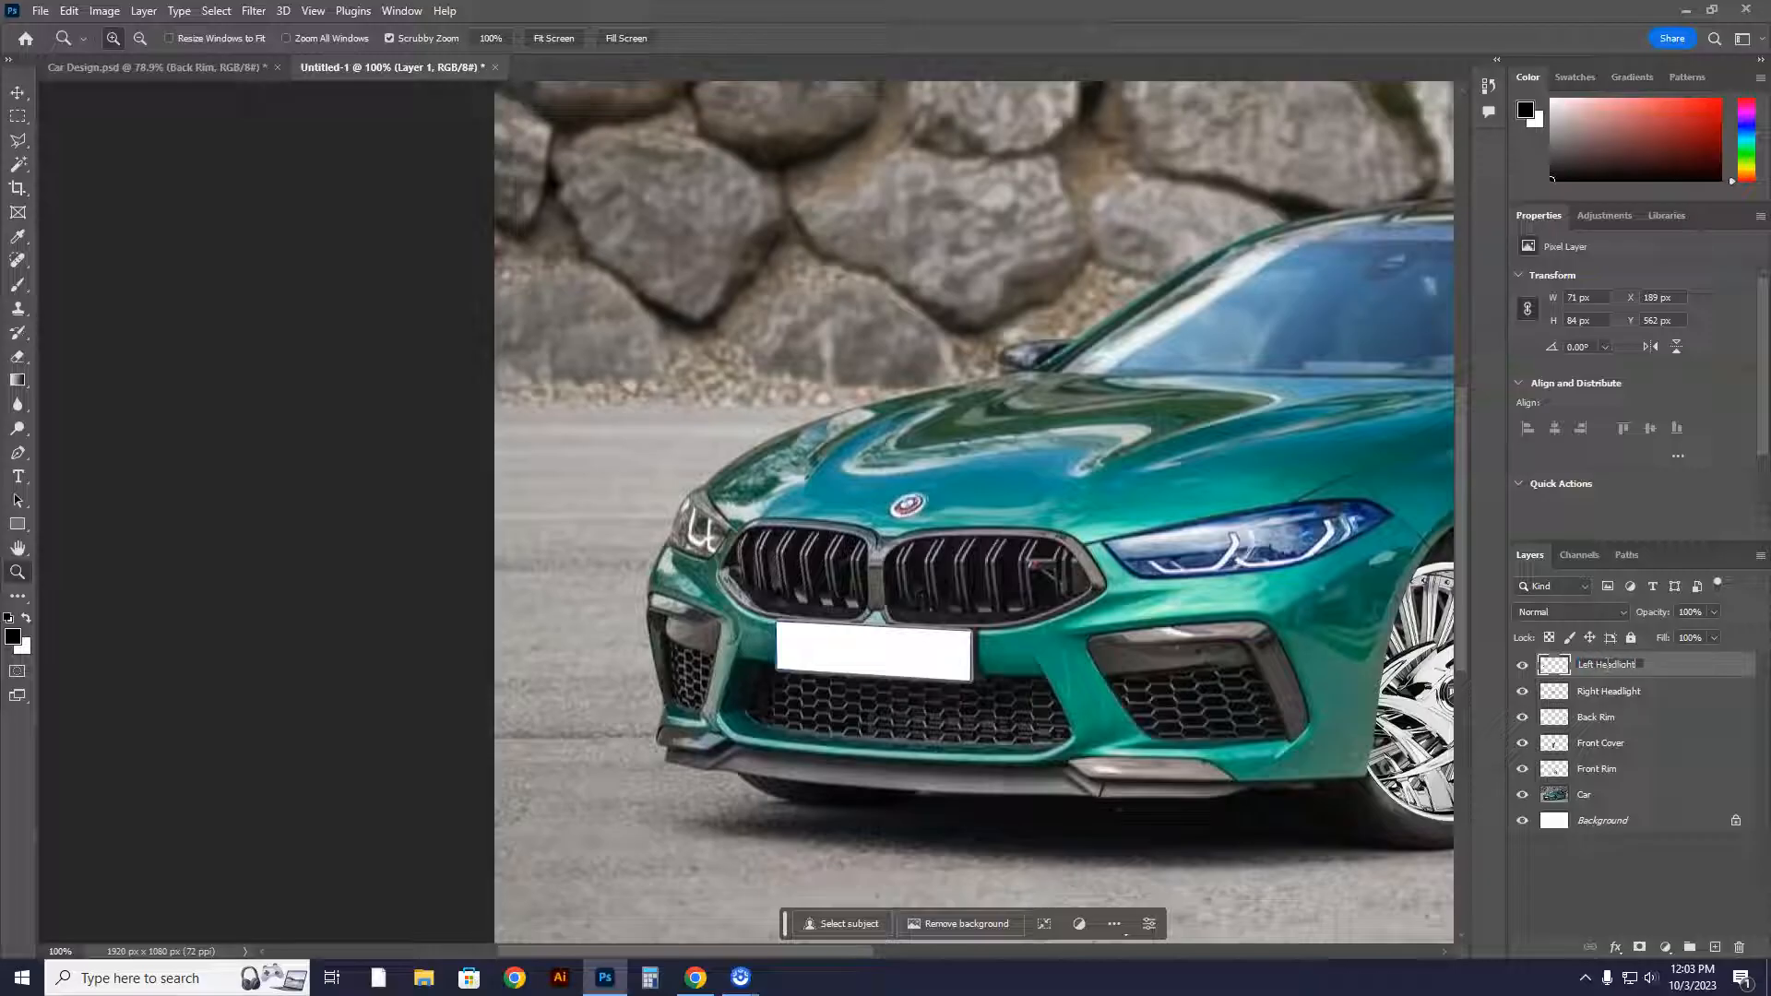
pyautogui.click(1607, 666)
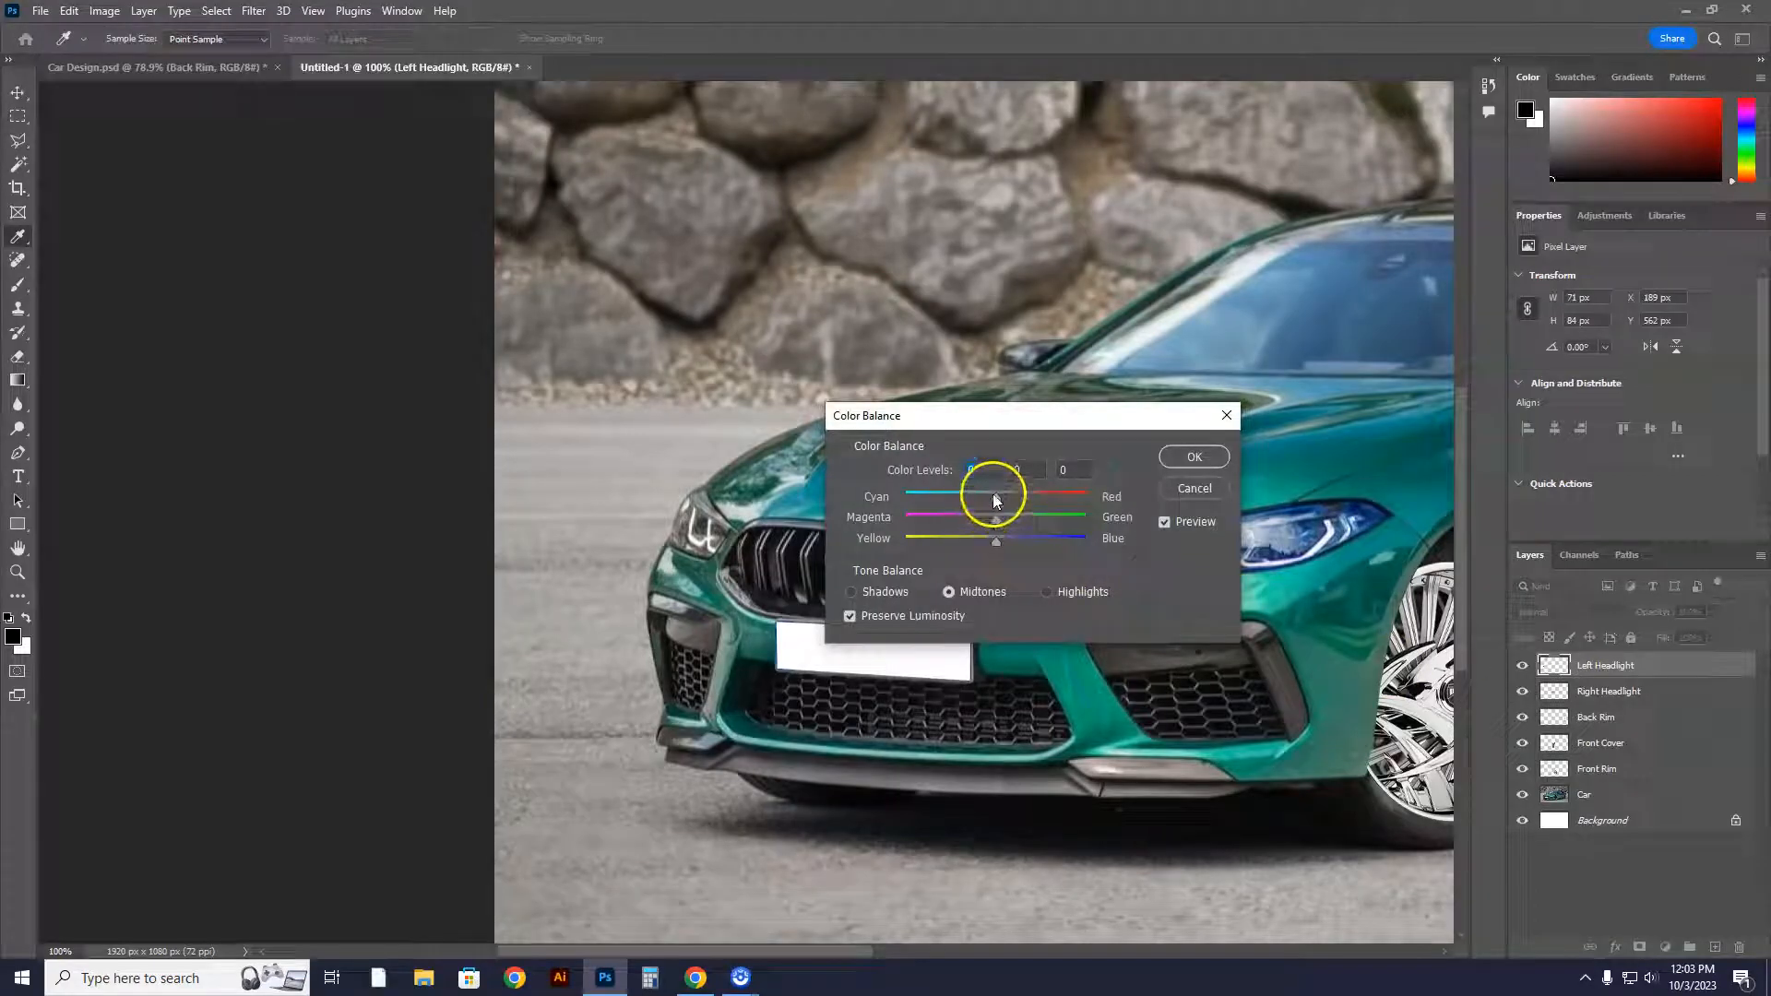
# Set Color Balance cyan to -100 and magenta toward -35 for a matching blue tint
pyautogui.moveTo(994, 496); pyautogui.dragTo(904, 497)
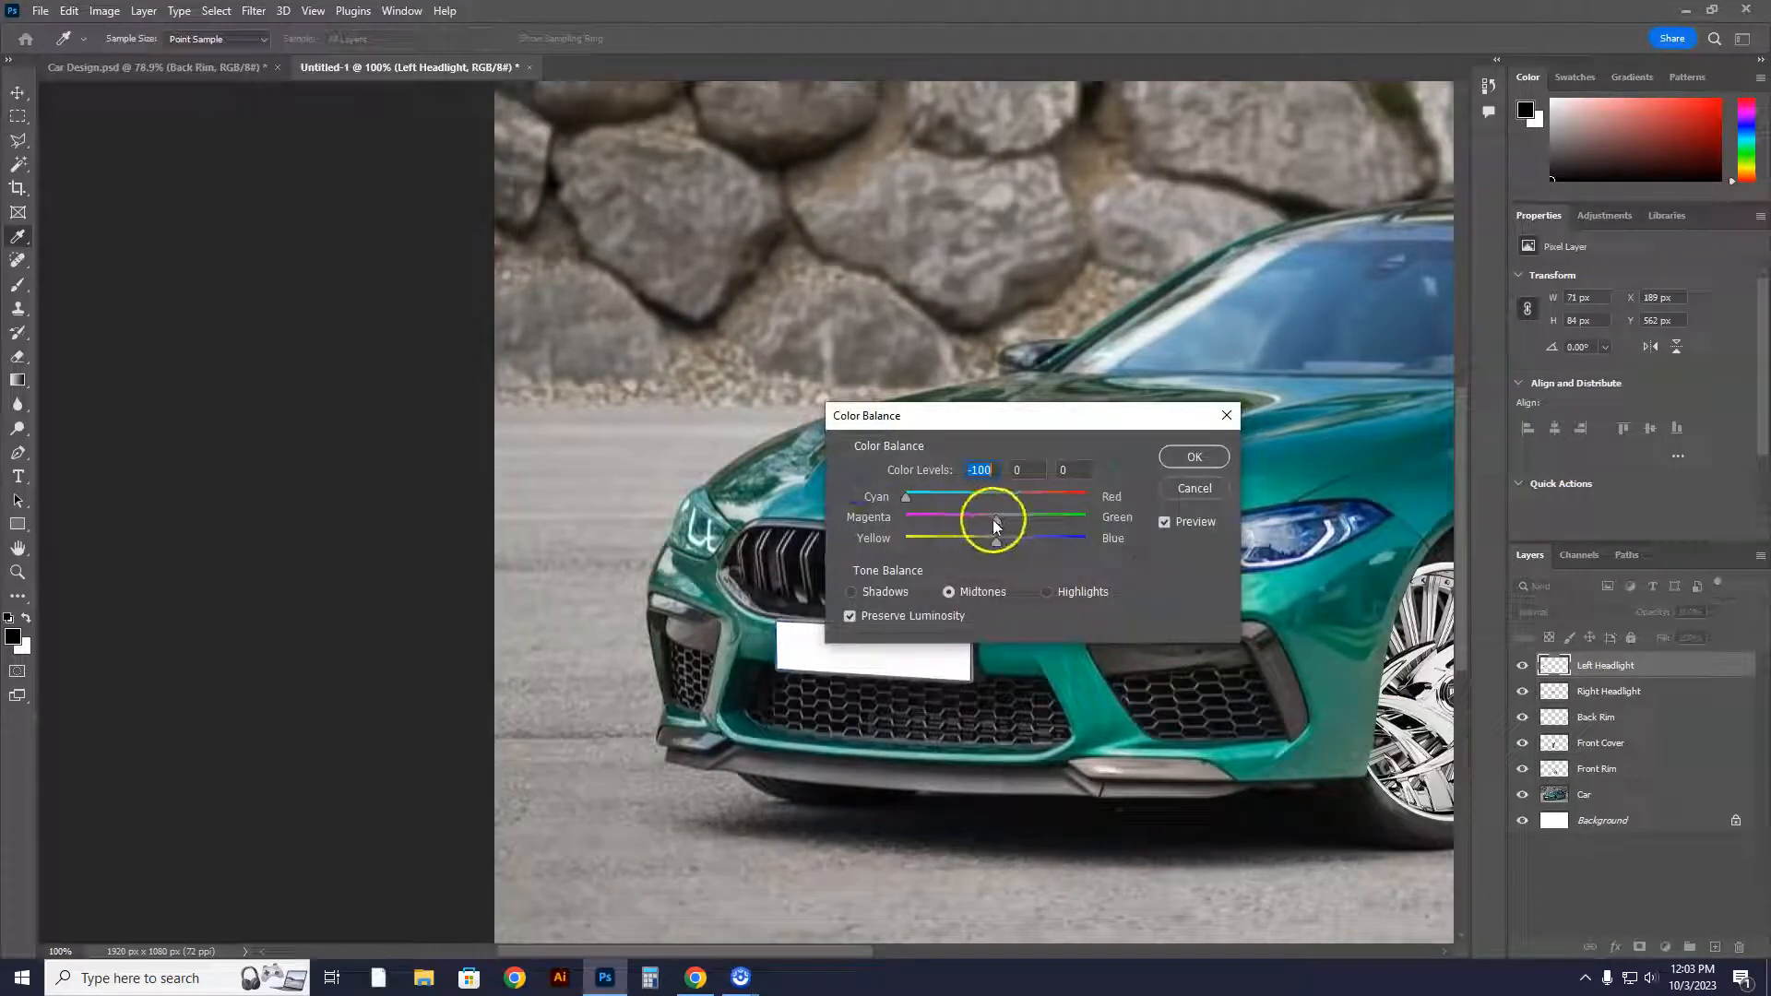
pyautogui.moveTo(992, 516); pyautogui.dragTo(963, 516)
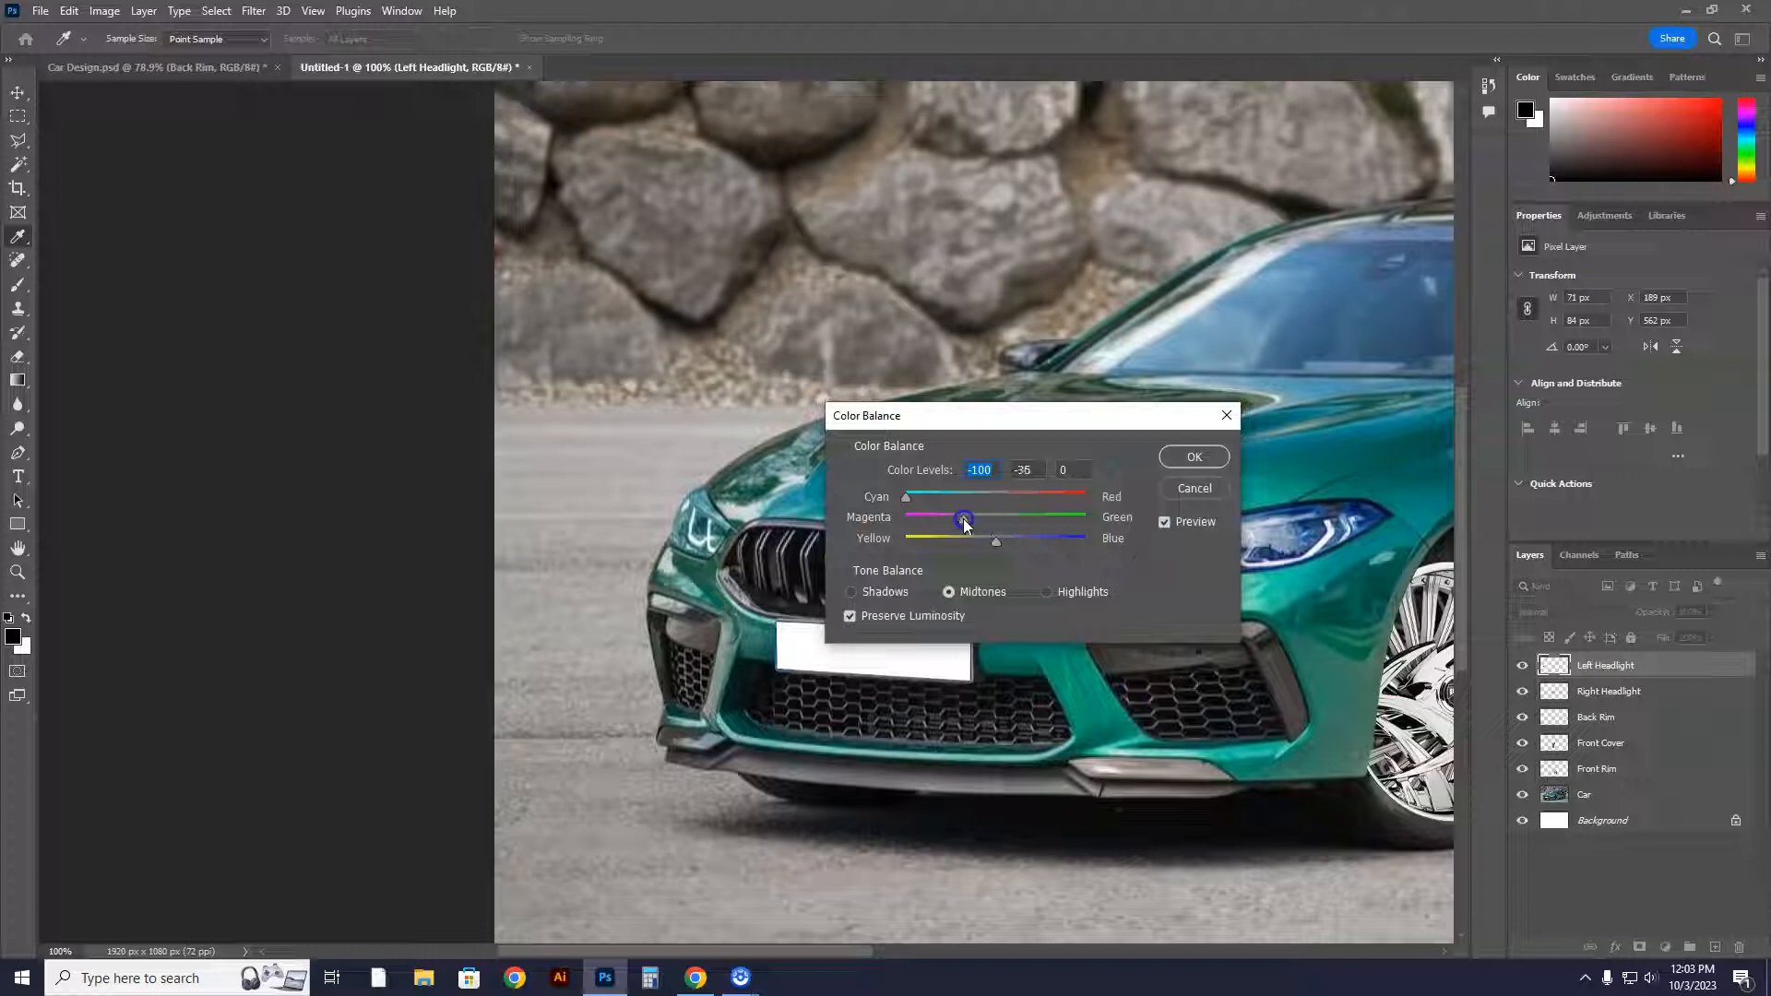
pyautogui.moveTo(964, 516); pyautogui.dragTo(946, 514)
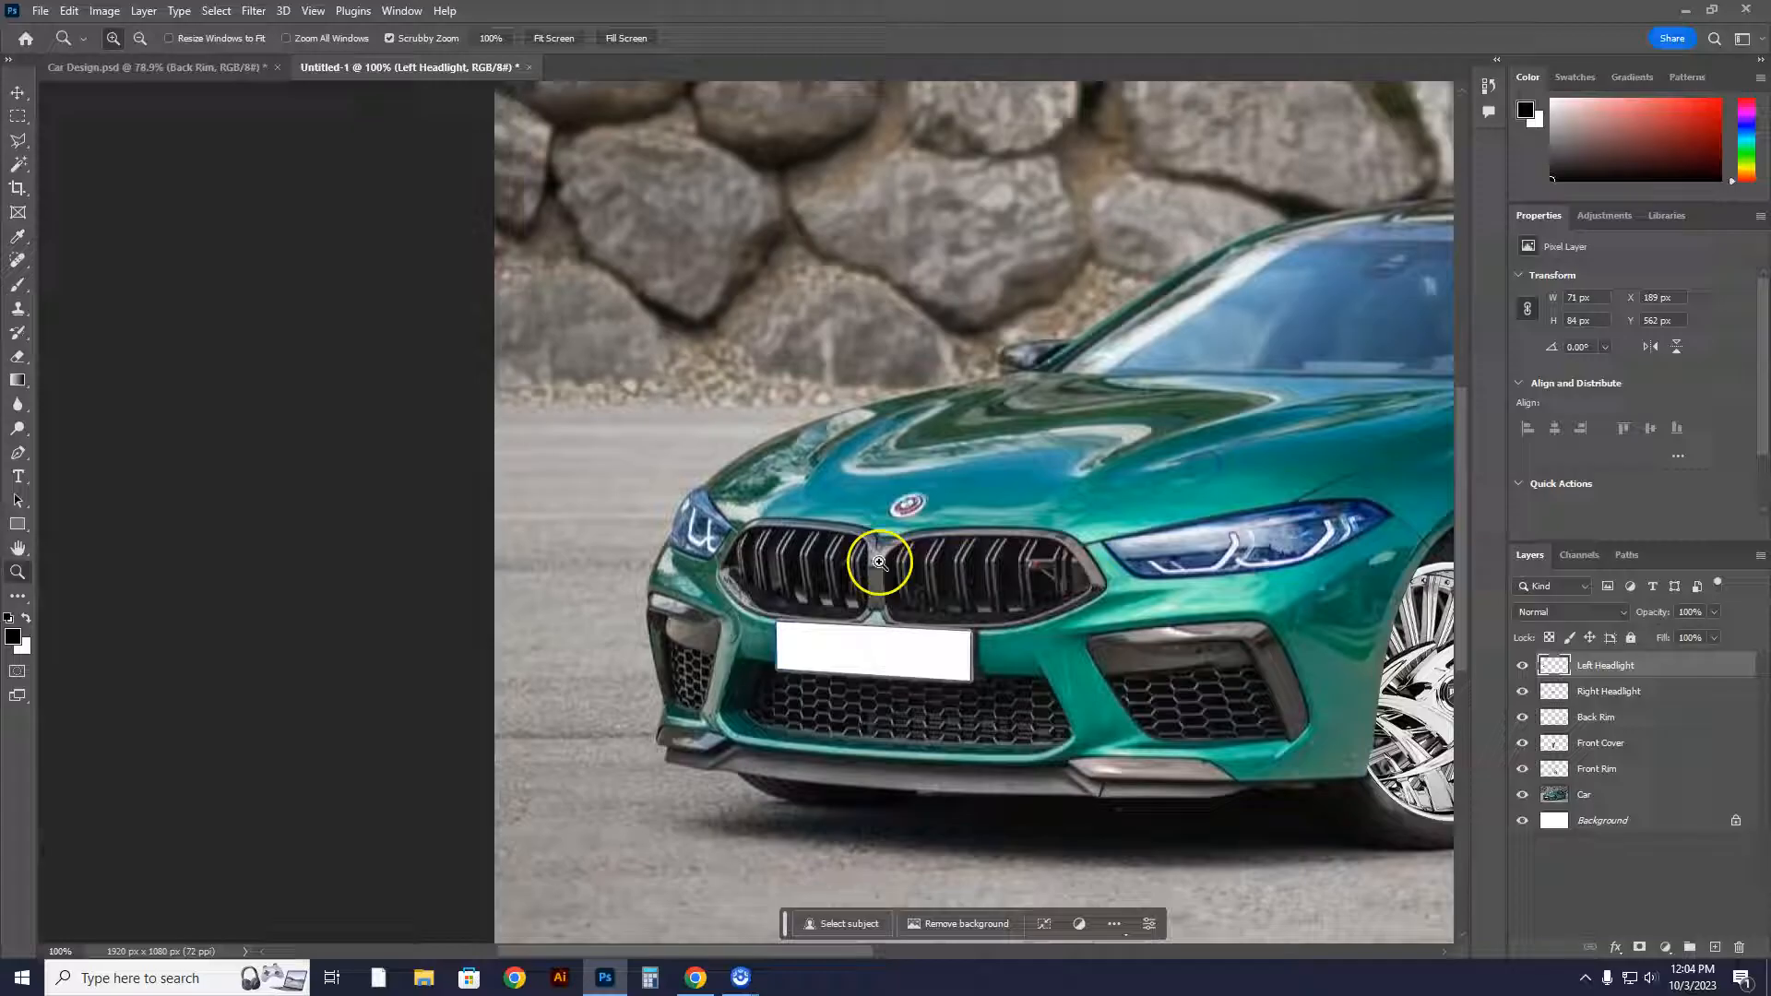
pyautogui.moveTo(989, 435)
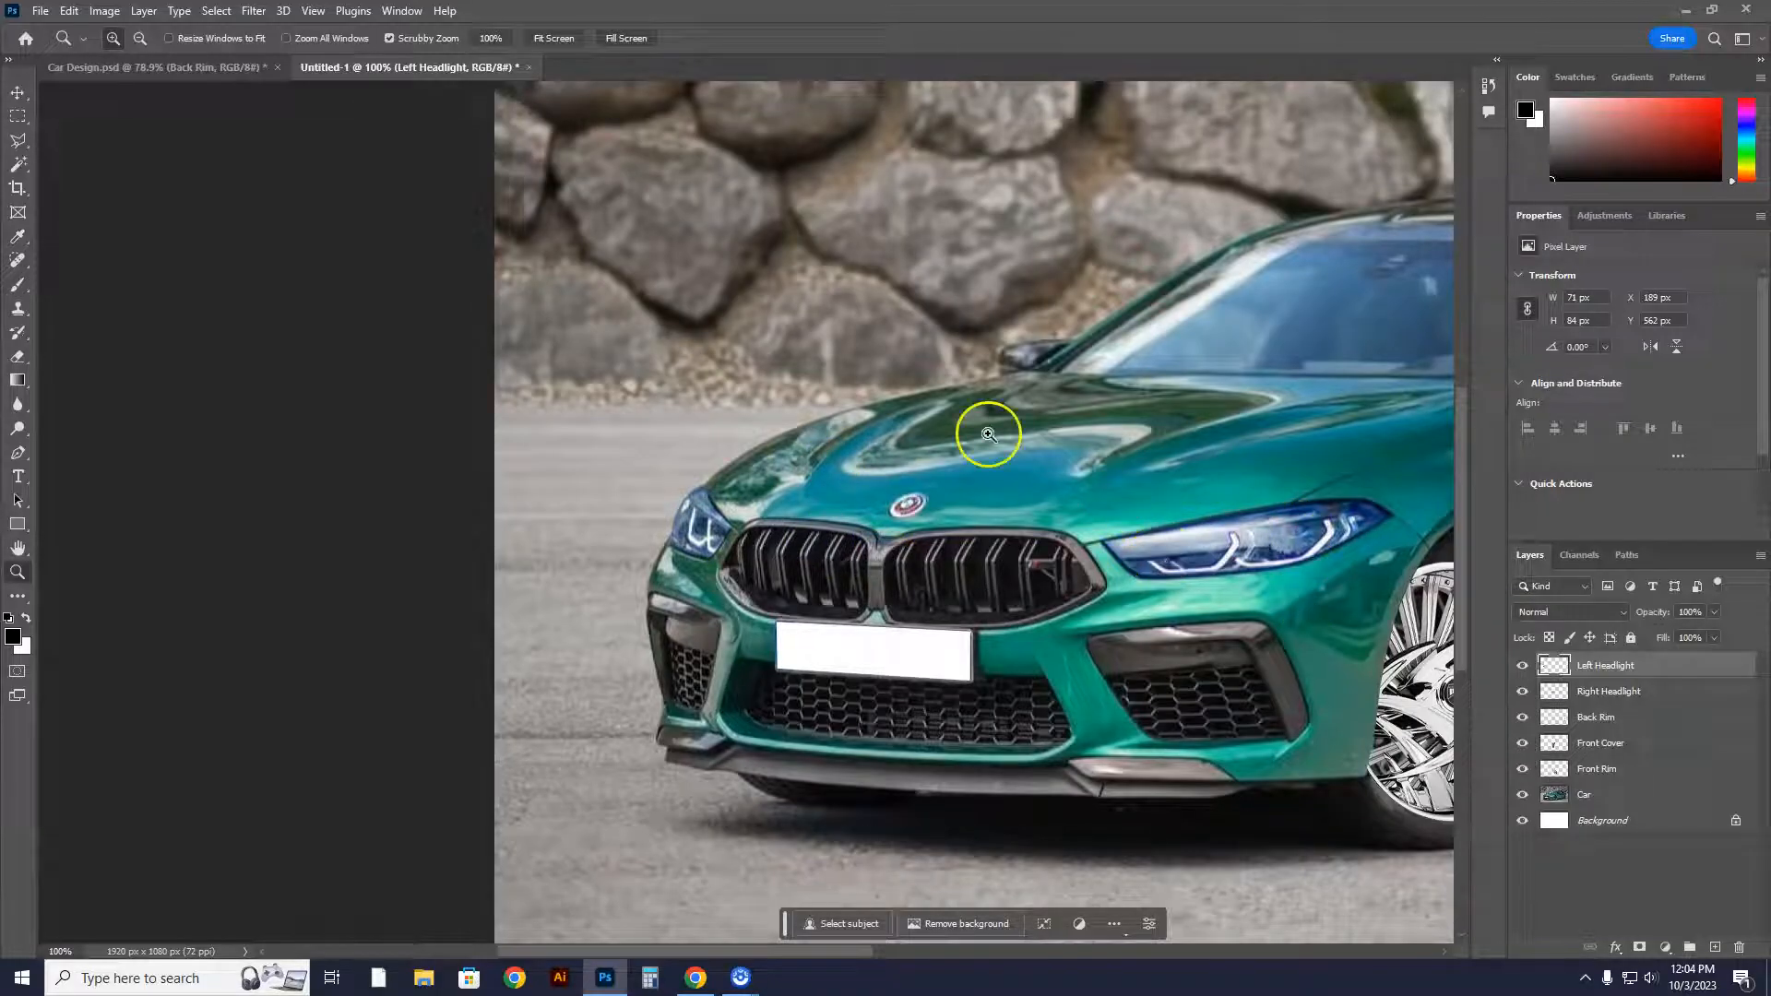
pyautogui.moveTo(1213, 566)
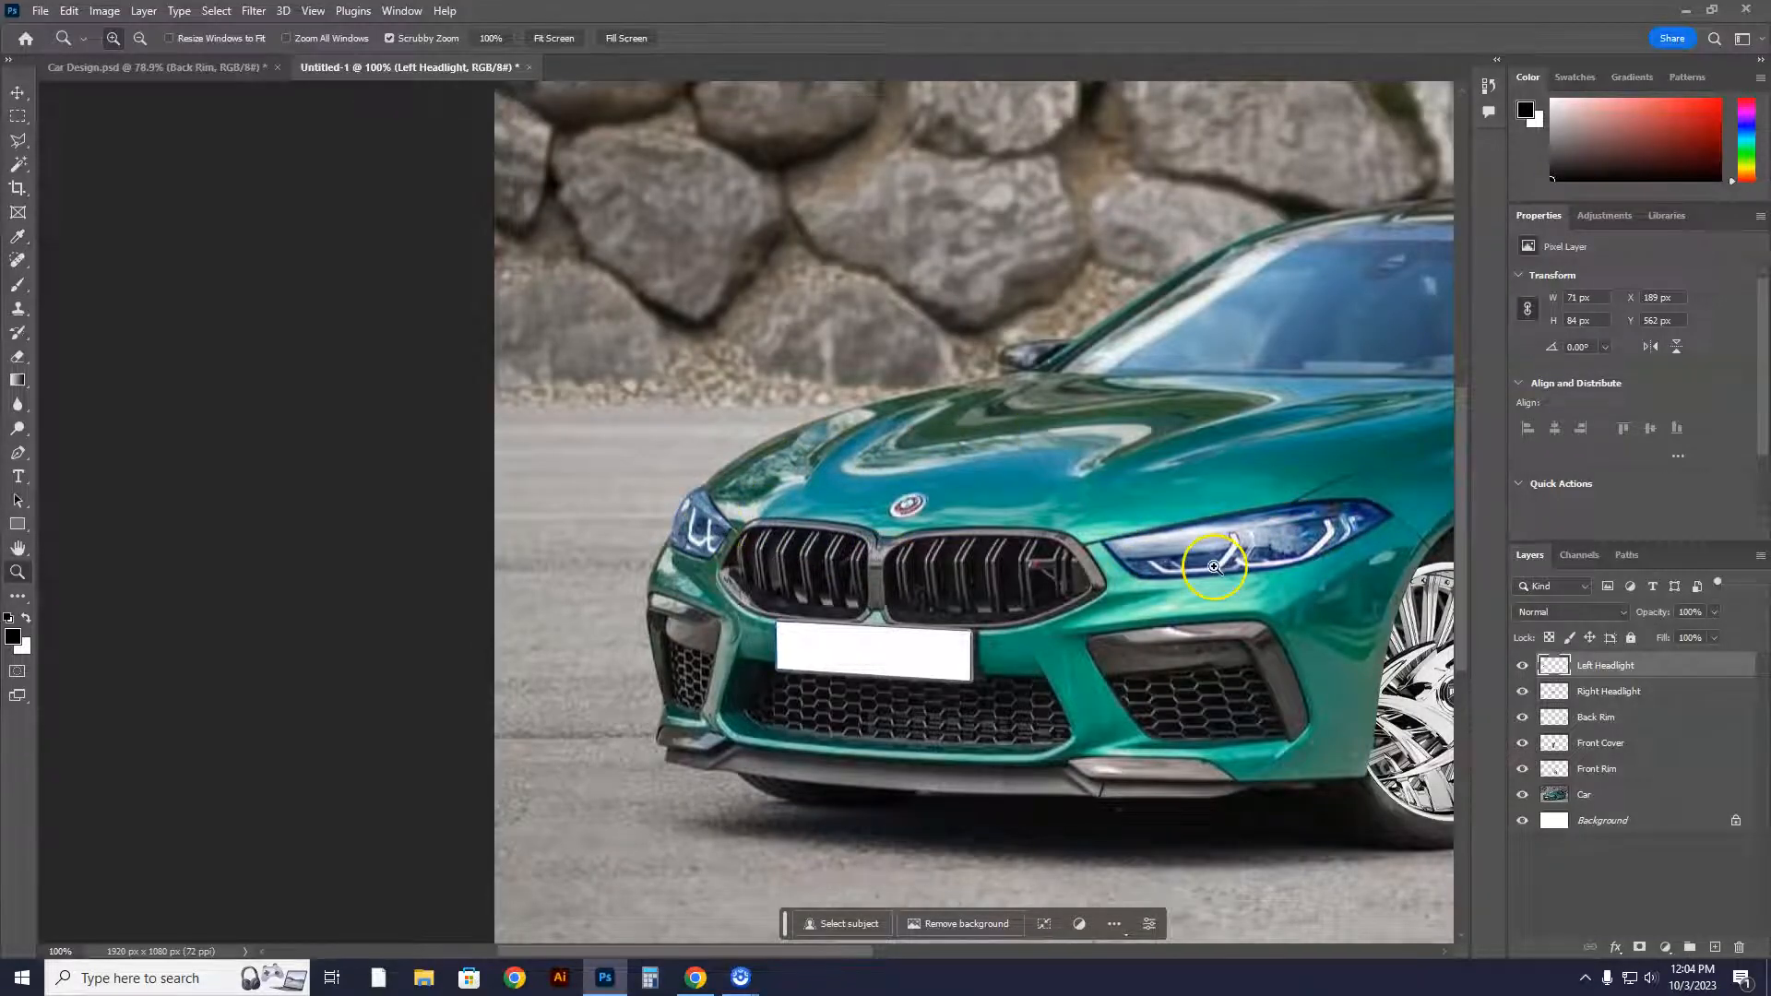
pyautogui.moveTo(19, 576)
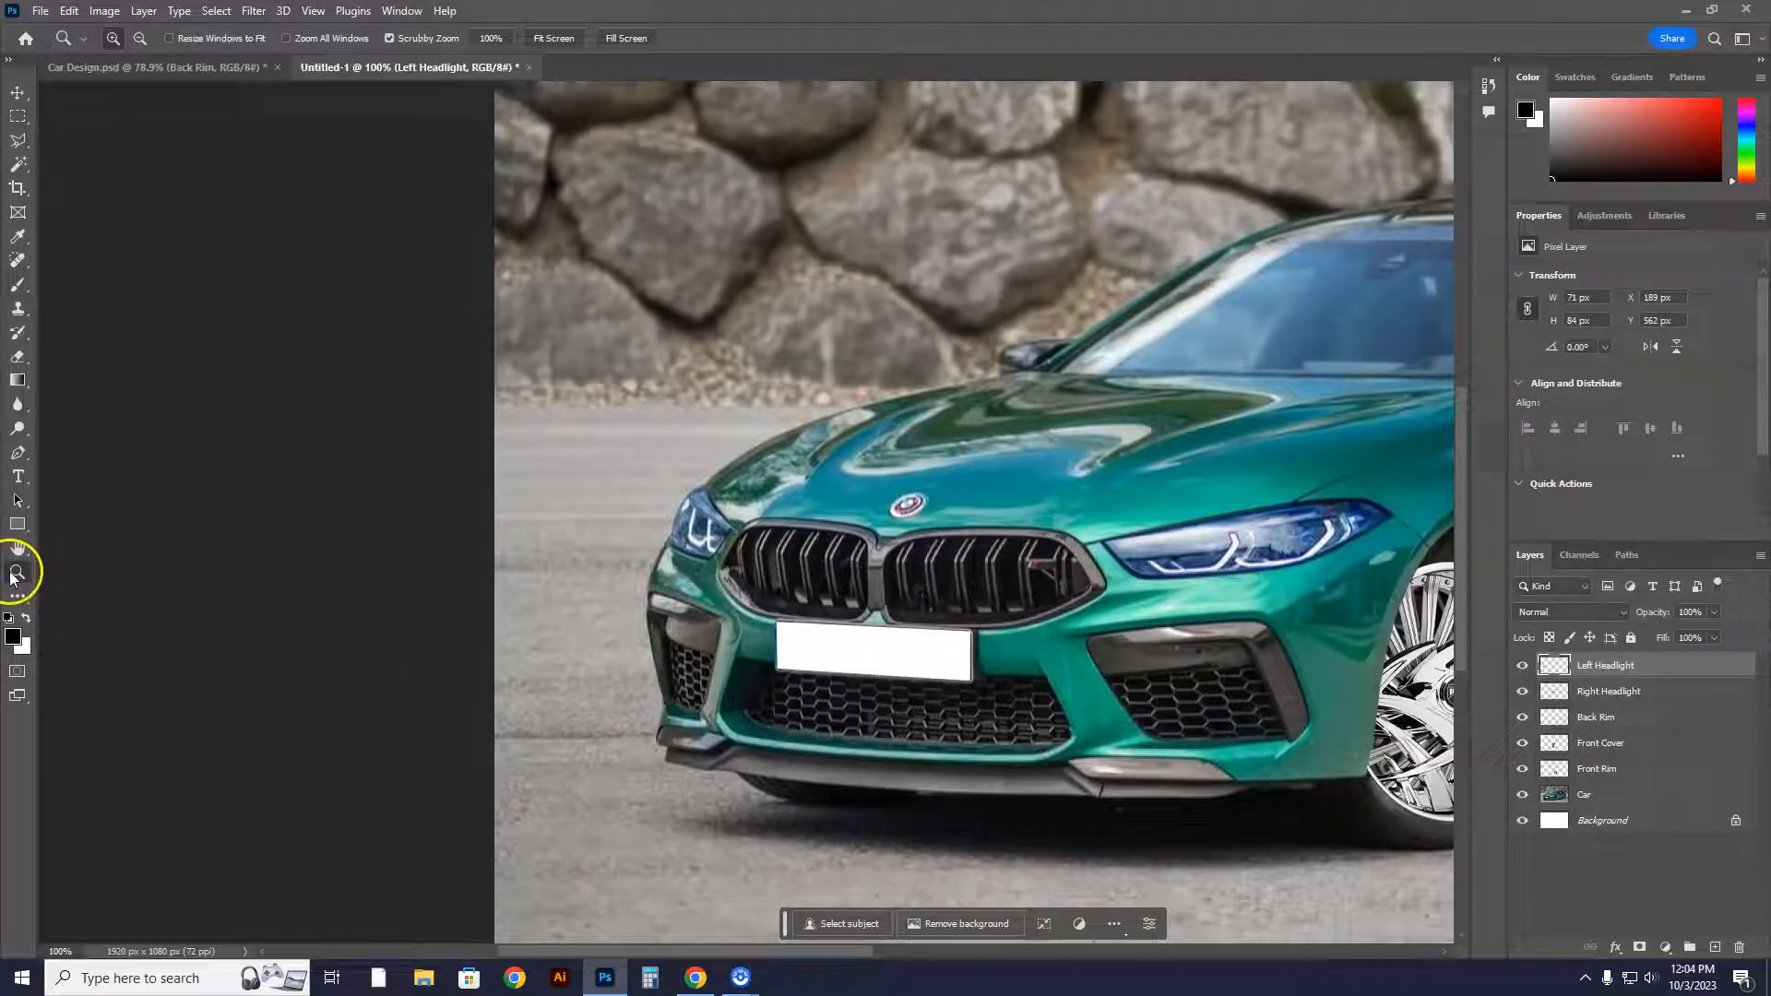
pyautogui.moveTo(18, 553)
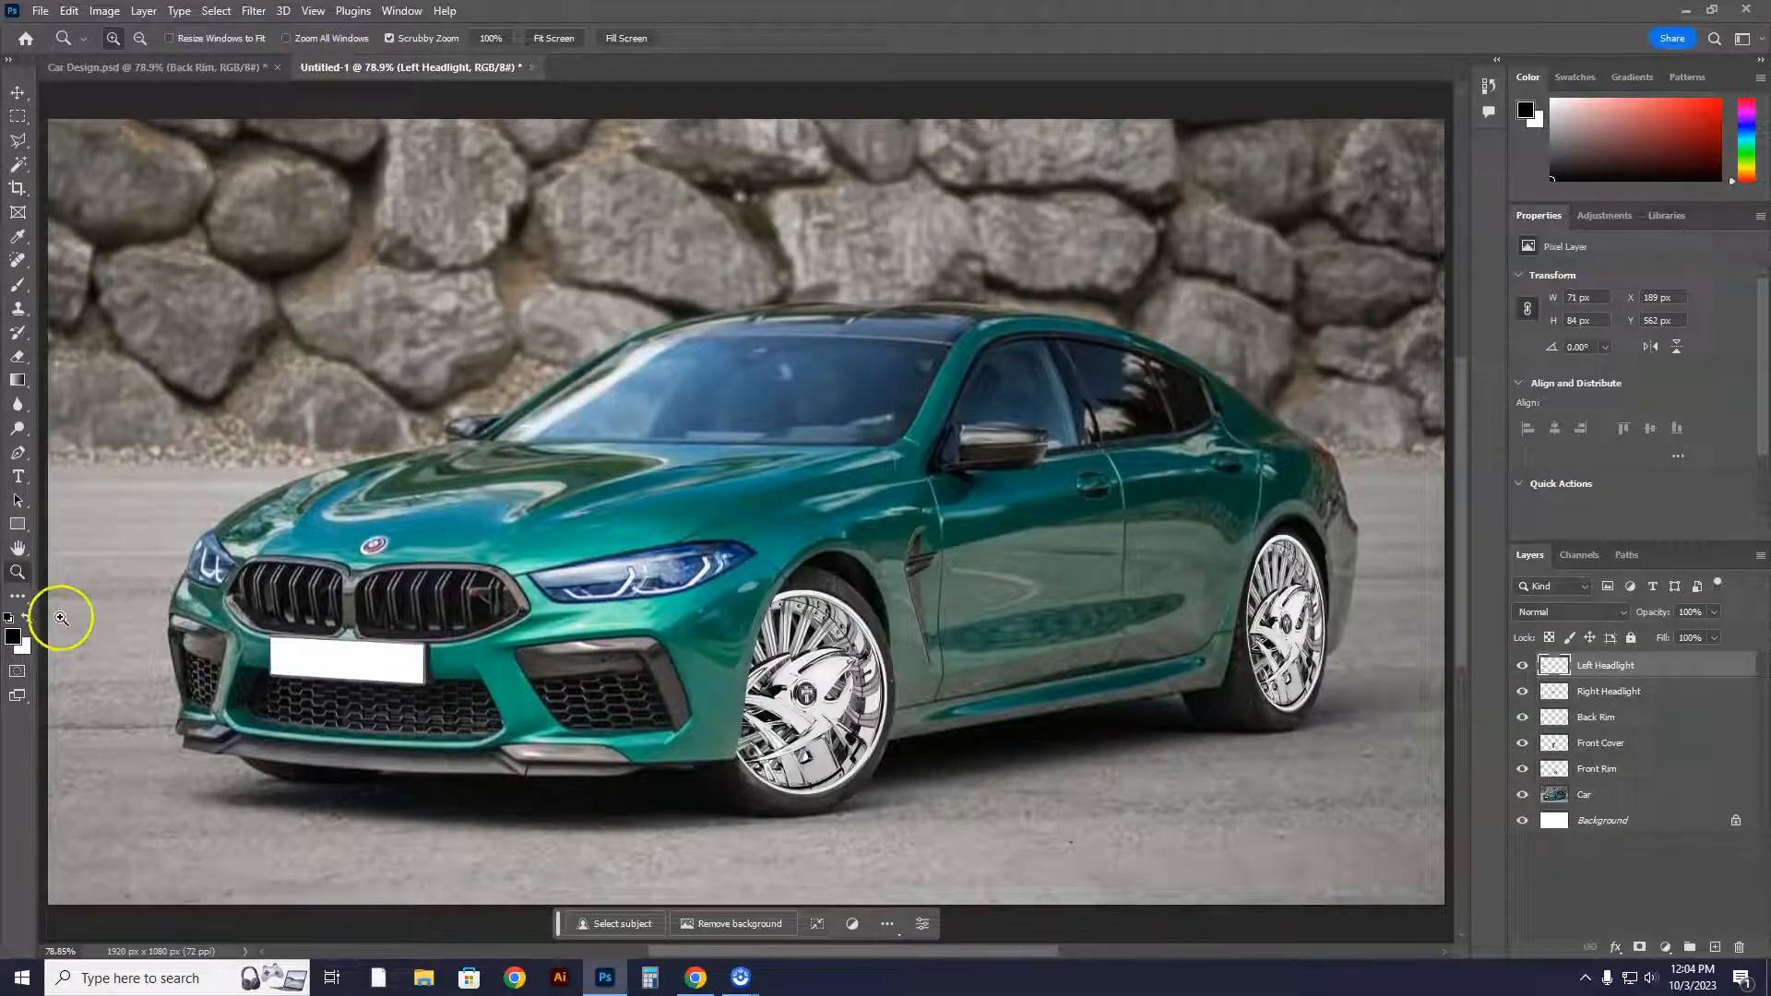
pyautogui.moveTo(203, 562)
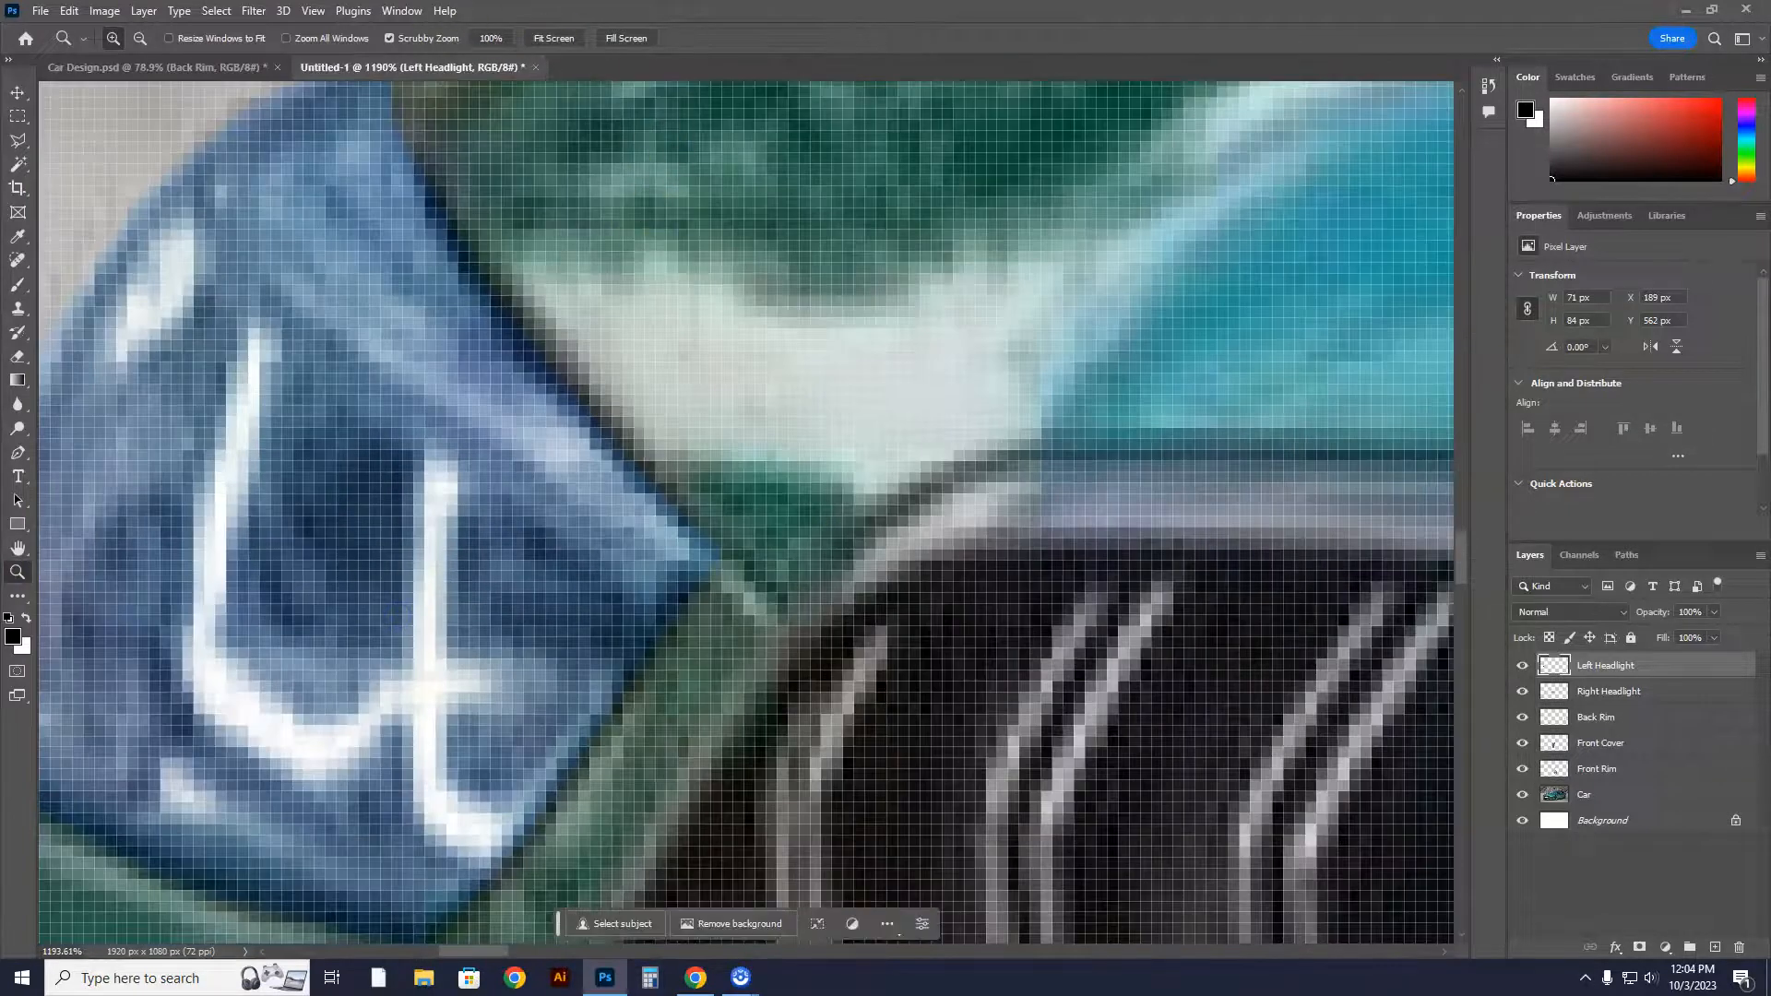
# Fit the whole car photo on screen via View > Fit on Screen
pyautogui.click(311, 11)
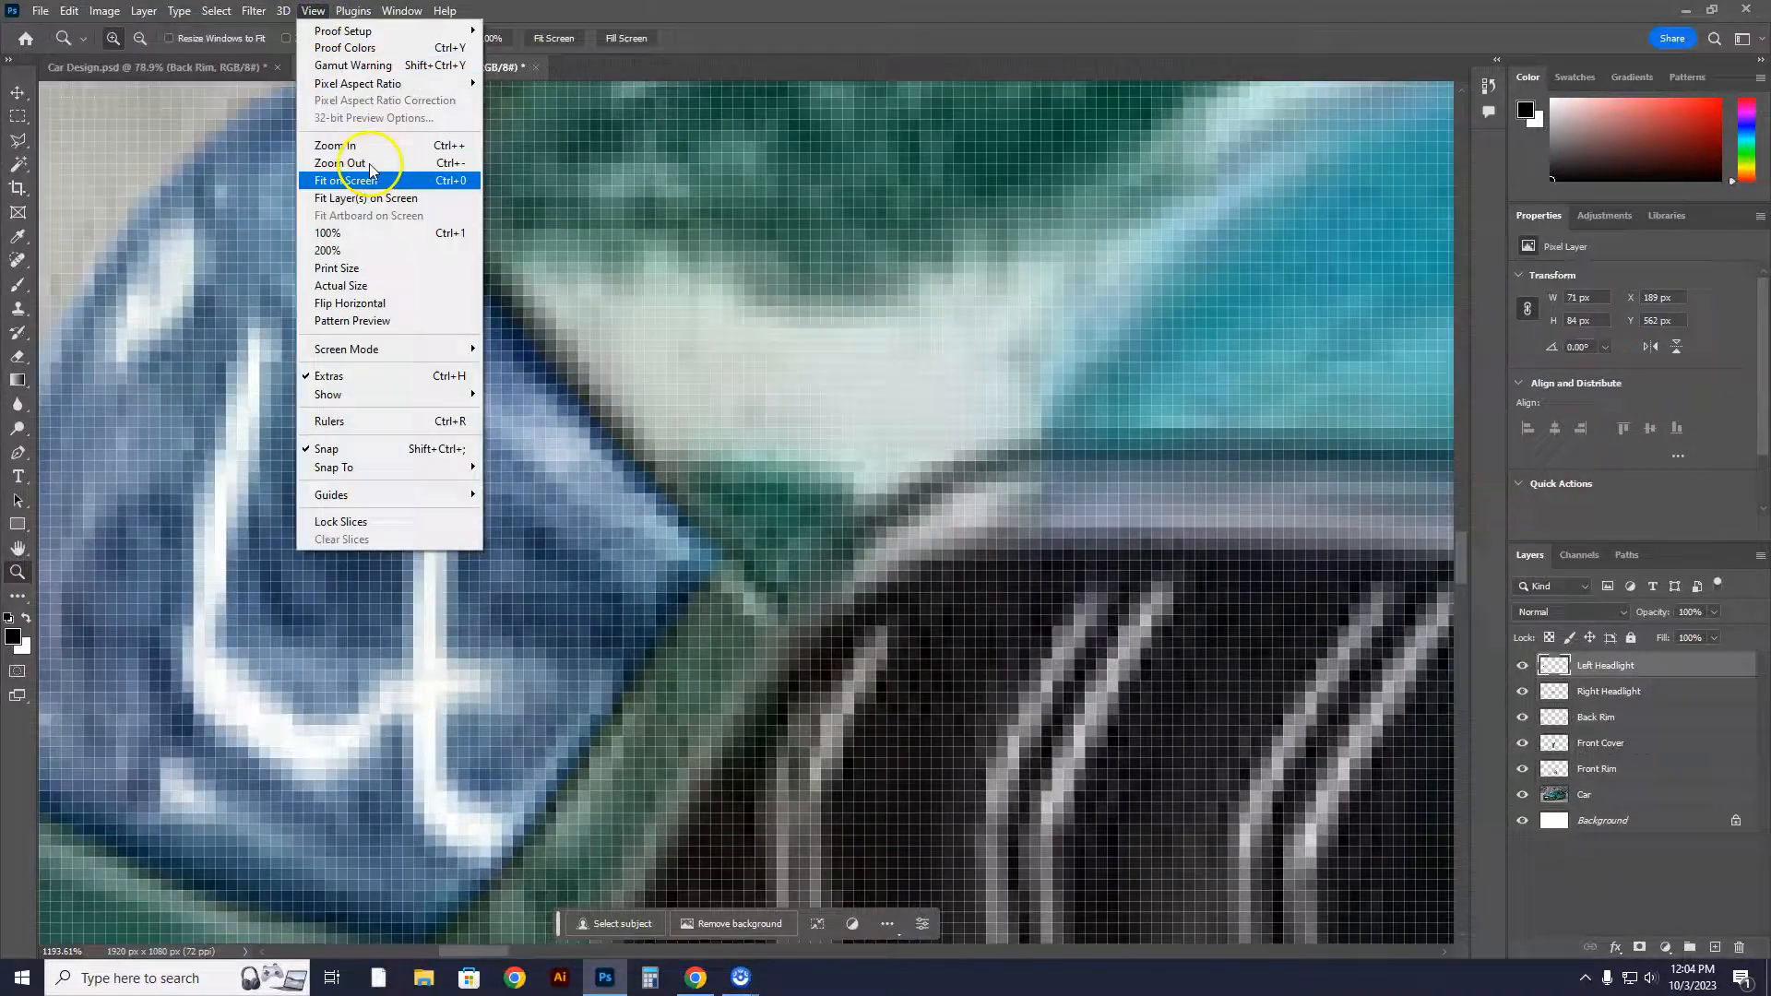
pyautogui.click(345, 181)
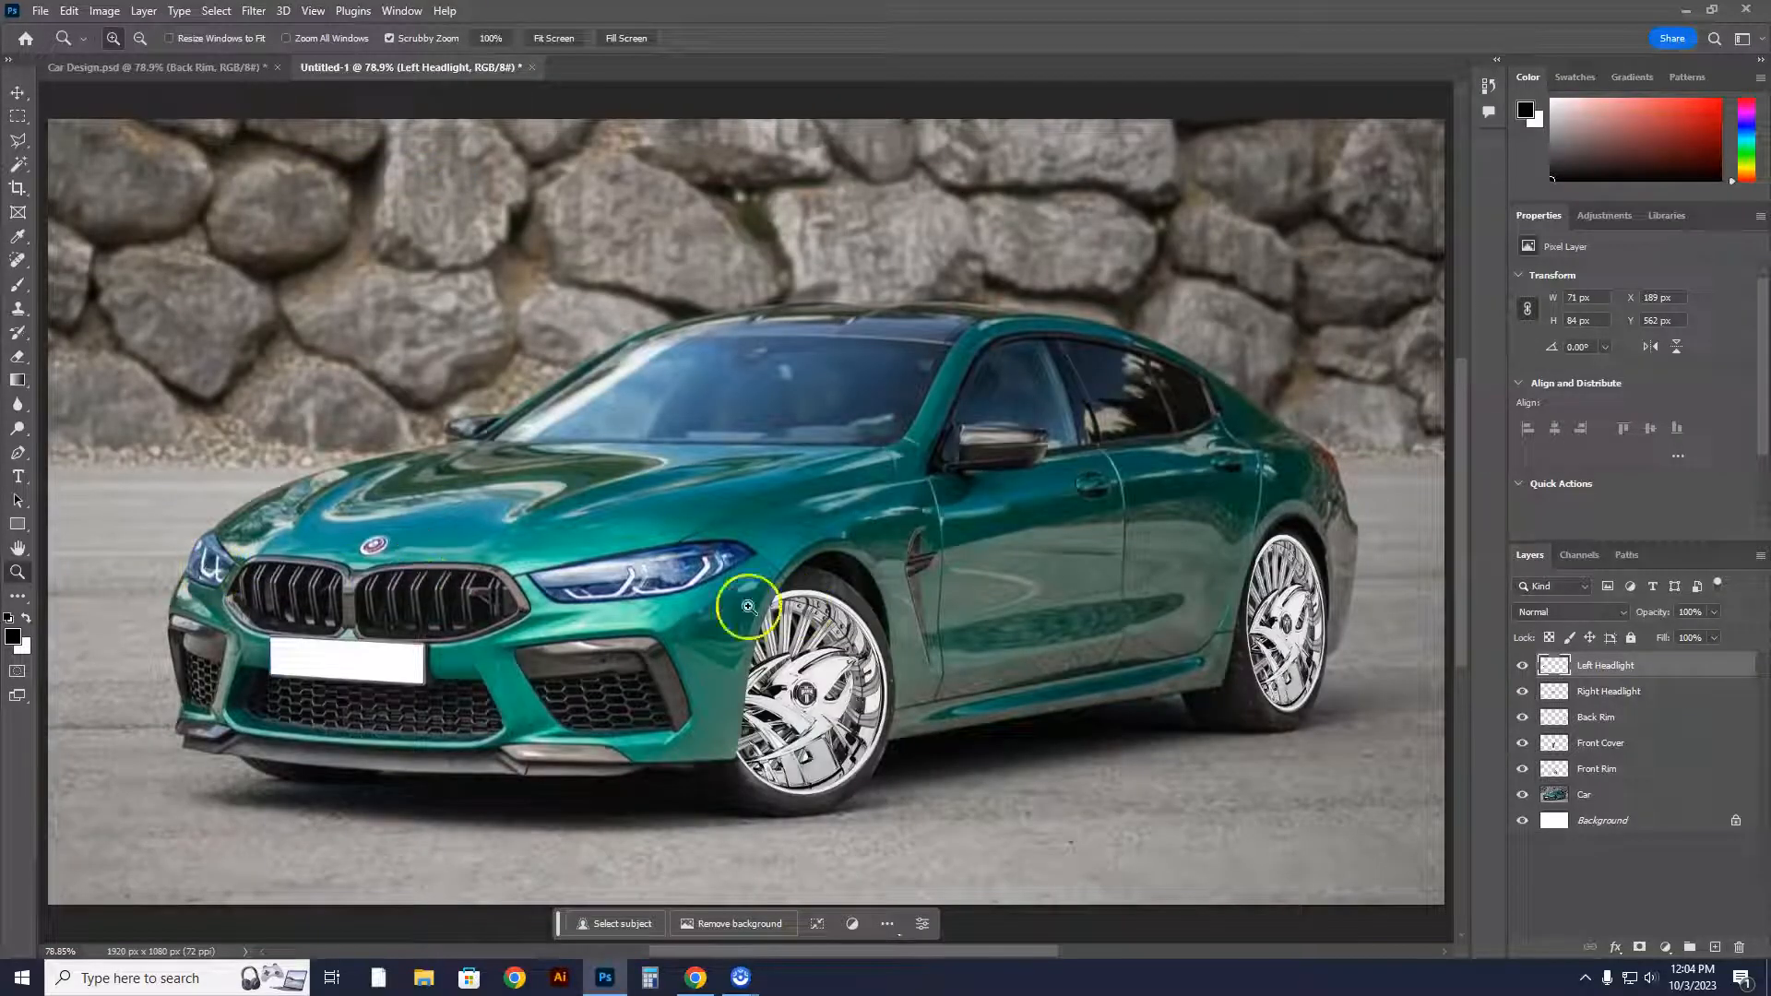
pyautogui.click(1606, 665)
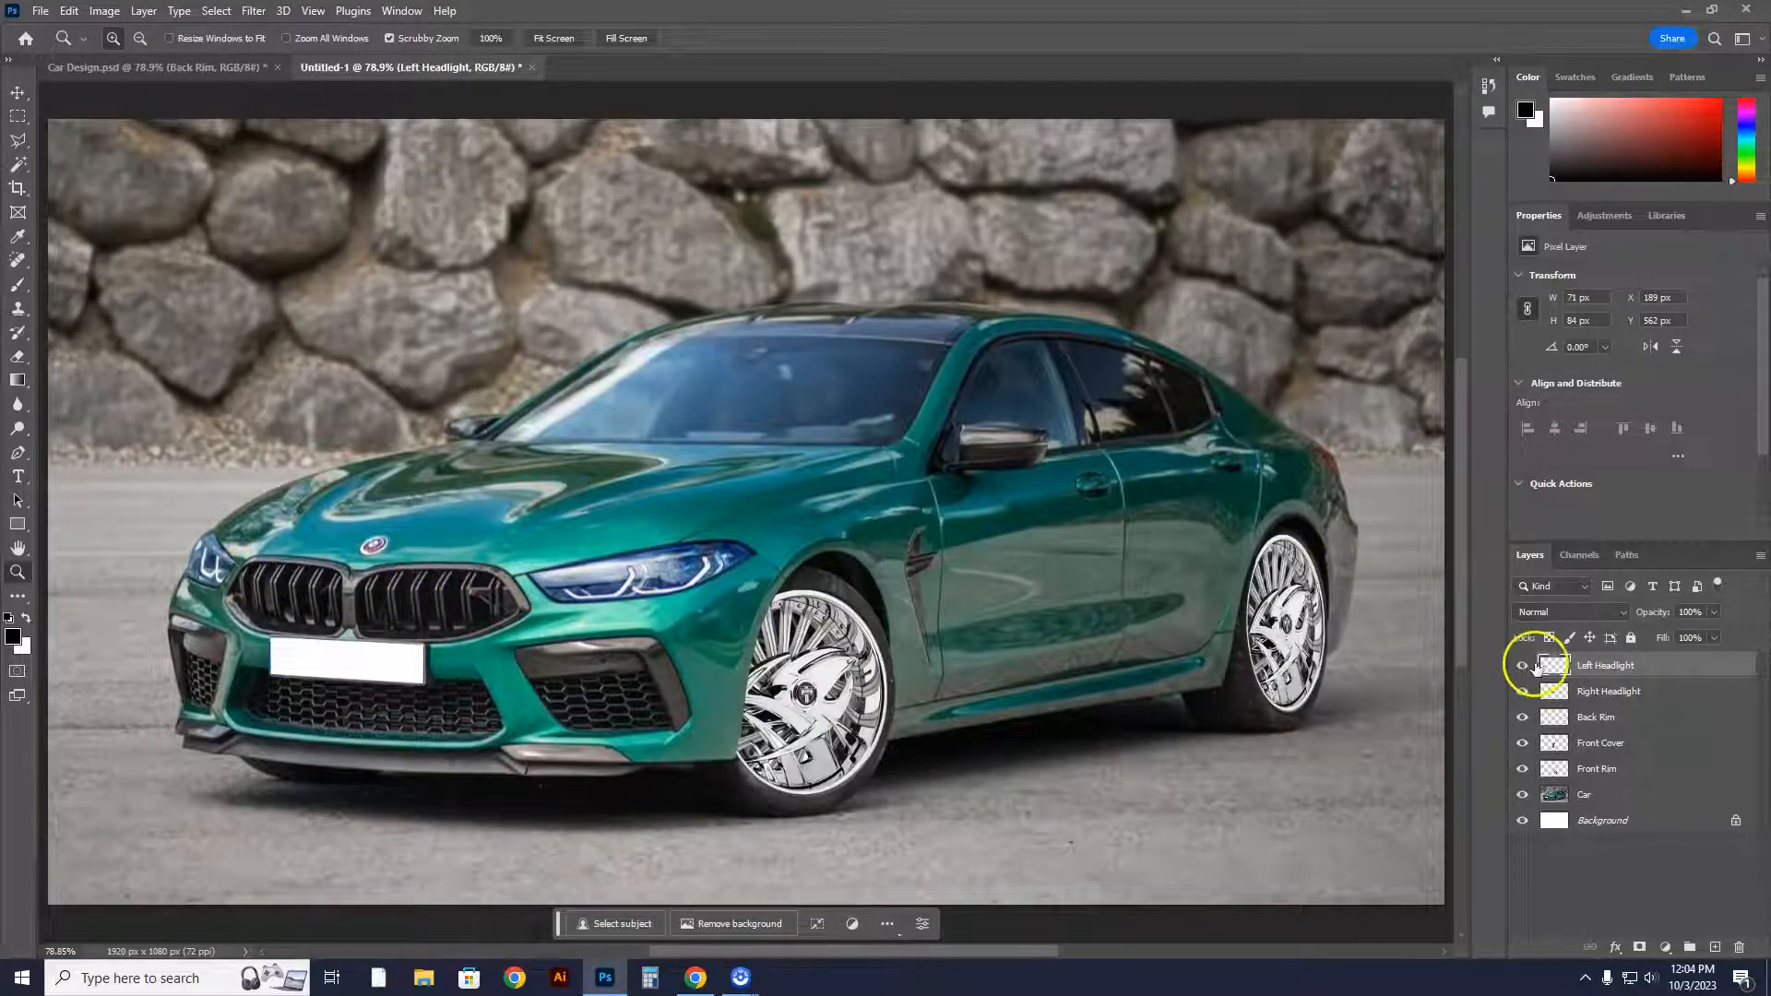
pyautogui.click(1522, 666)
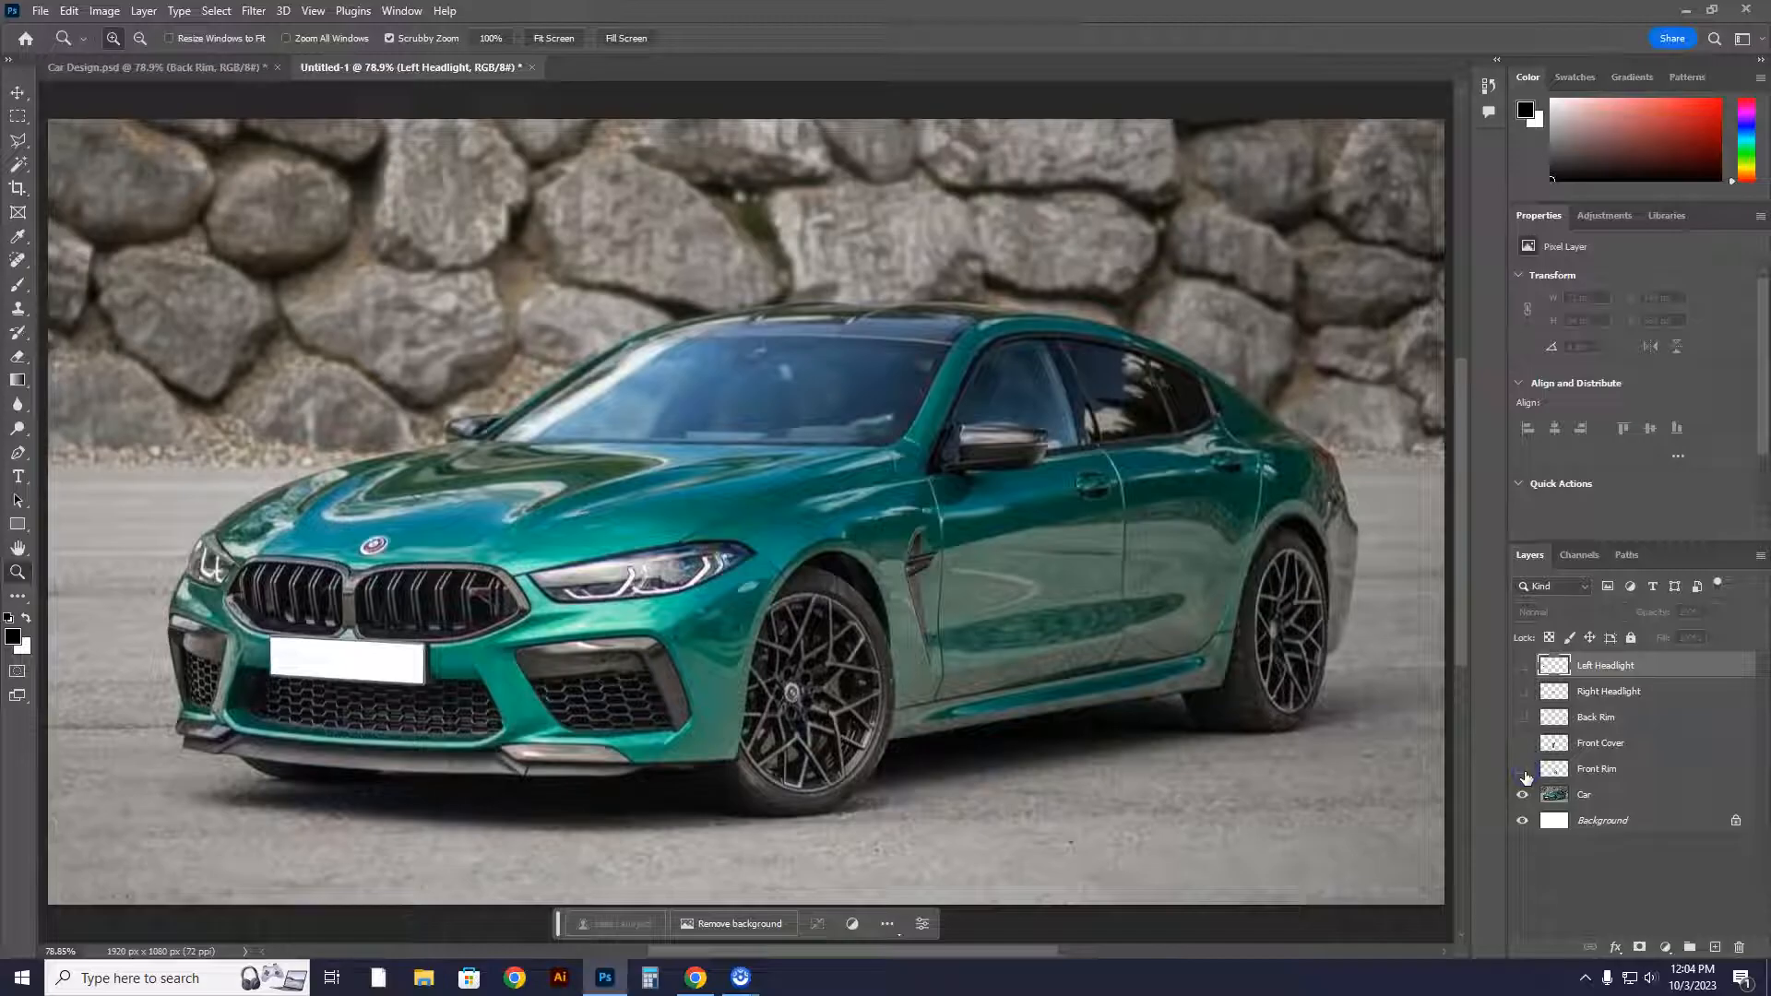
pyautogui.click(1522, 777)
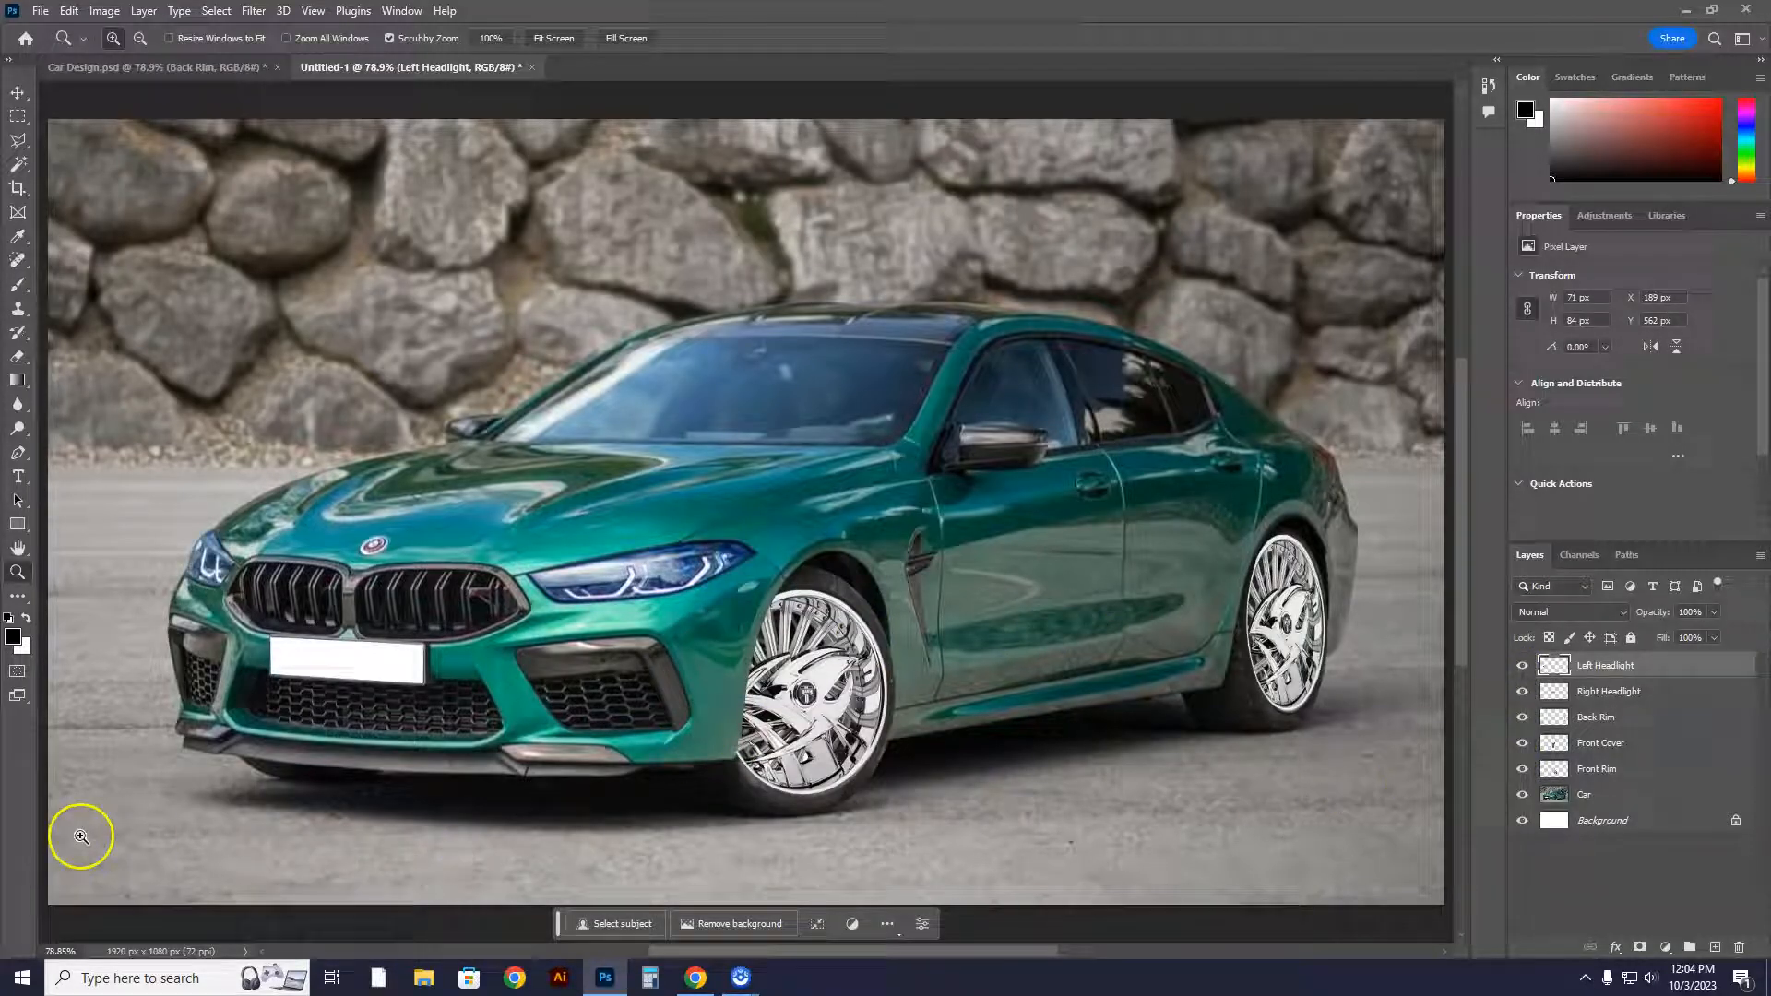
pyautogui.moveTo(878, 418)
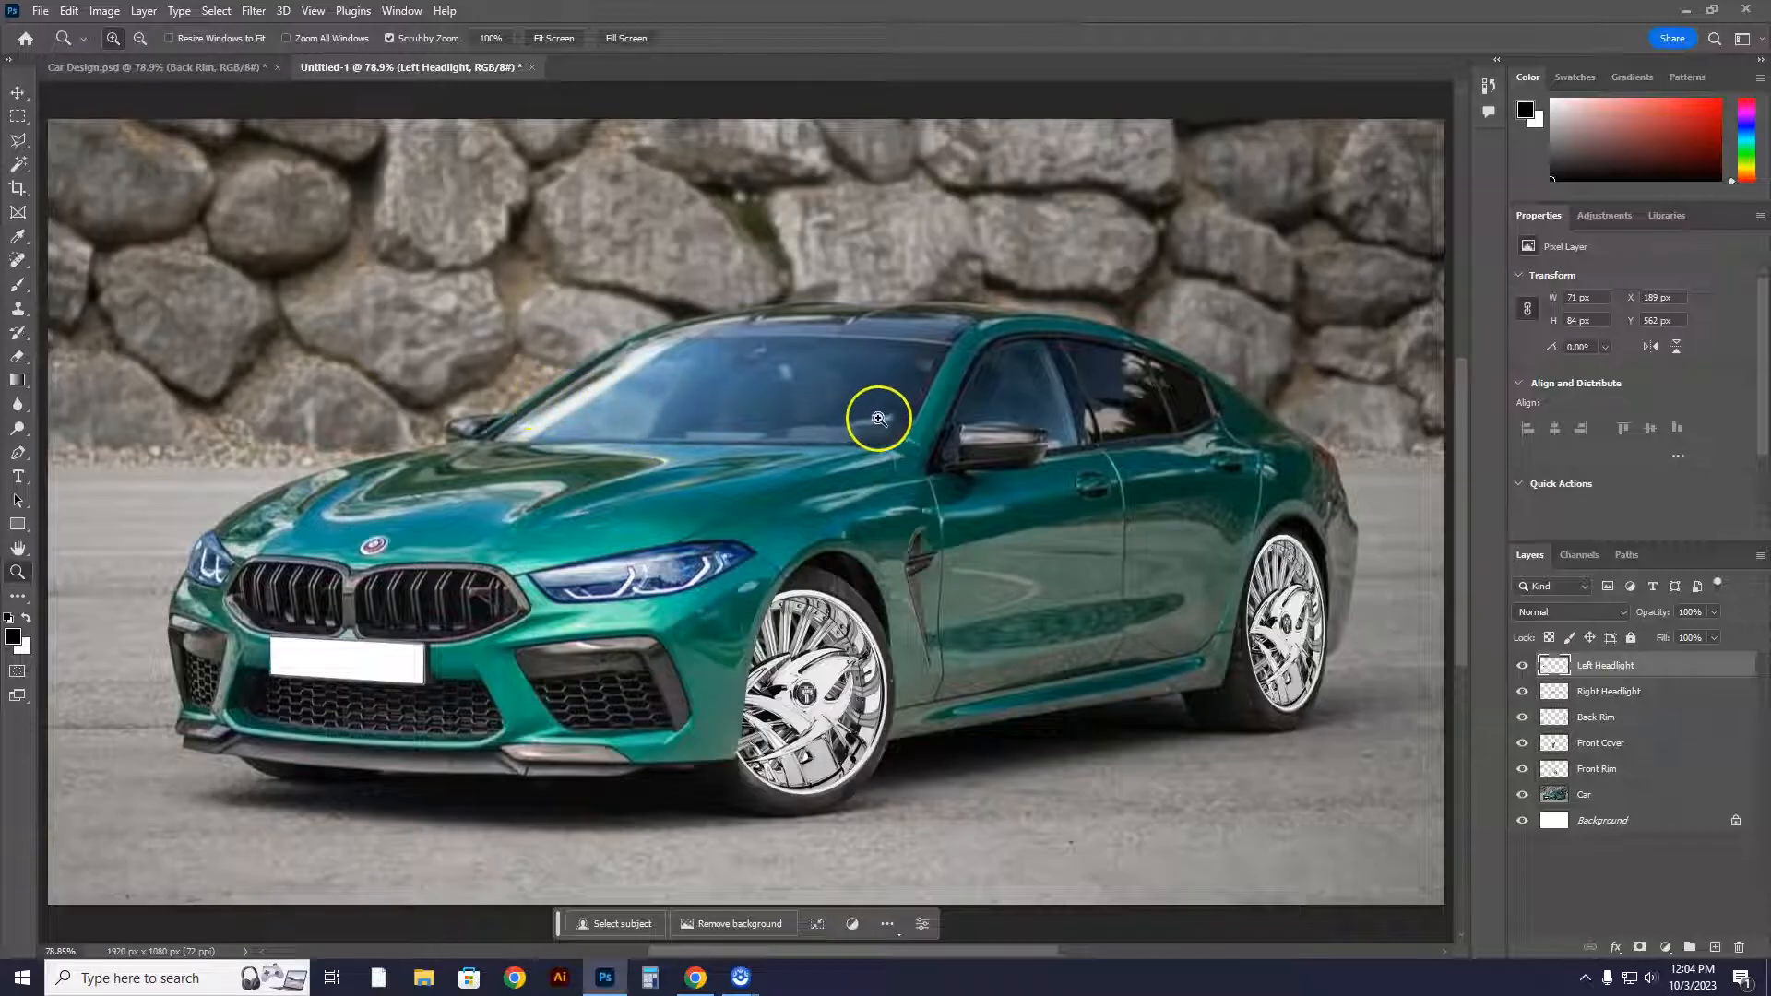
pyautogui.moveTo(878, 404)
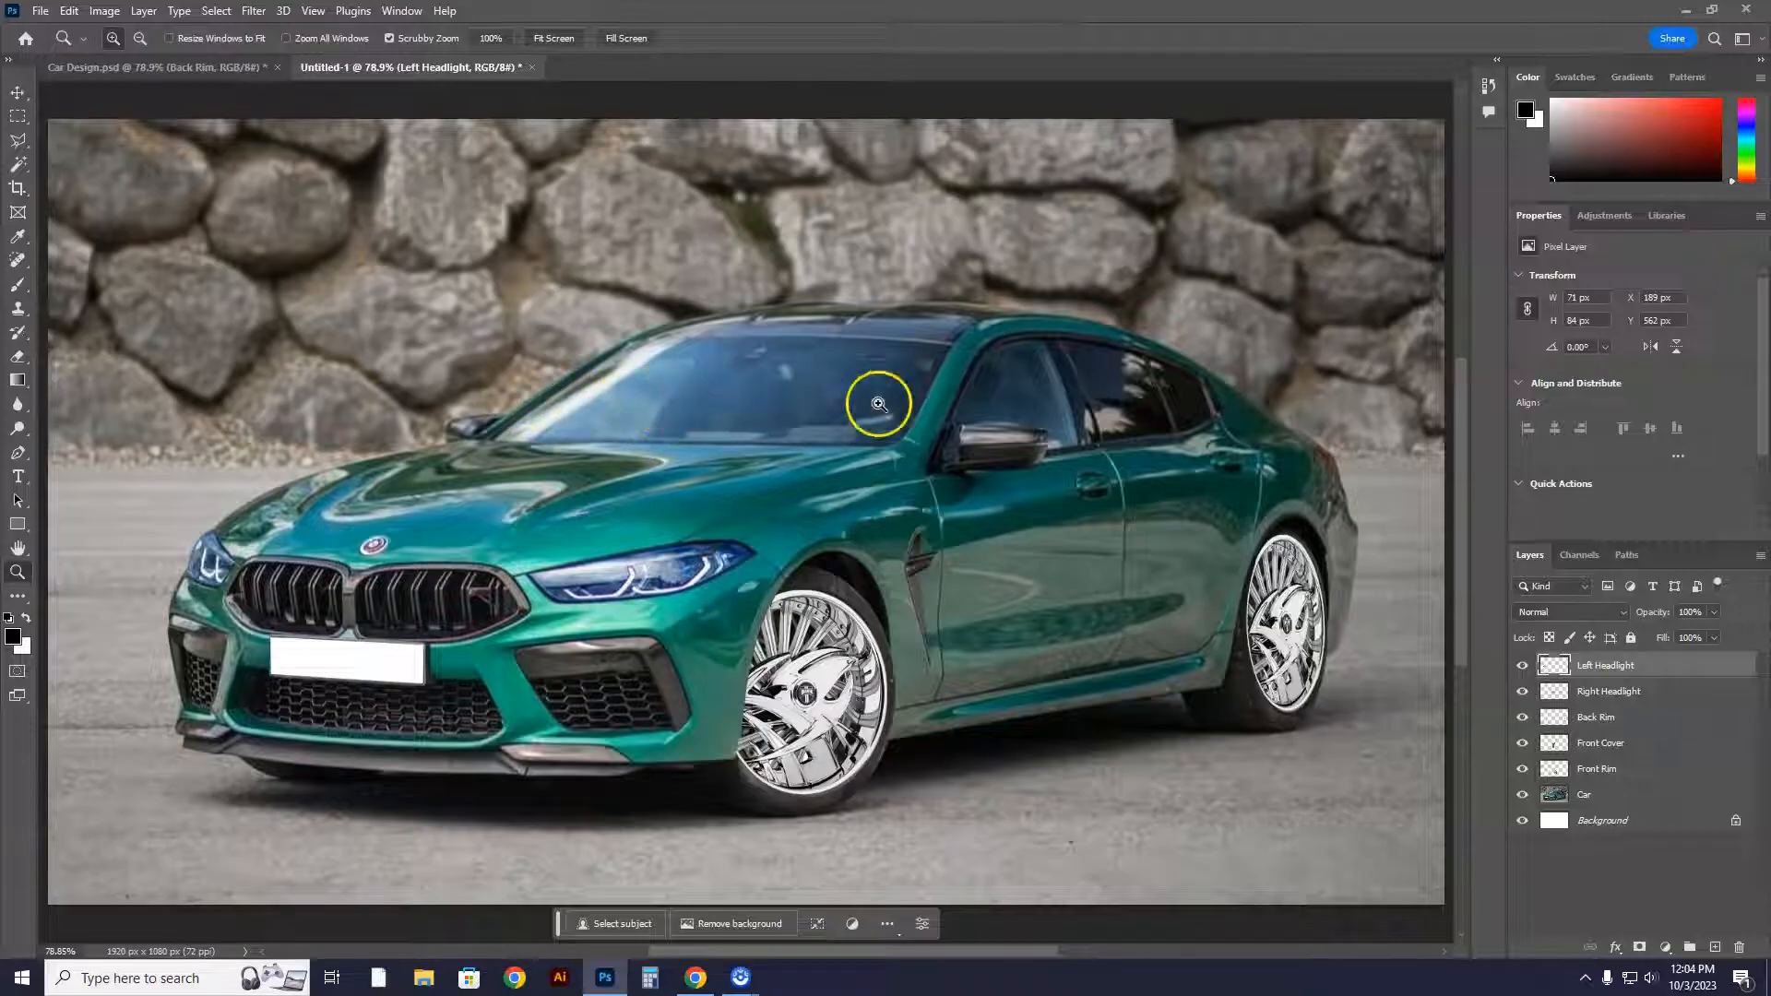
pyautogui.moveTo(52, 644)
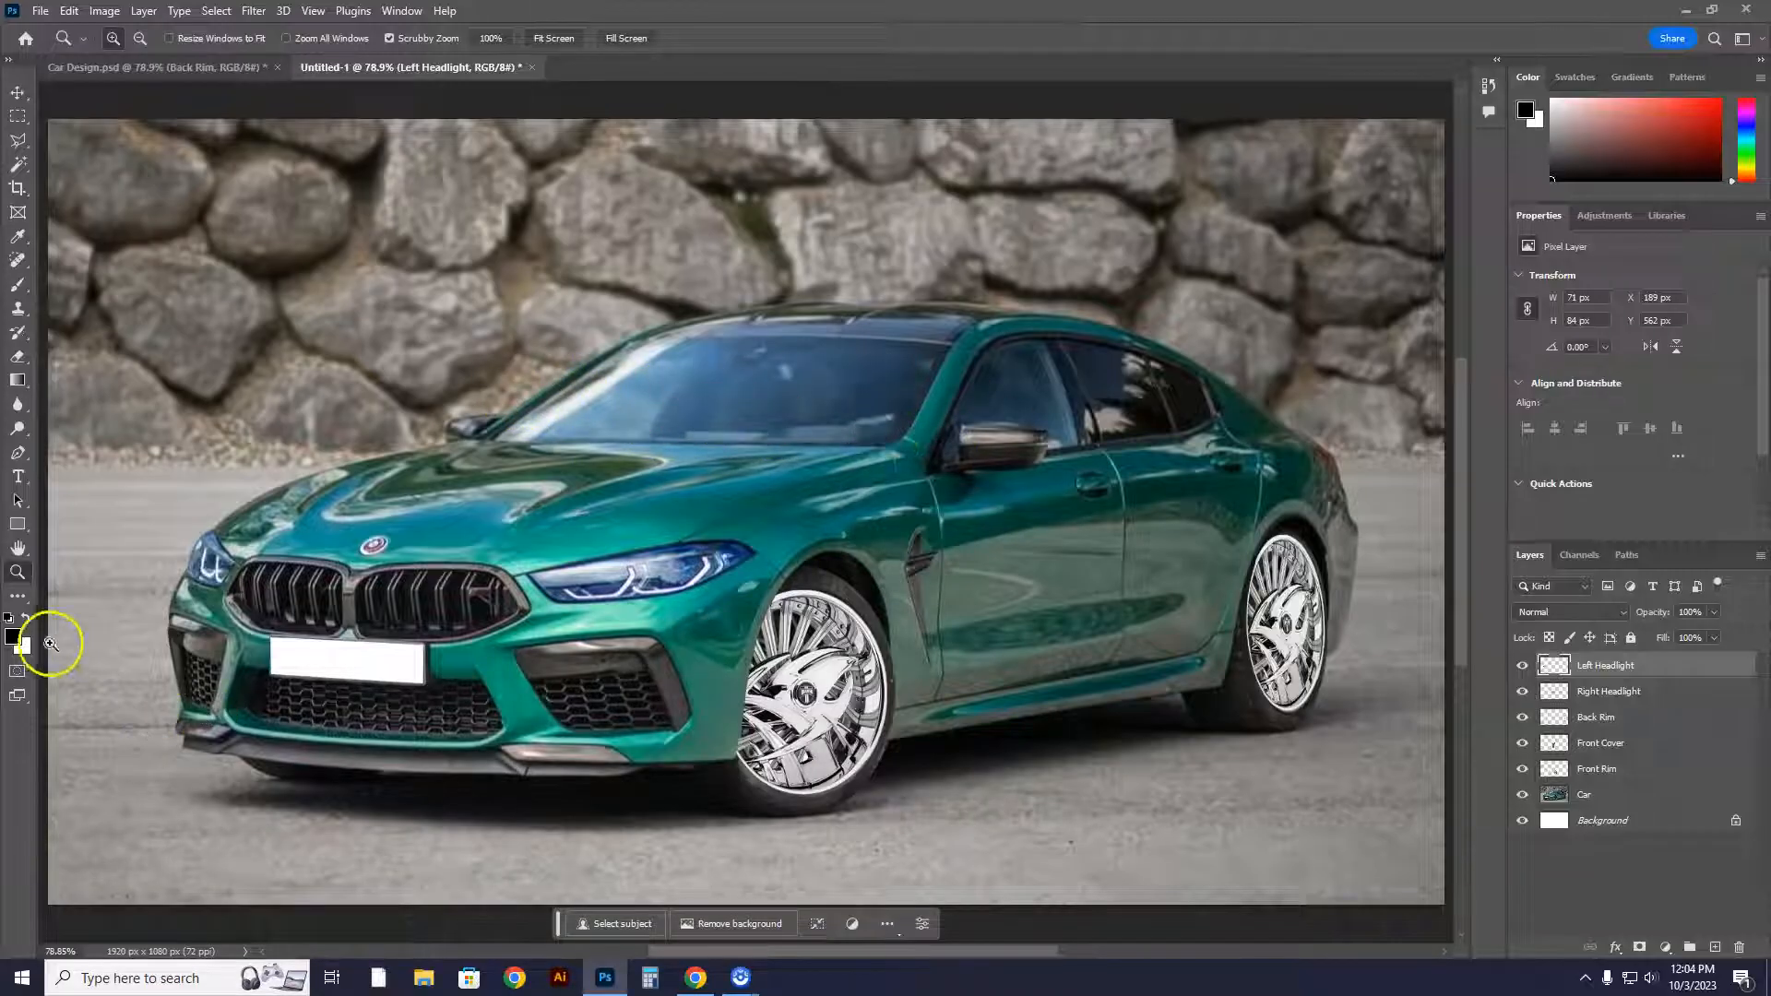